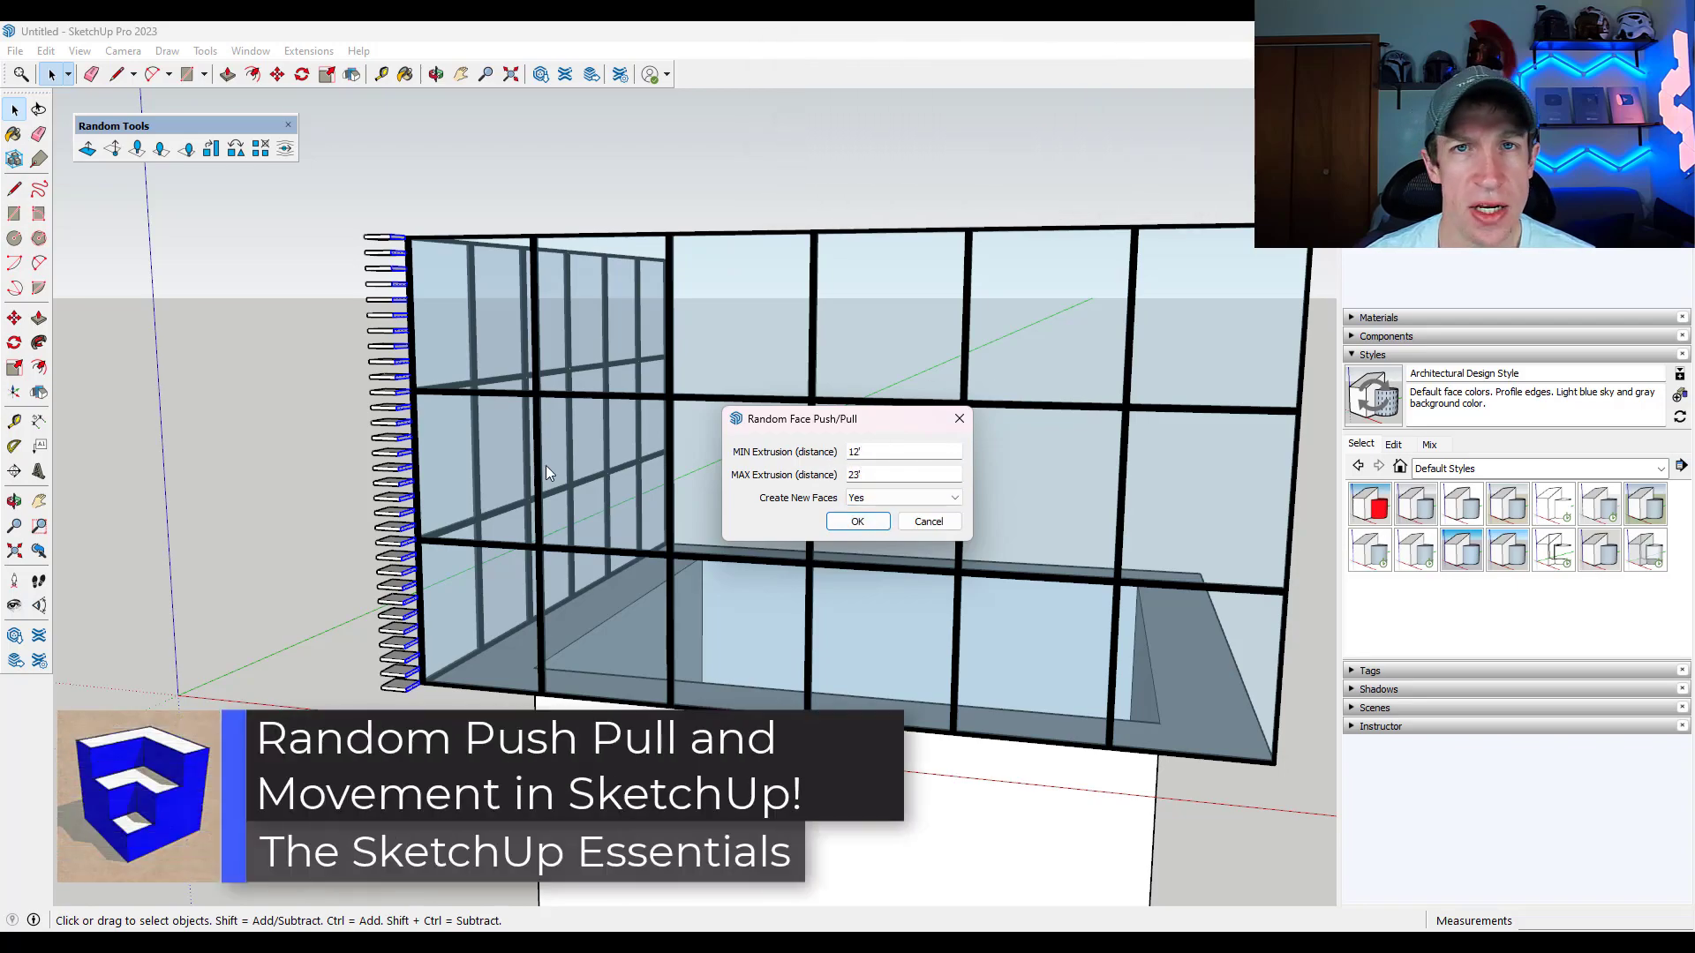
Step: Apply Random Face Push/Pull to the selected faces with limits of 12' to 23'
{"action": "left_click", "coordinate": [857, 521]}
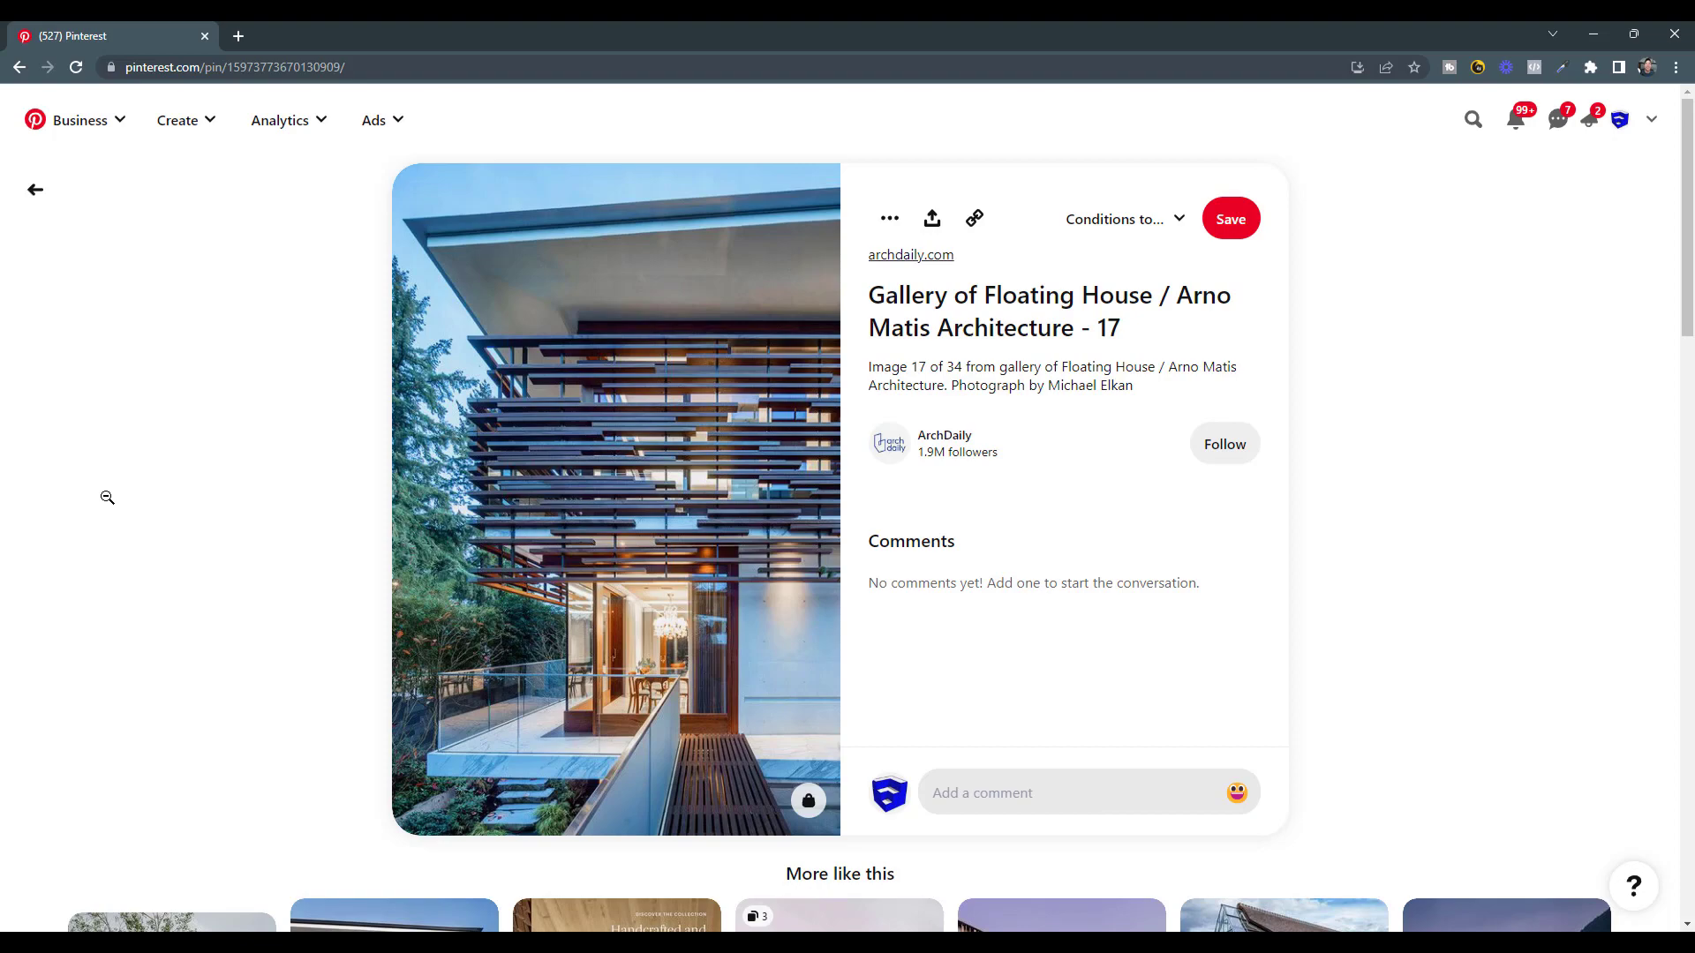
{"action": "scroll", "scroll_direction": "down", "scroll_amount": 3}
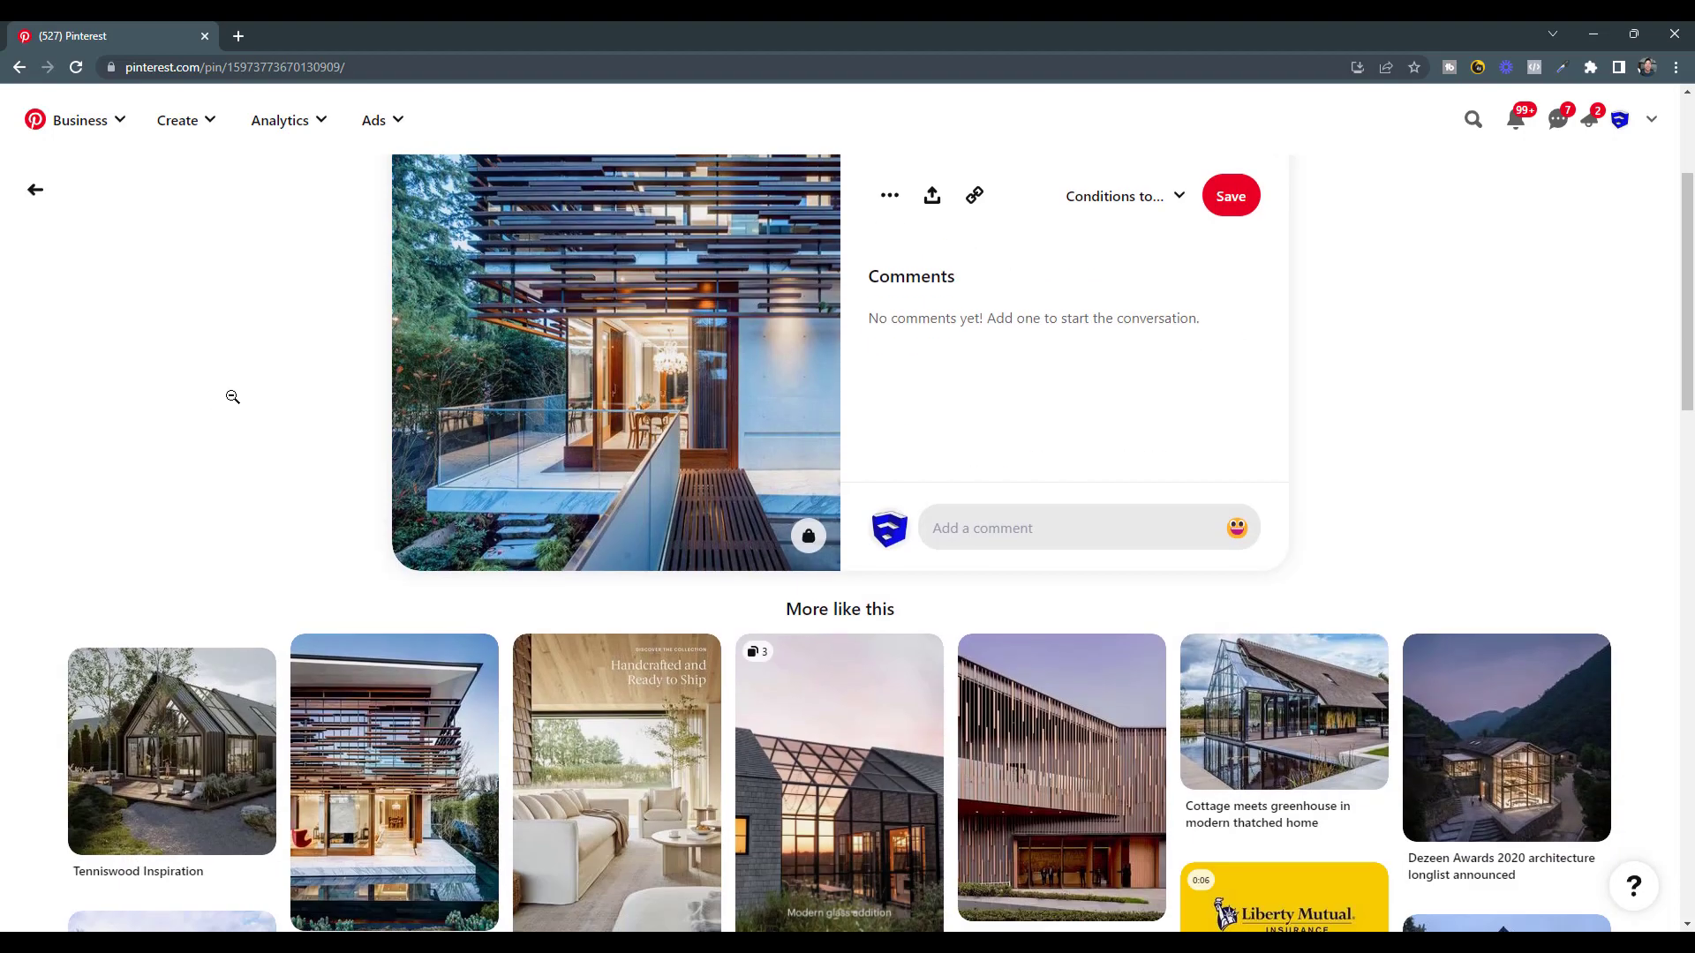
{"action": "mouse_move", "coordinate": [259, 406]}
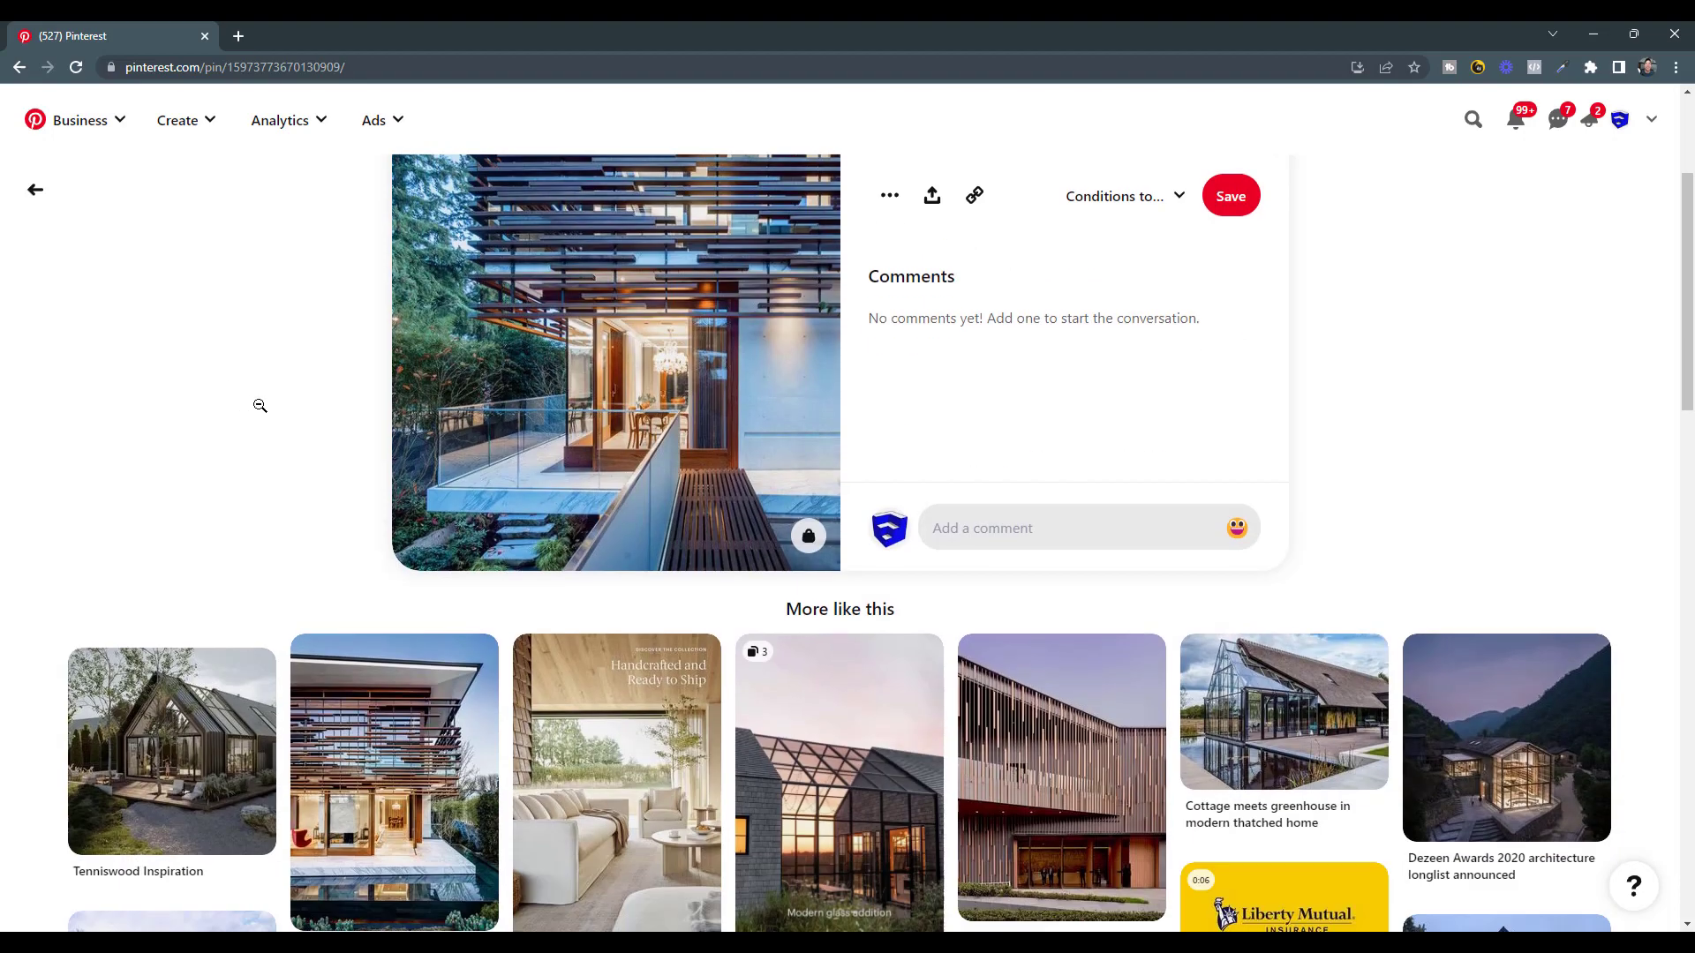
{"action": "scroll", "scroll_direction": "up", "scroll_amount": 3}
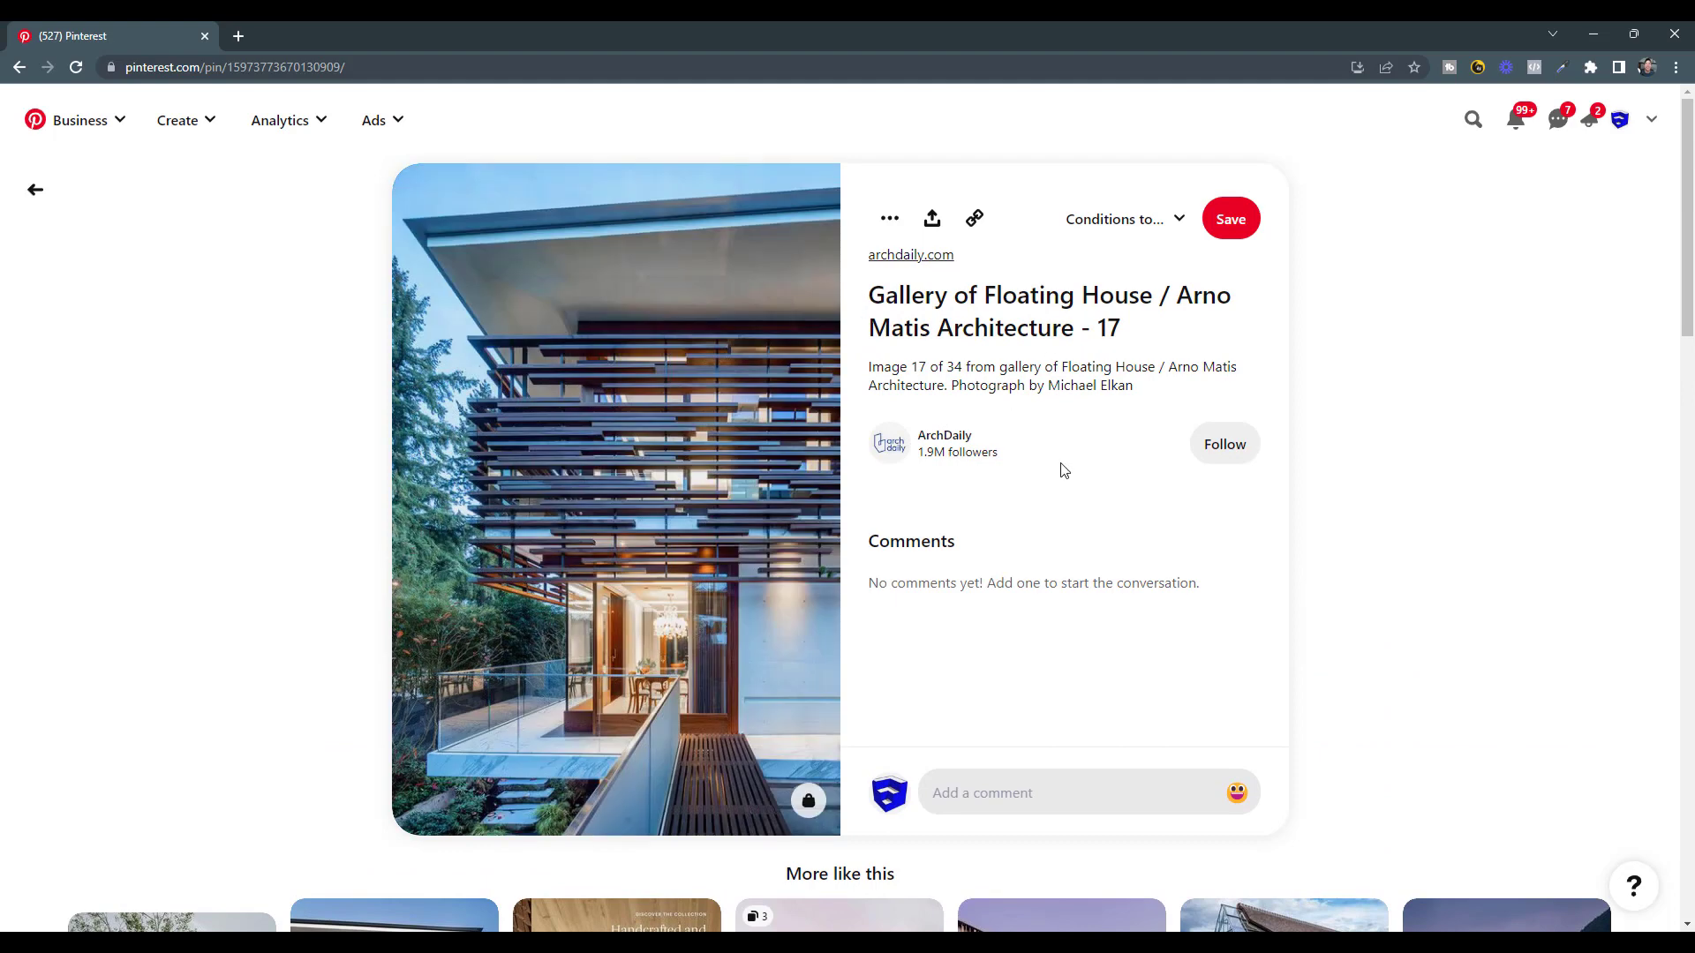
{"action": "mouse_move", "coordinate": [532, 549]}
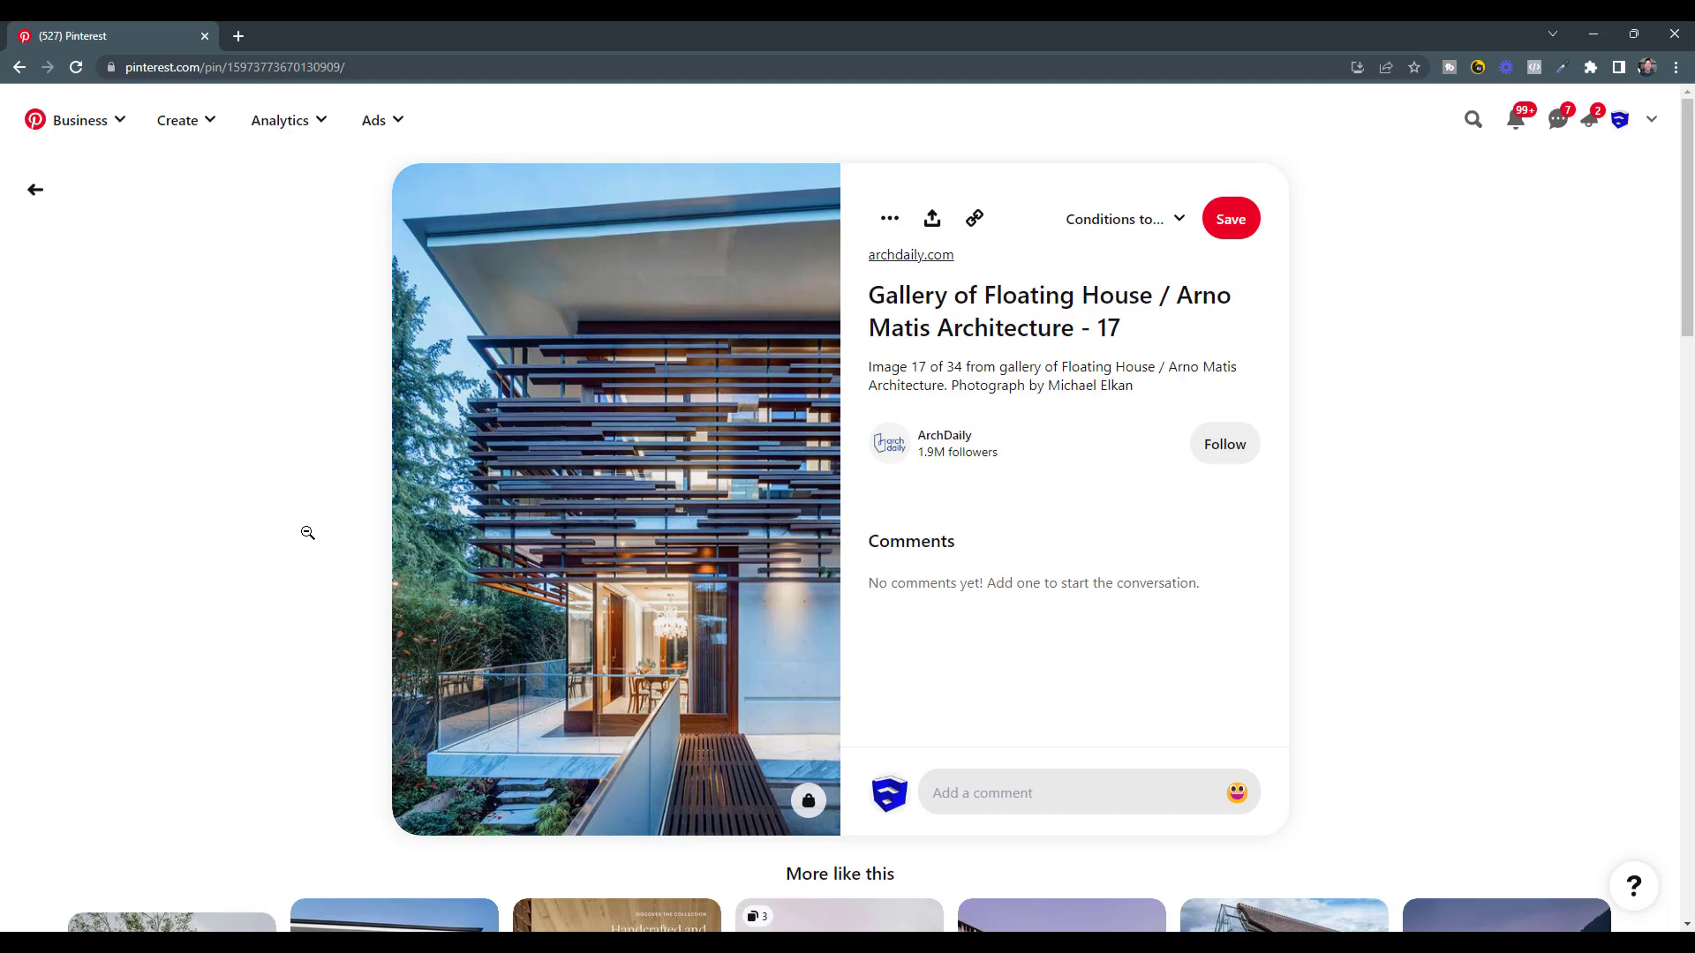
{"action": "mouse_move", "coordinate": [496, 603]}
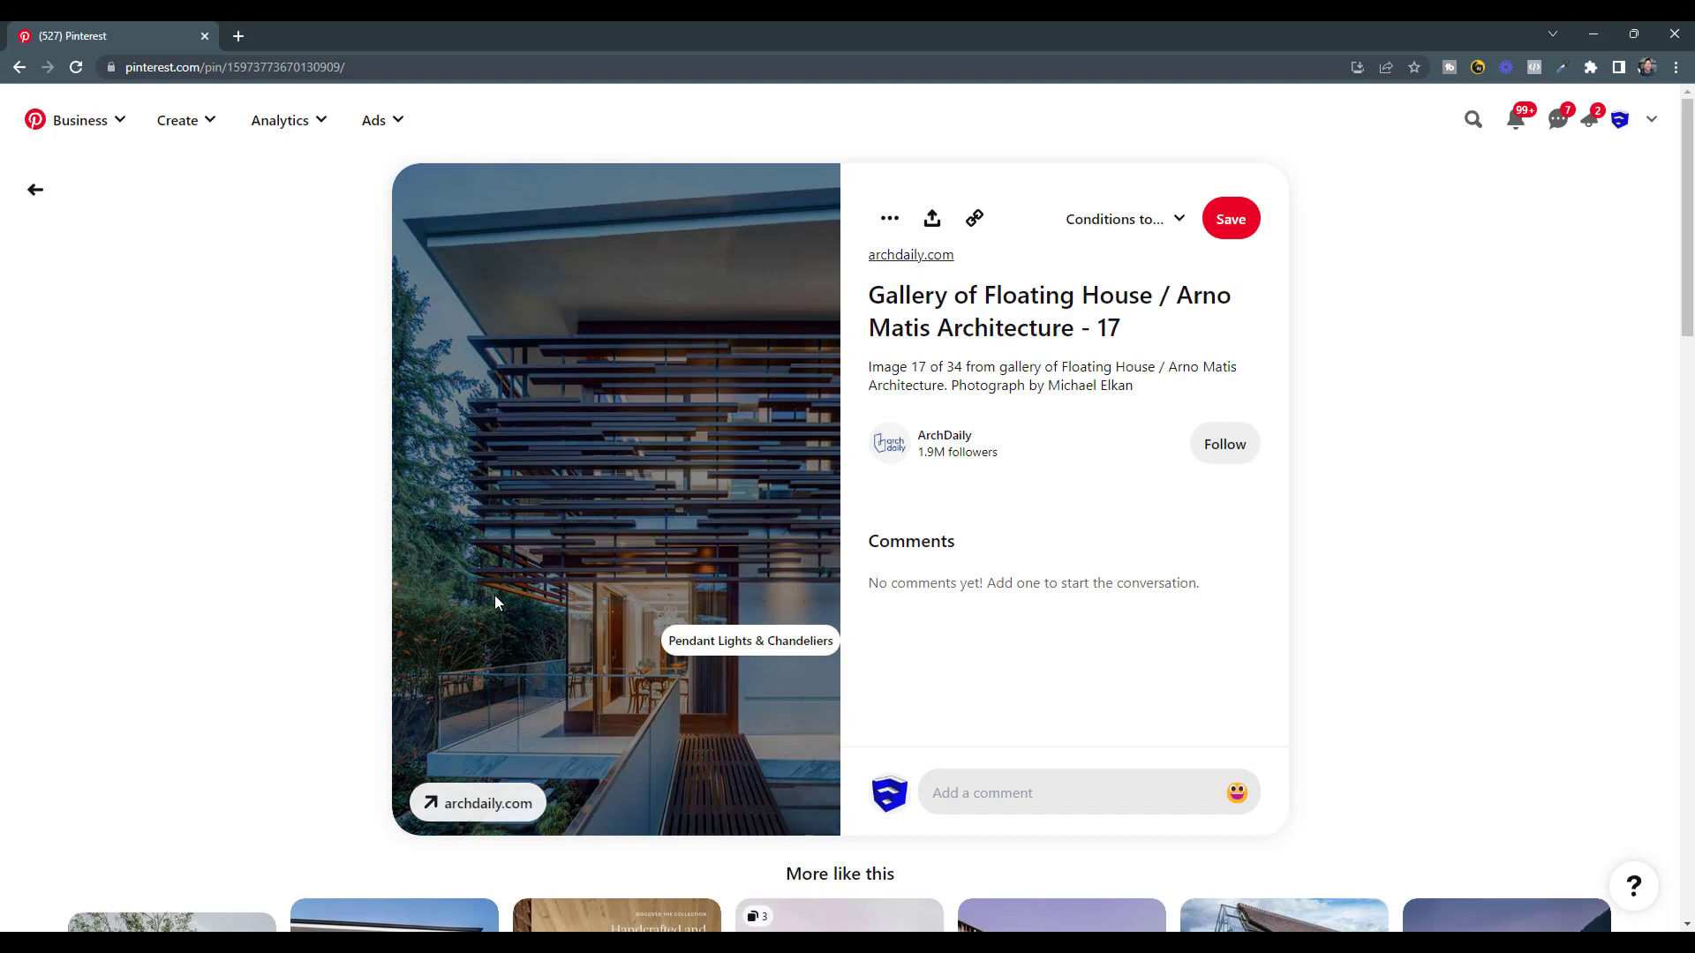
{"action": "mouse_move", "coordinate": [798, 578]}
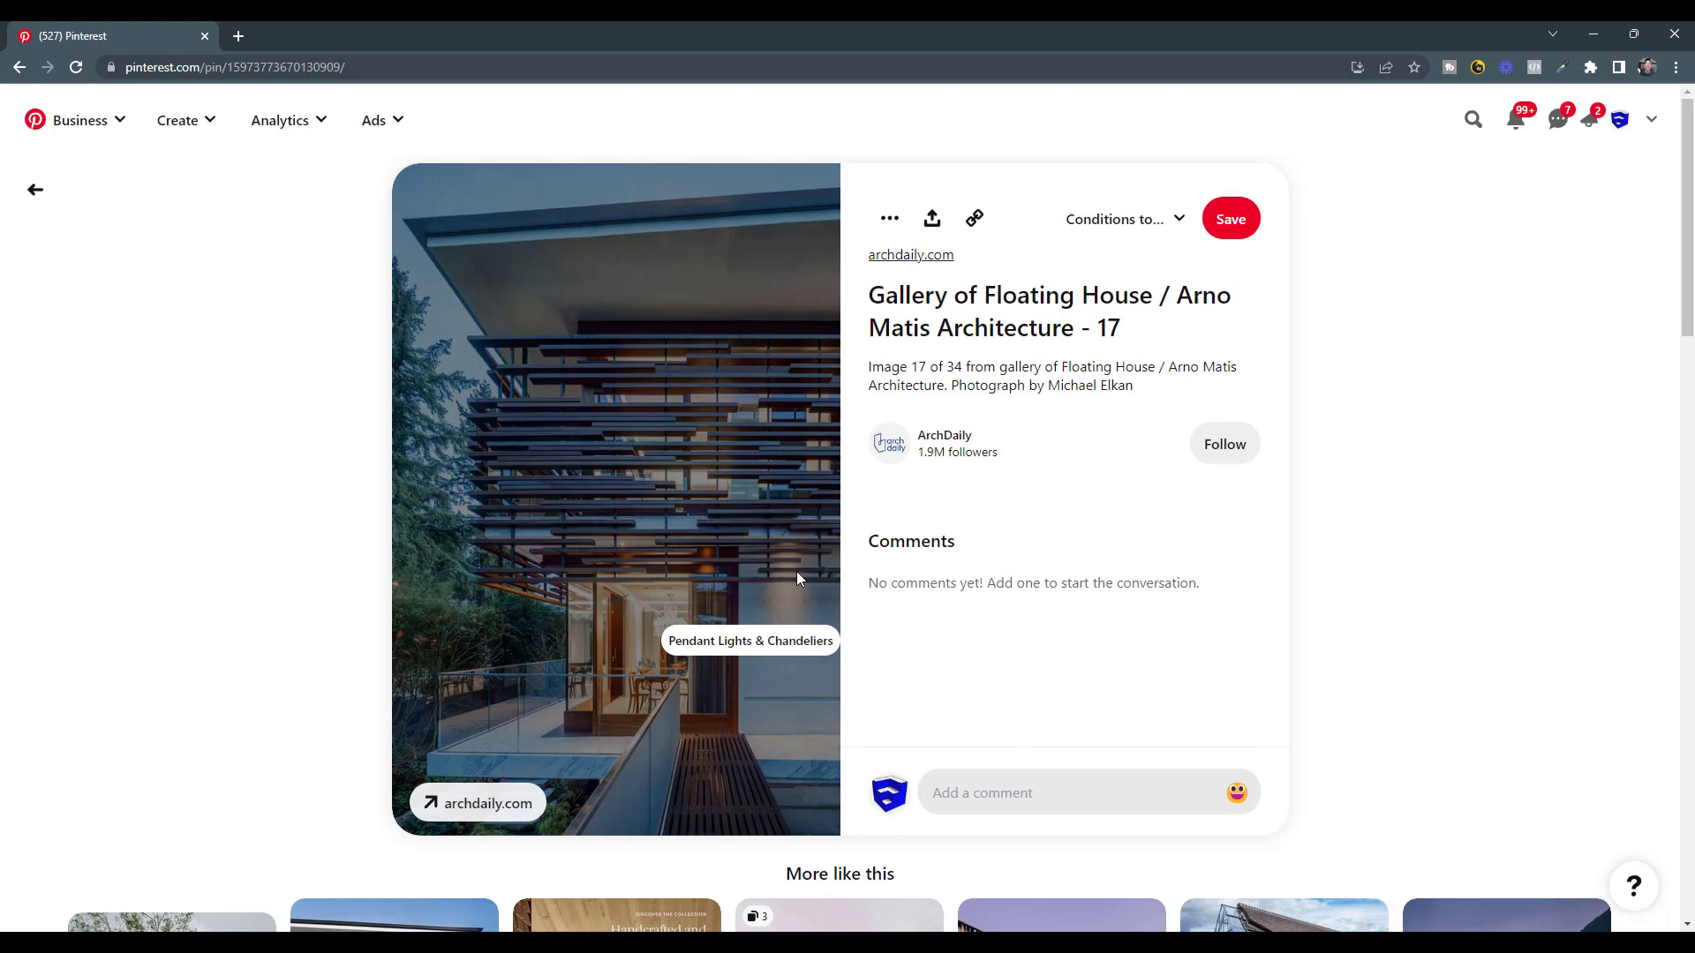
{"action": "mouse_move", "coordinate": [722, 496]}
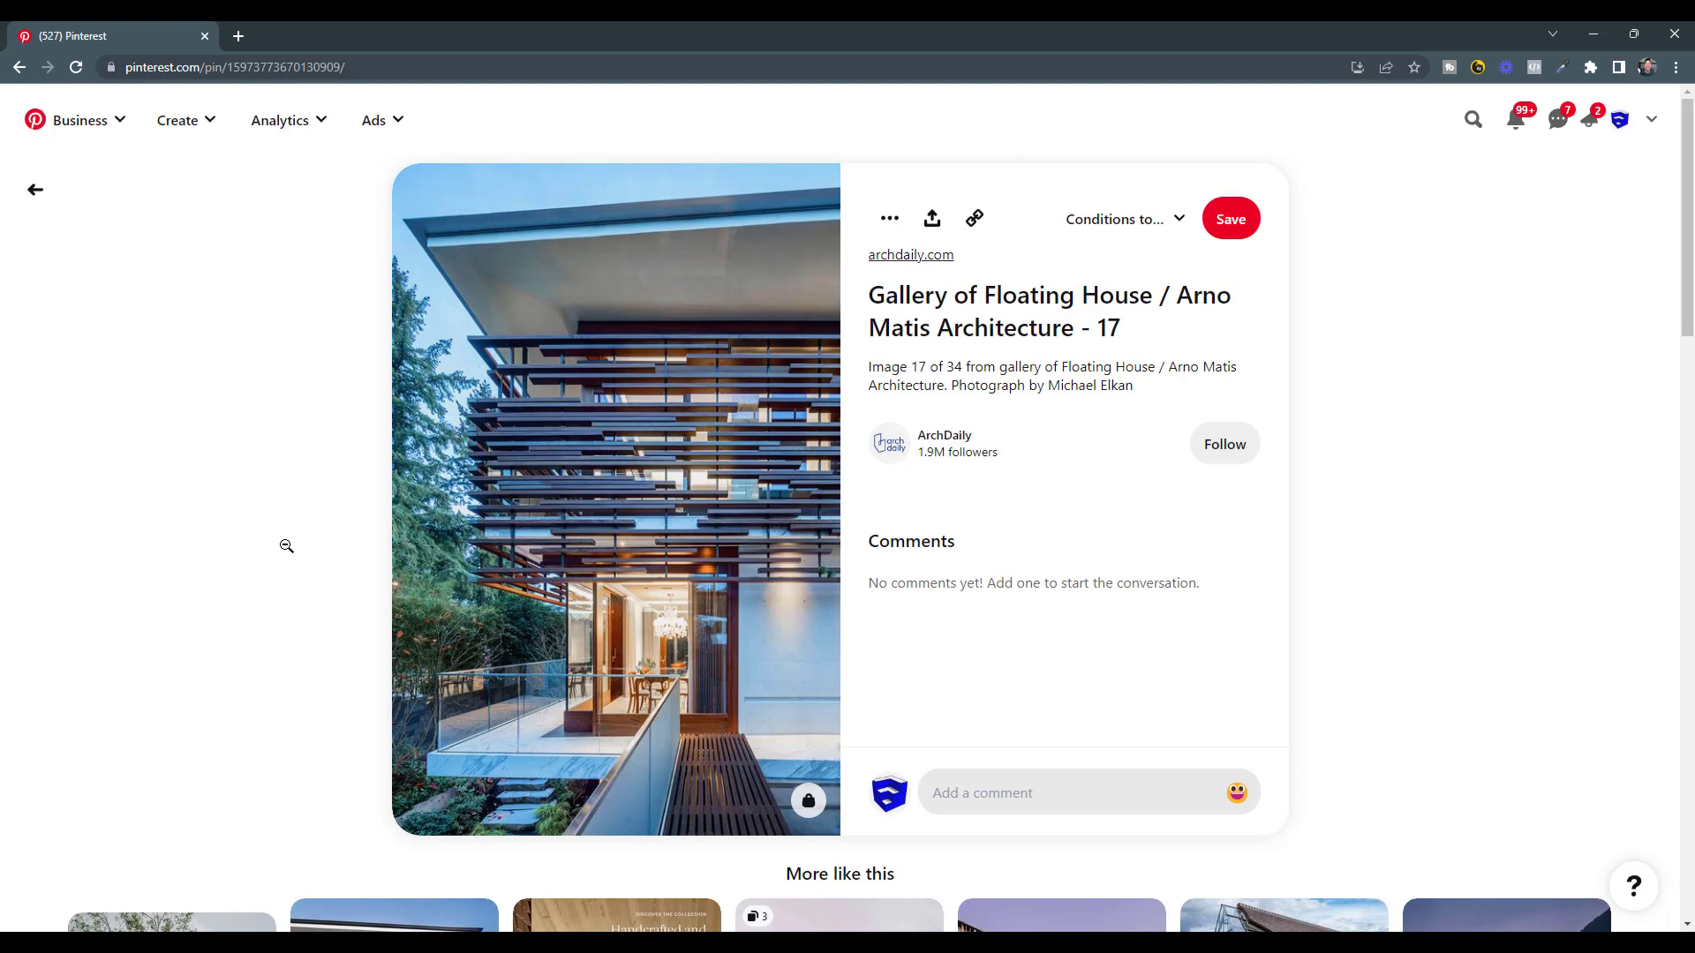
{"action": "mouse_move", "coordinate": [810, 572]}
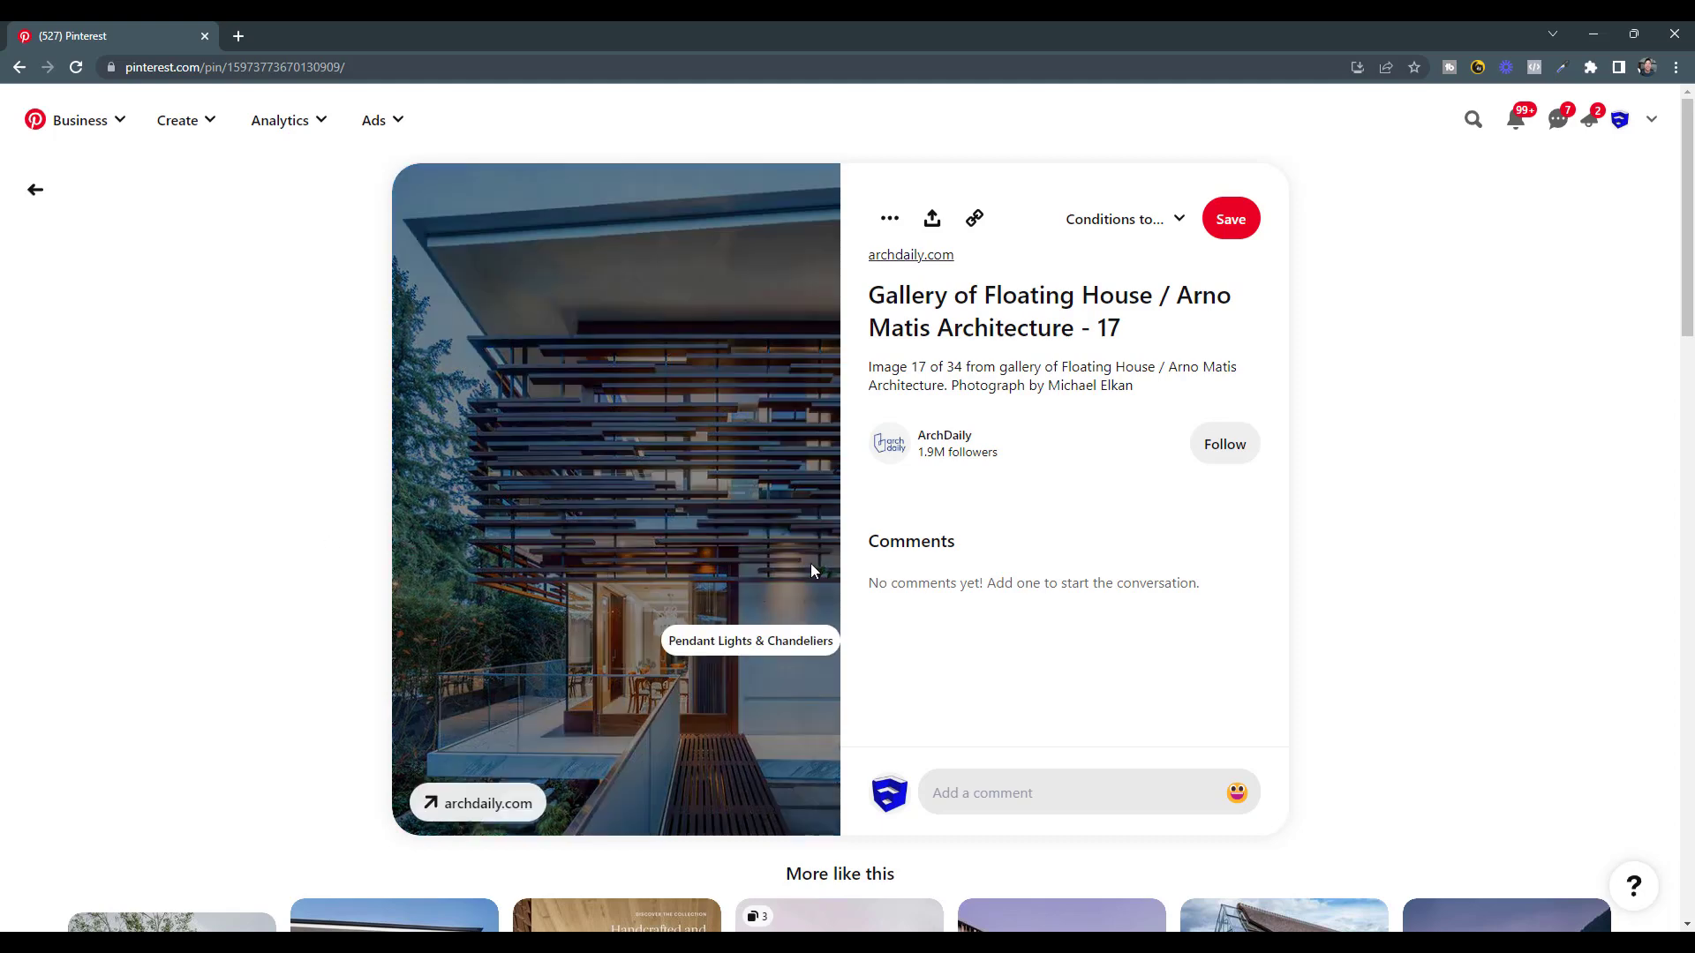
{"action": "mouse_move", "coordinate": [766, 549]}
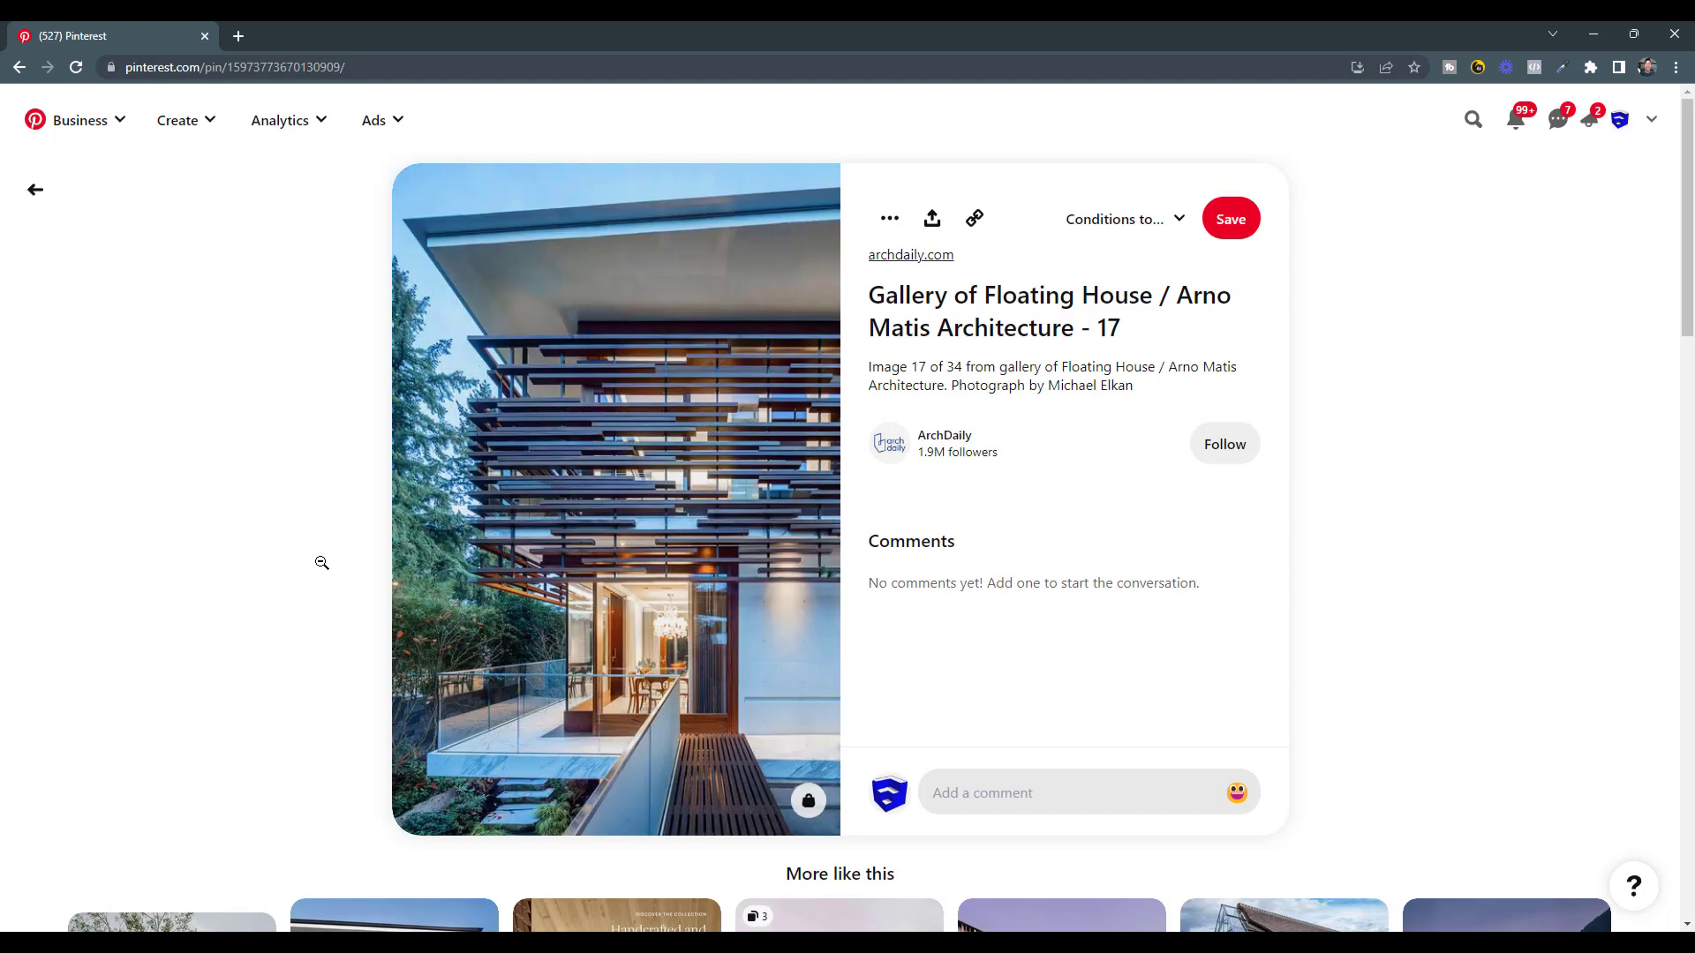
{"action": "mouse_move", "coordinate": [573, 492]}
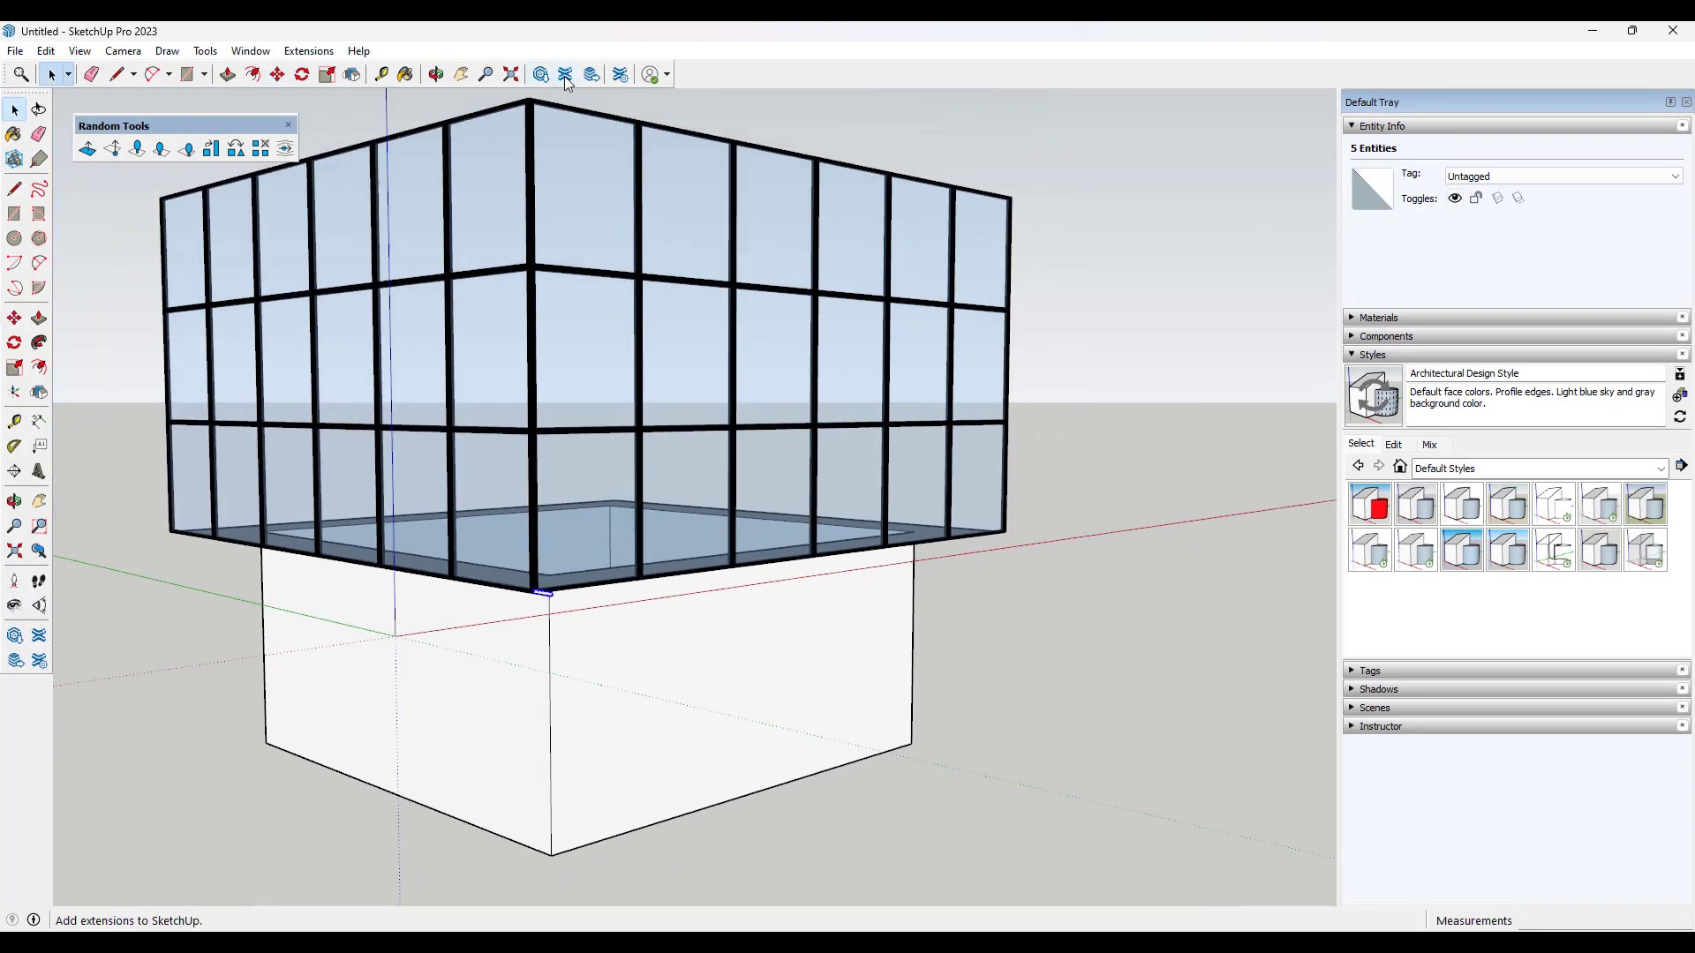
{"action": "left_click", "coordinate": [541, 74]}
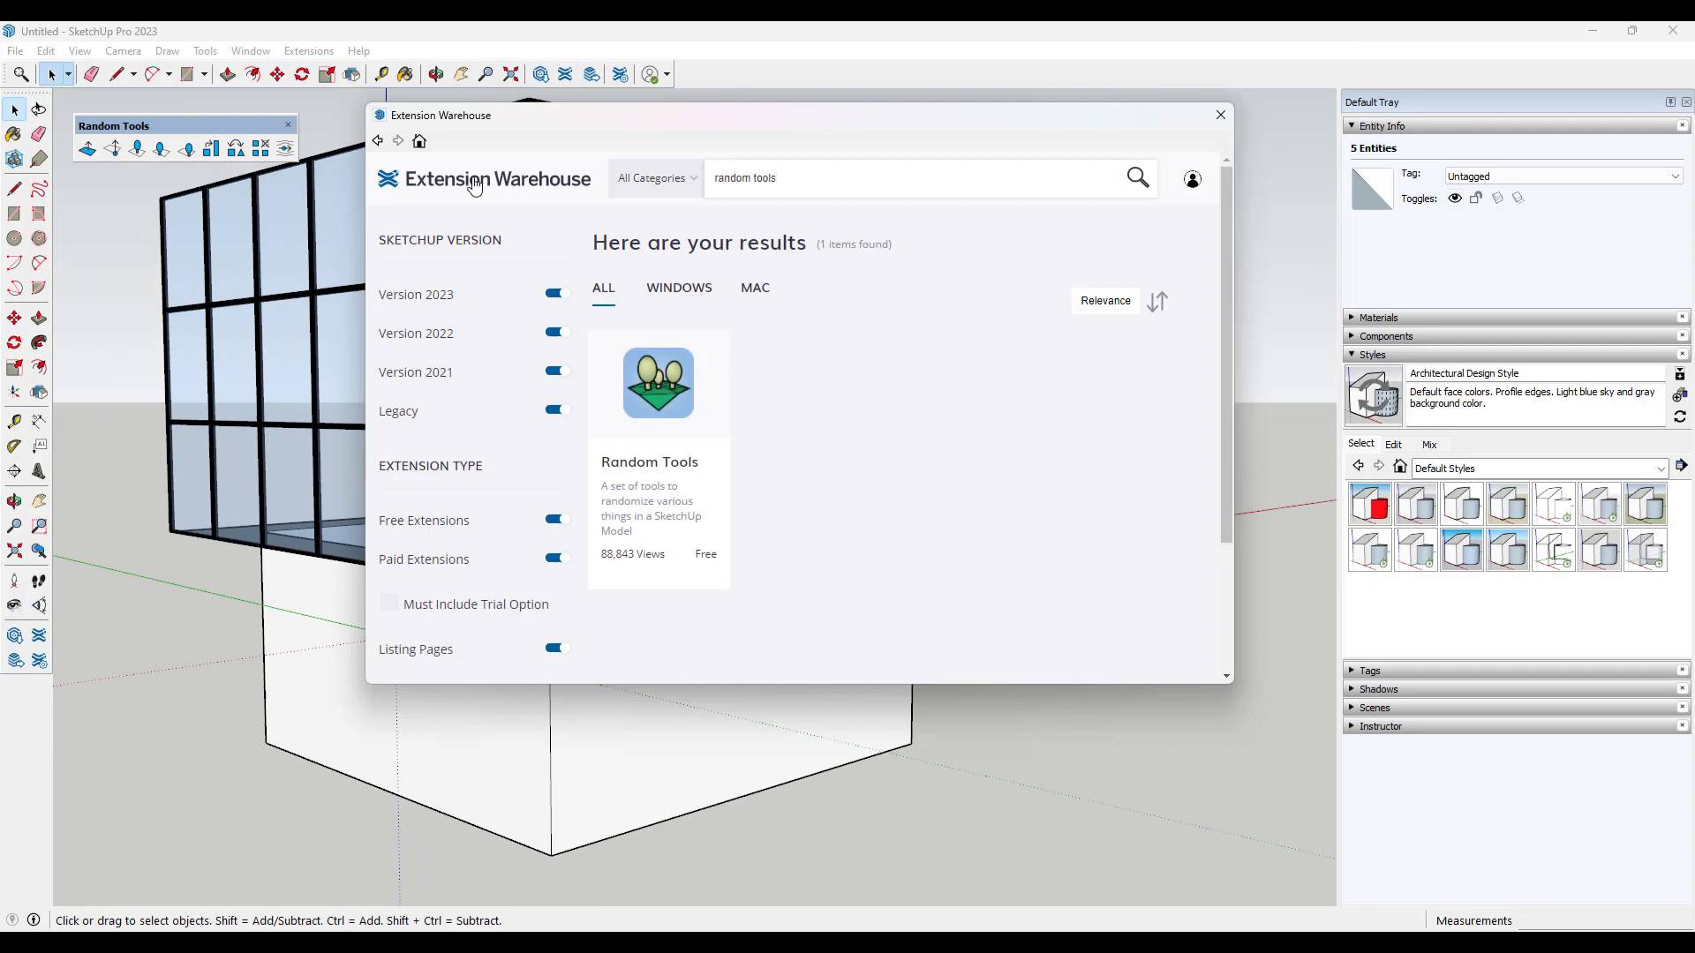
{"action": "mouse_move", "coordinate": [658, 400]}
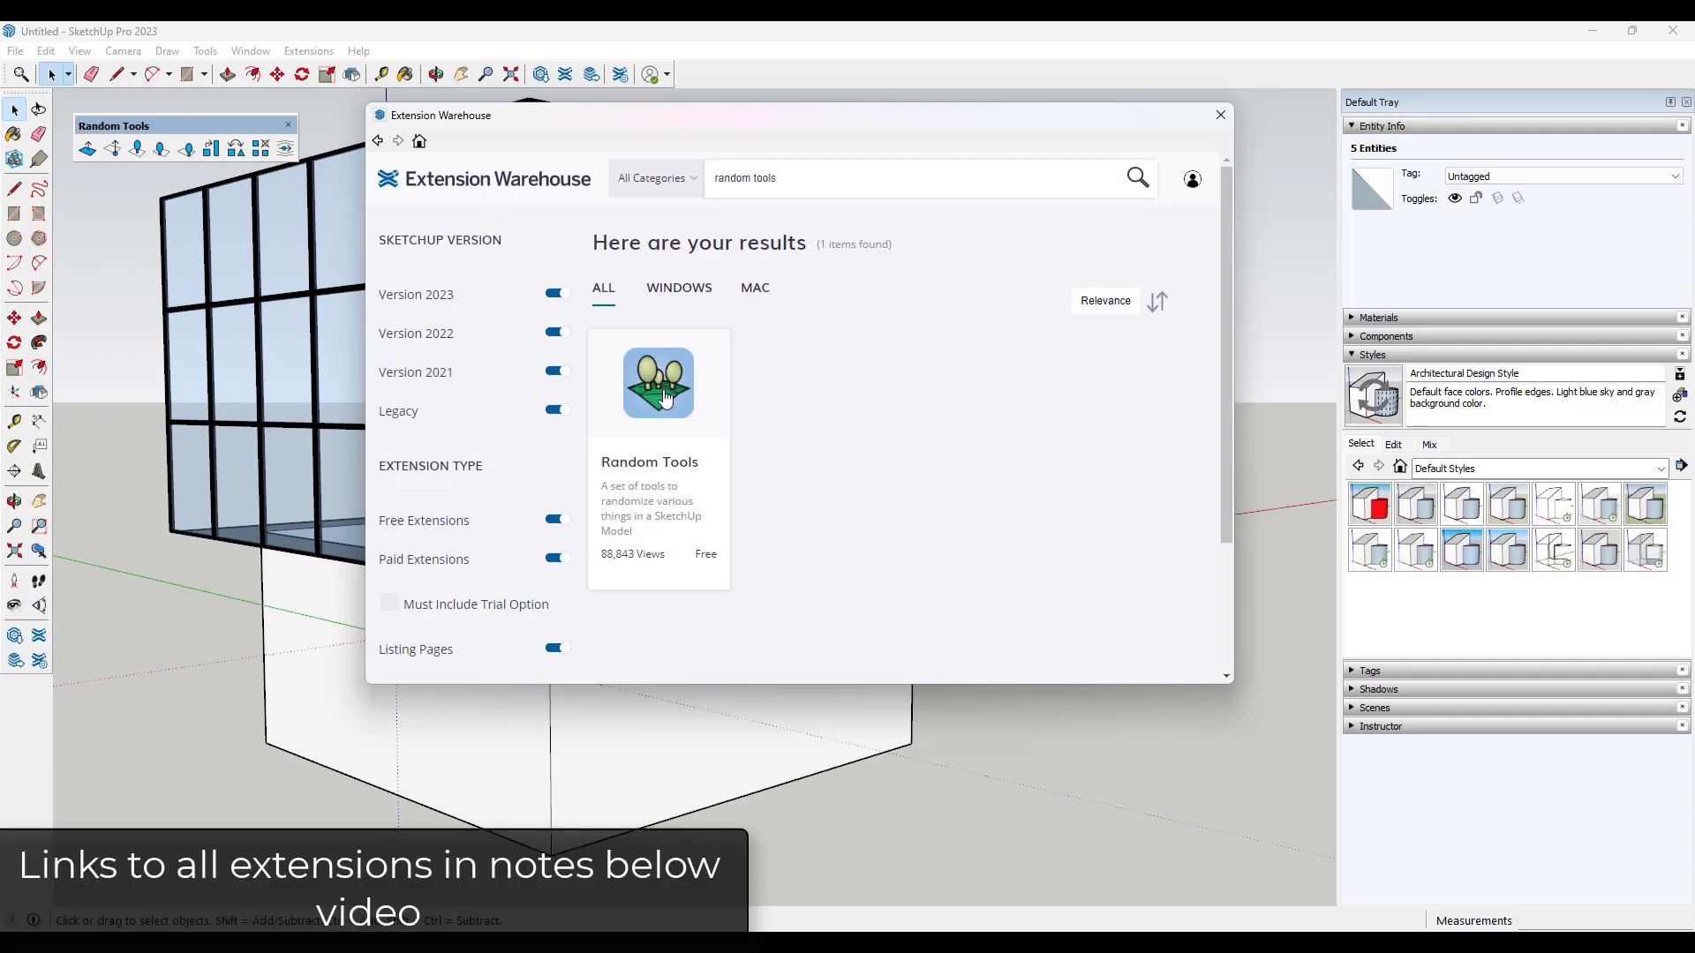
{"action": "left_click", "coordinate": [656, 384]}
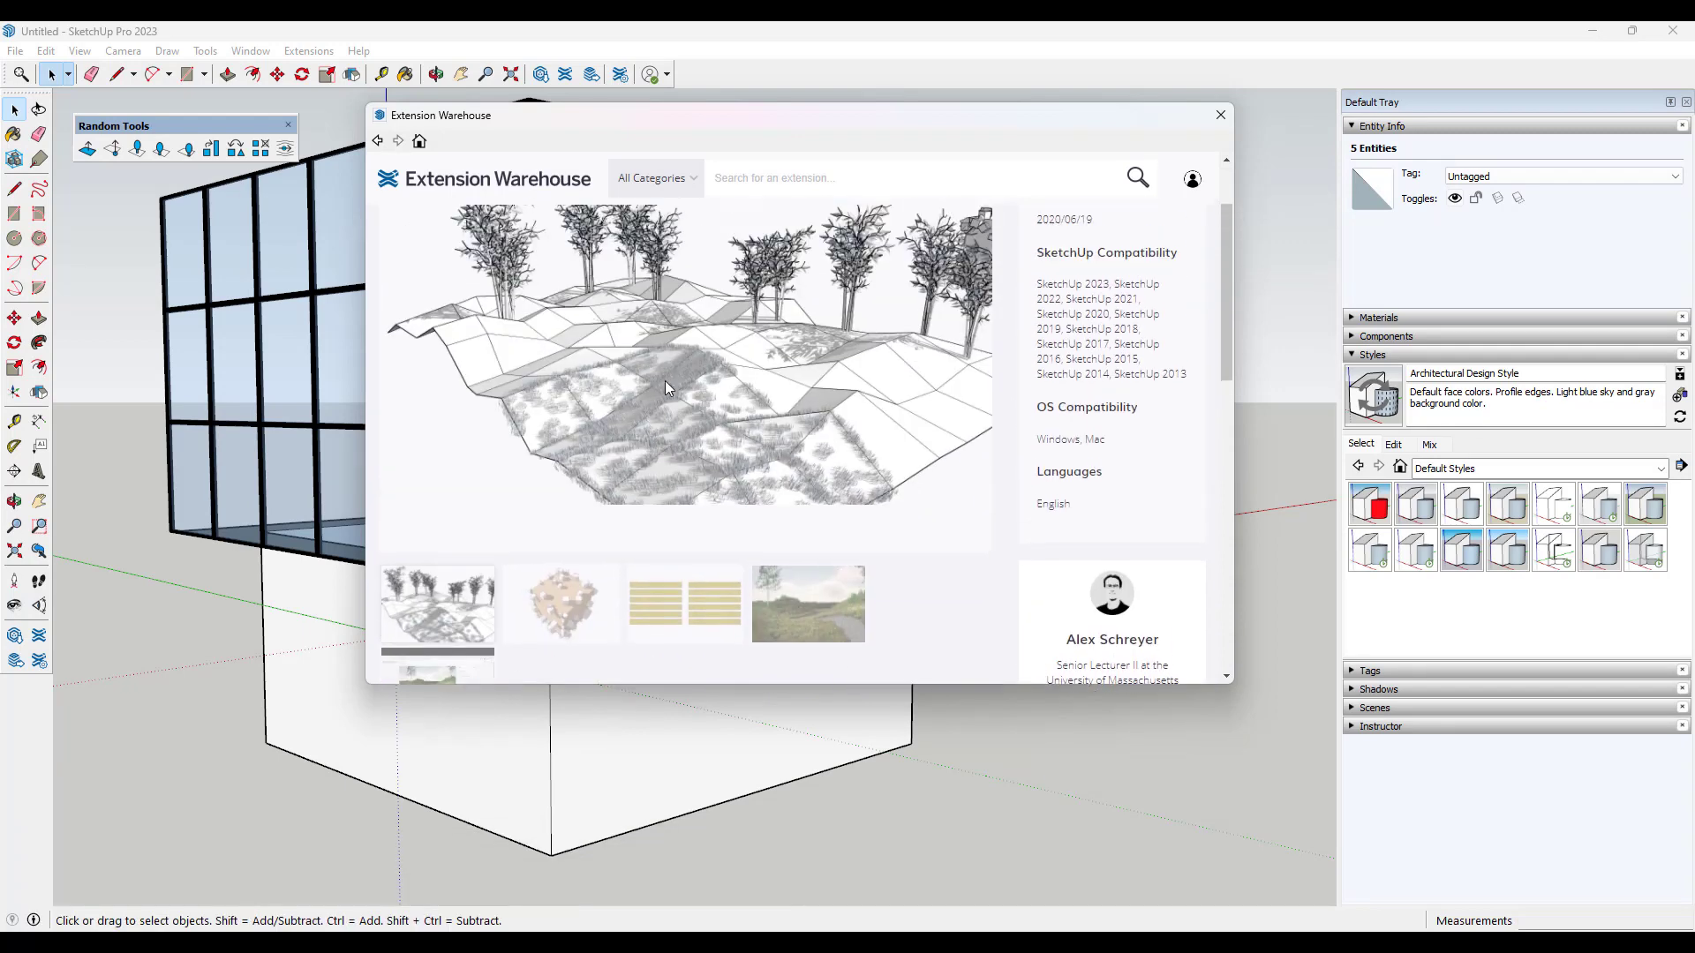
{"action": "scroll", "scroll_direction": "up", "scroll_amount": 3}
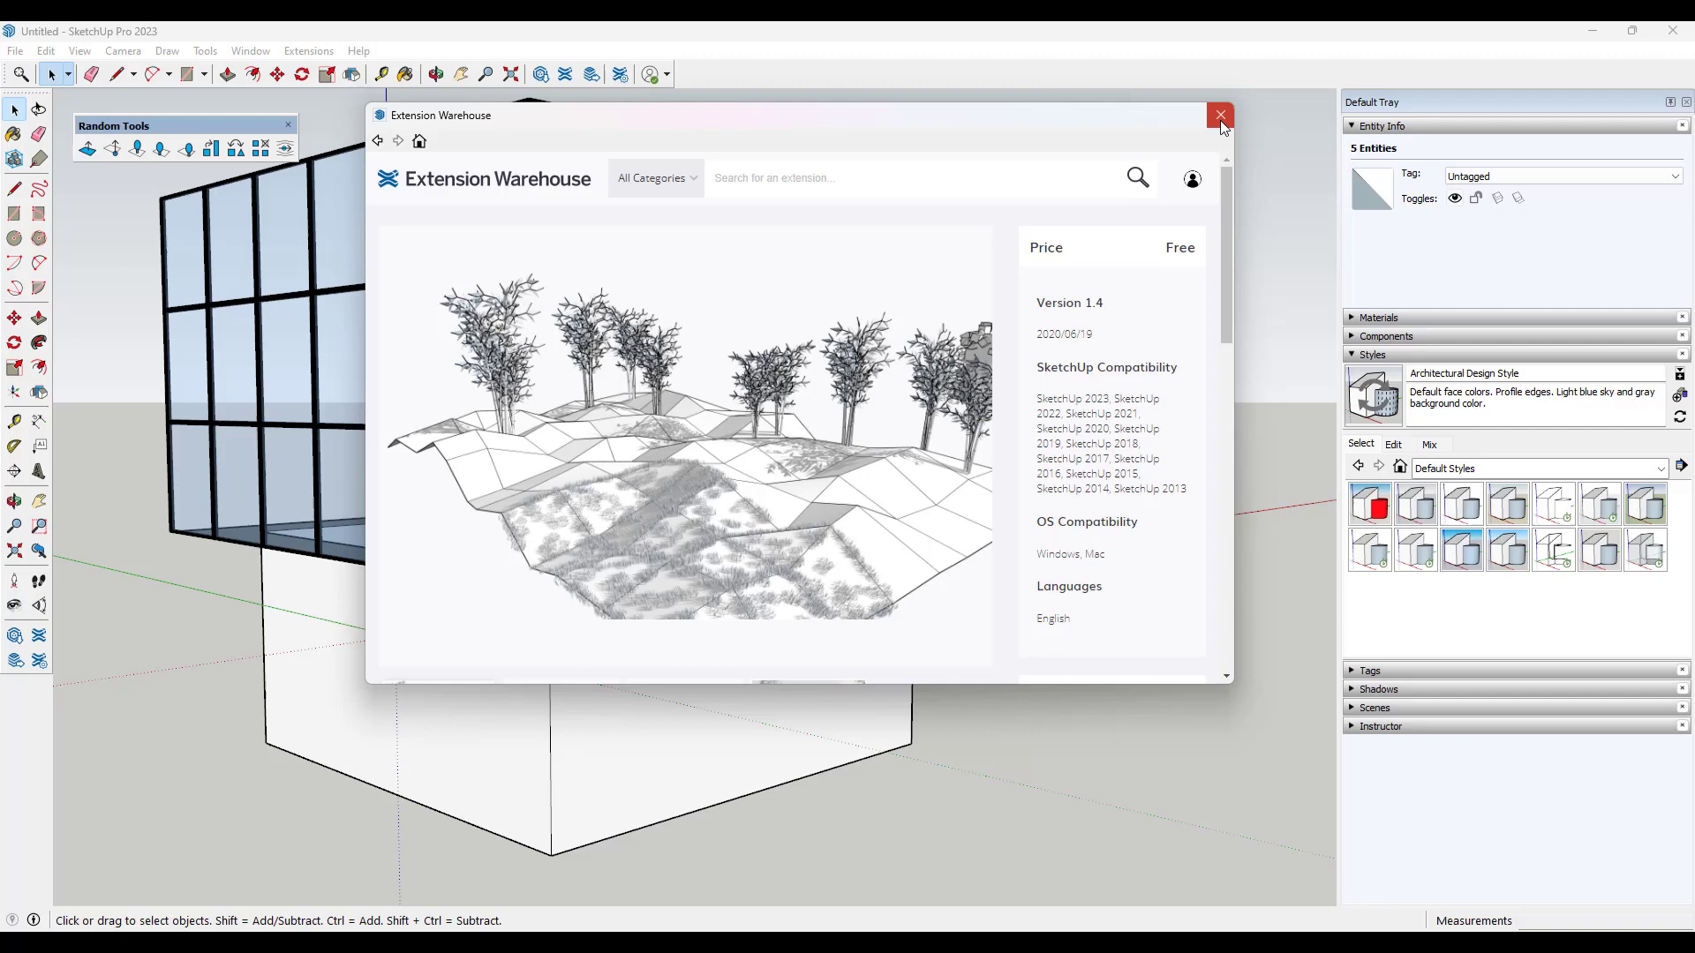
{"action": "left_click", "coordinate": [1220, 116]}
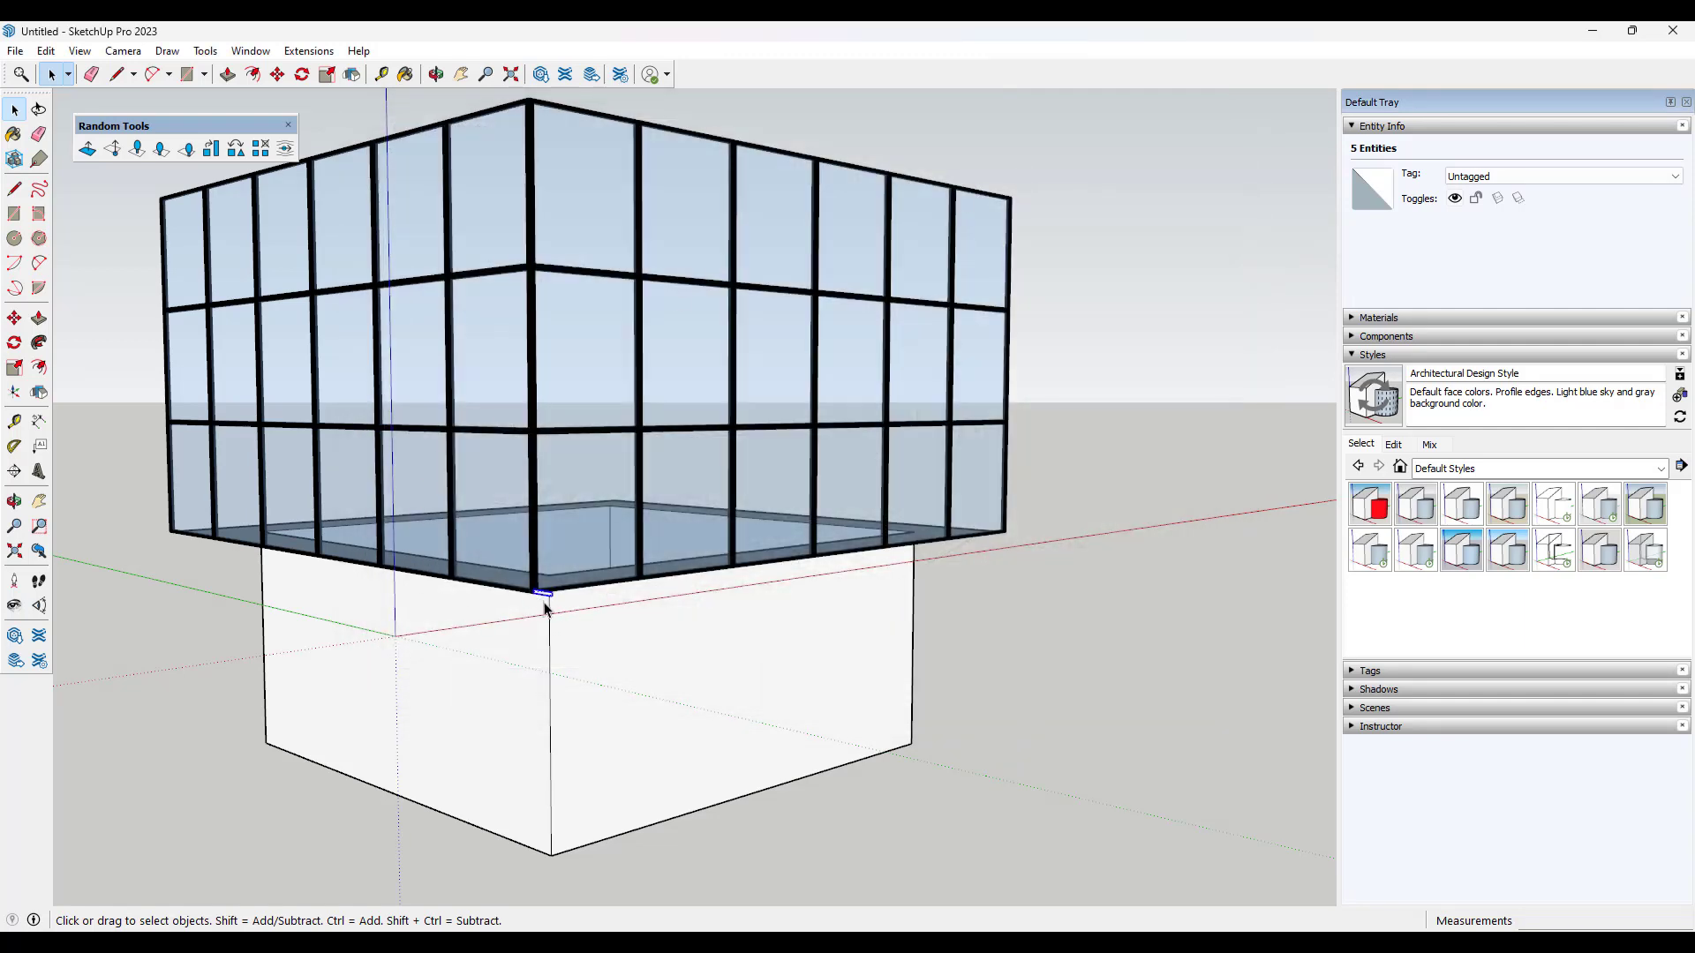
{"action": "mouse_move", "coordinate": [87, 149]}
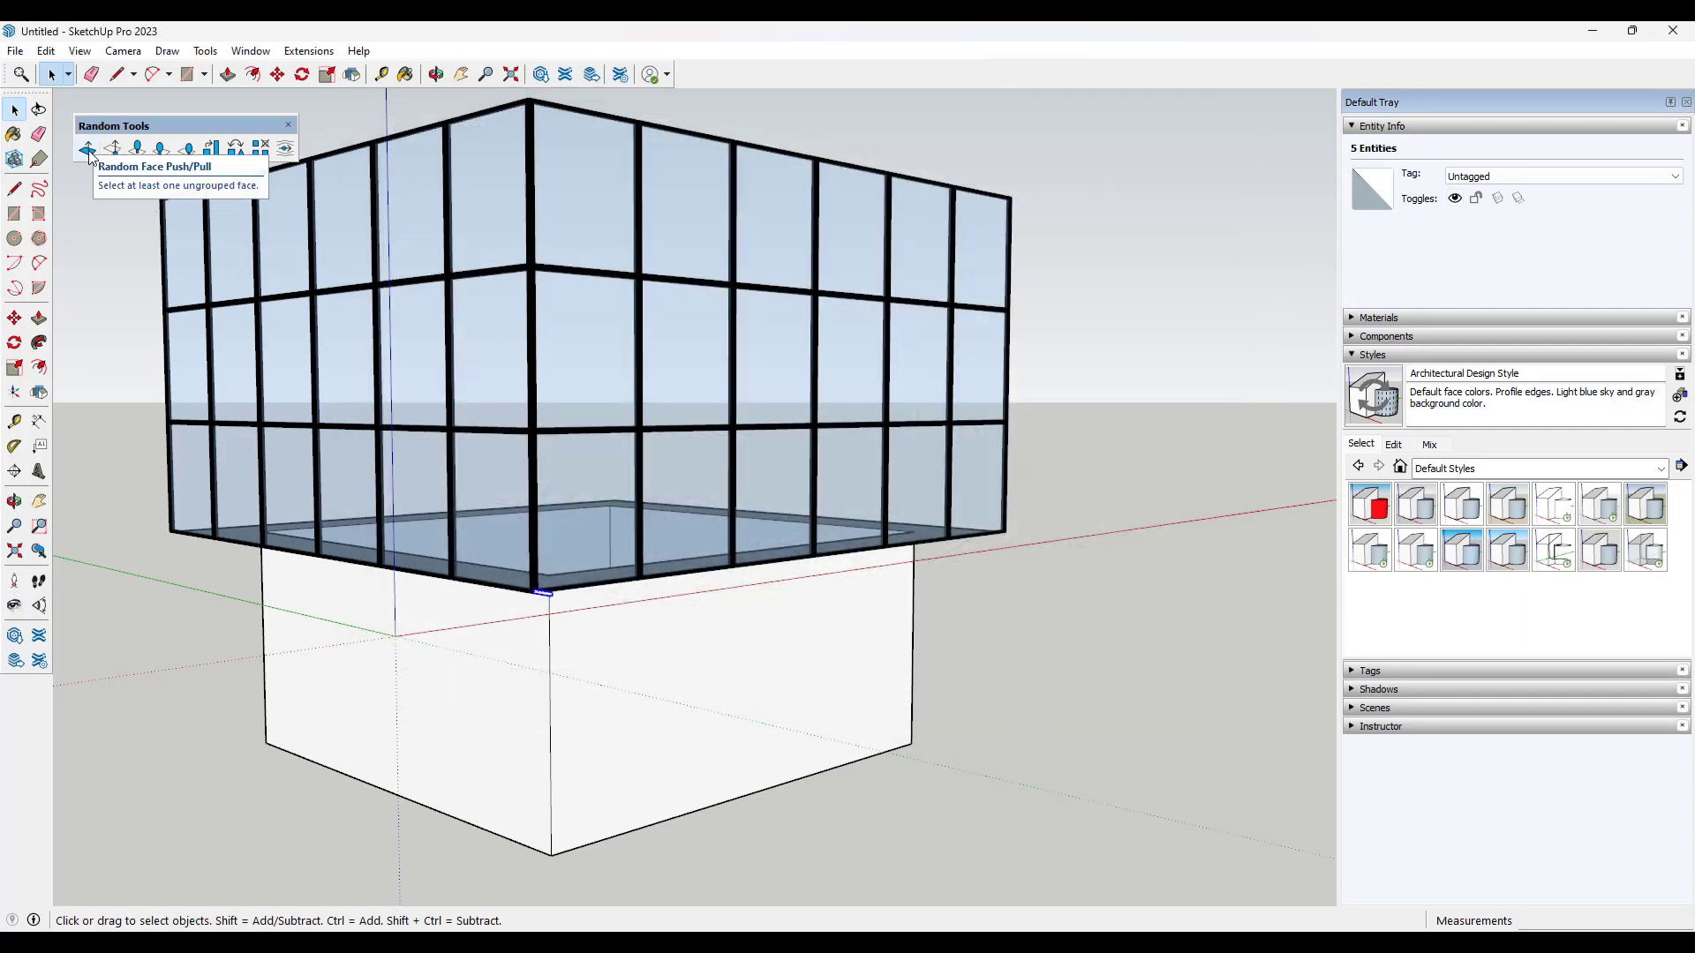
{"action": "mouse_move", "coordinate": [136, 149]}
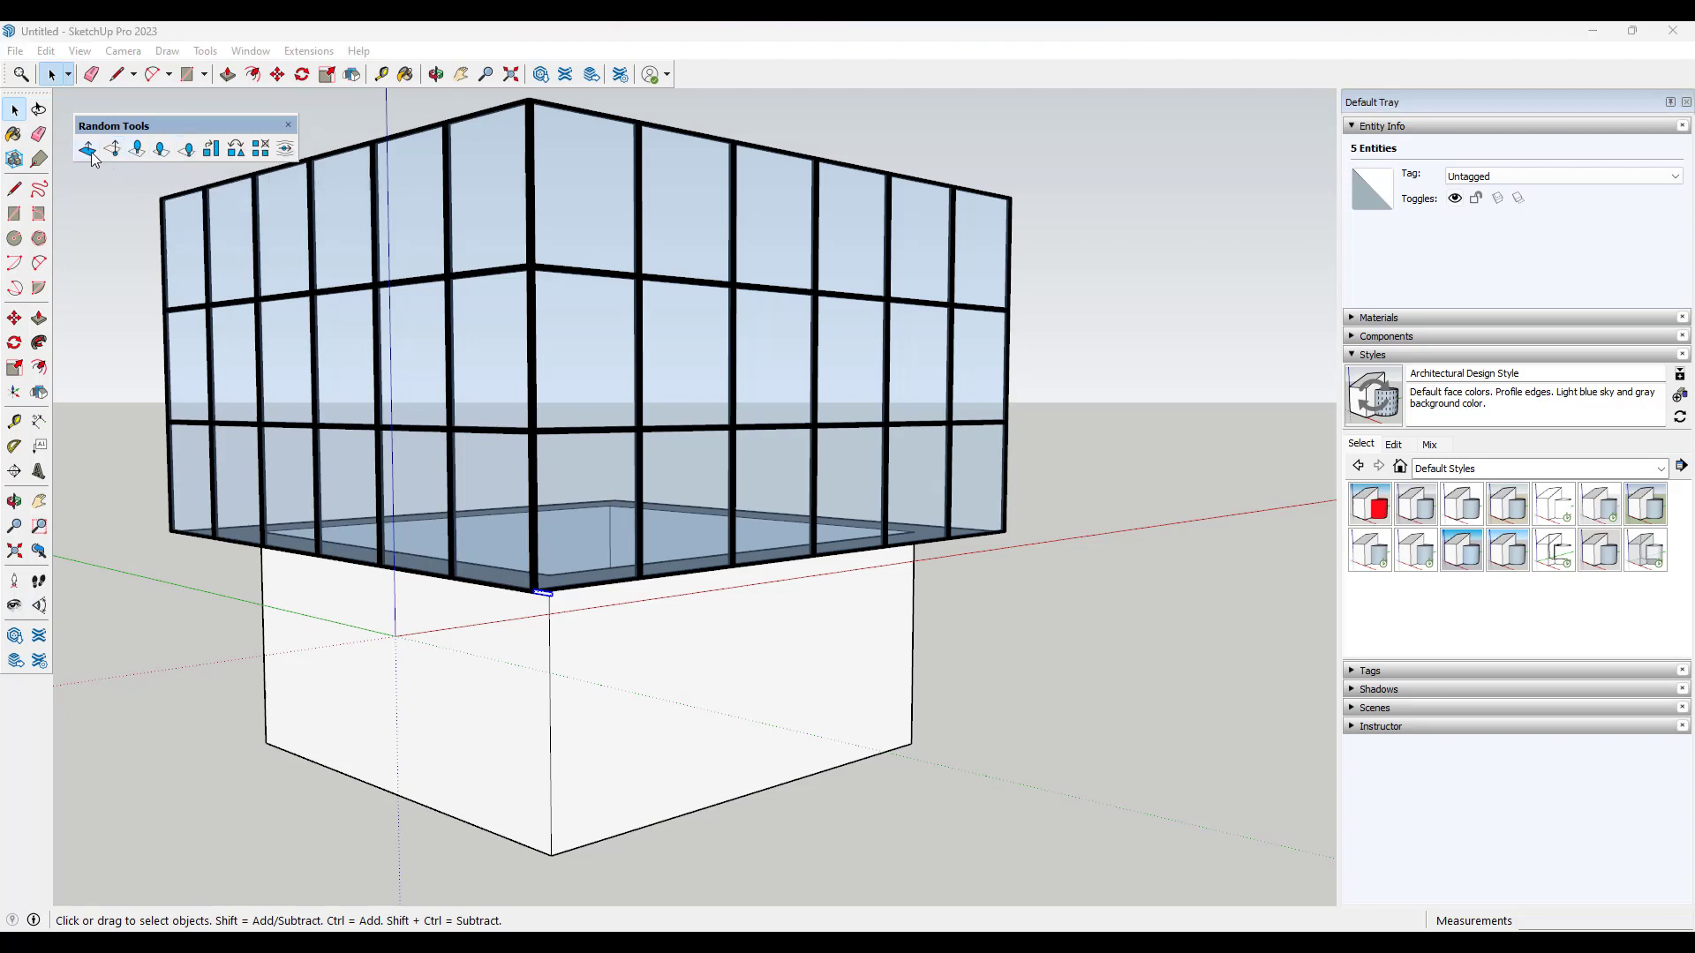
{"action": "mouse_move", "coordinate": [114, 148]}
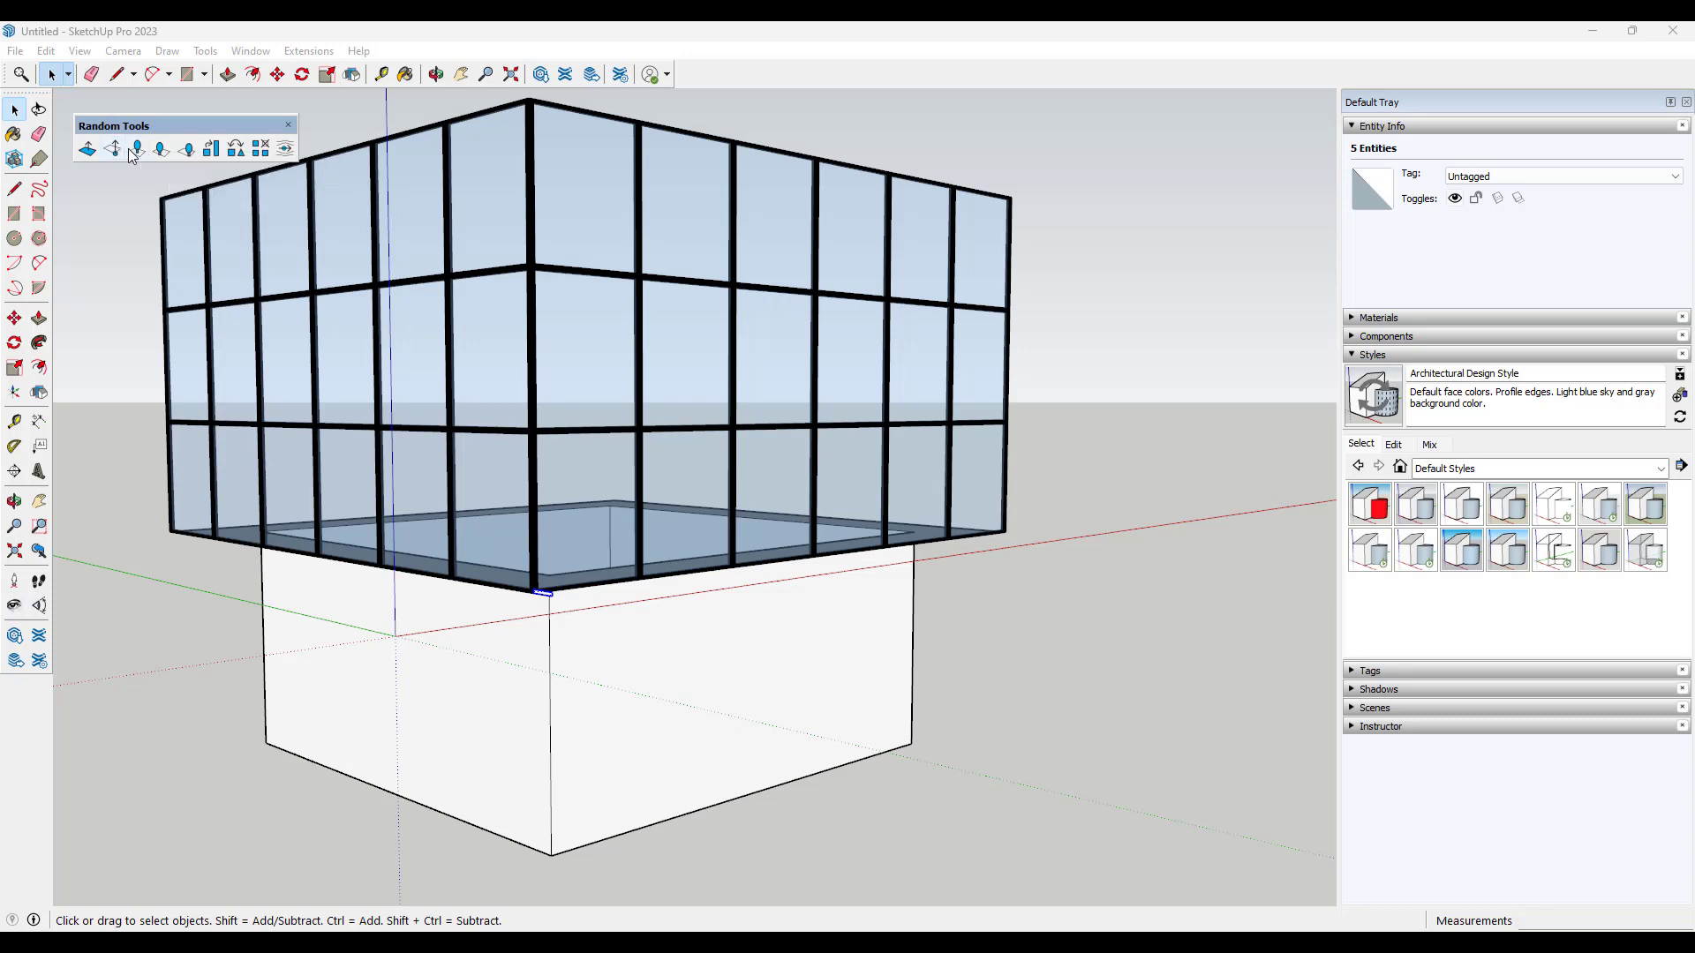
{"action": "mouse_move", "coordinate": [136, 148]}
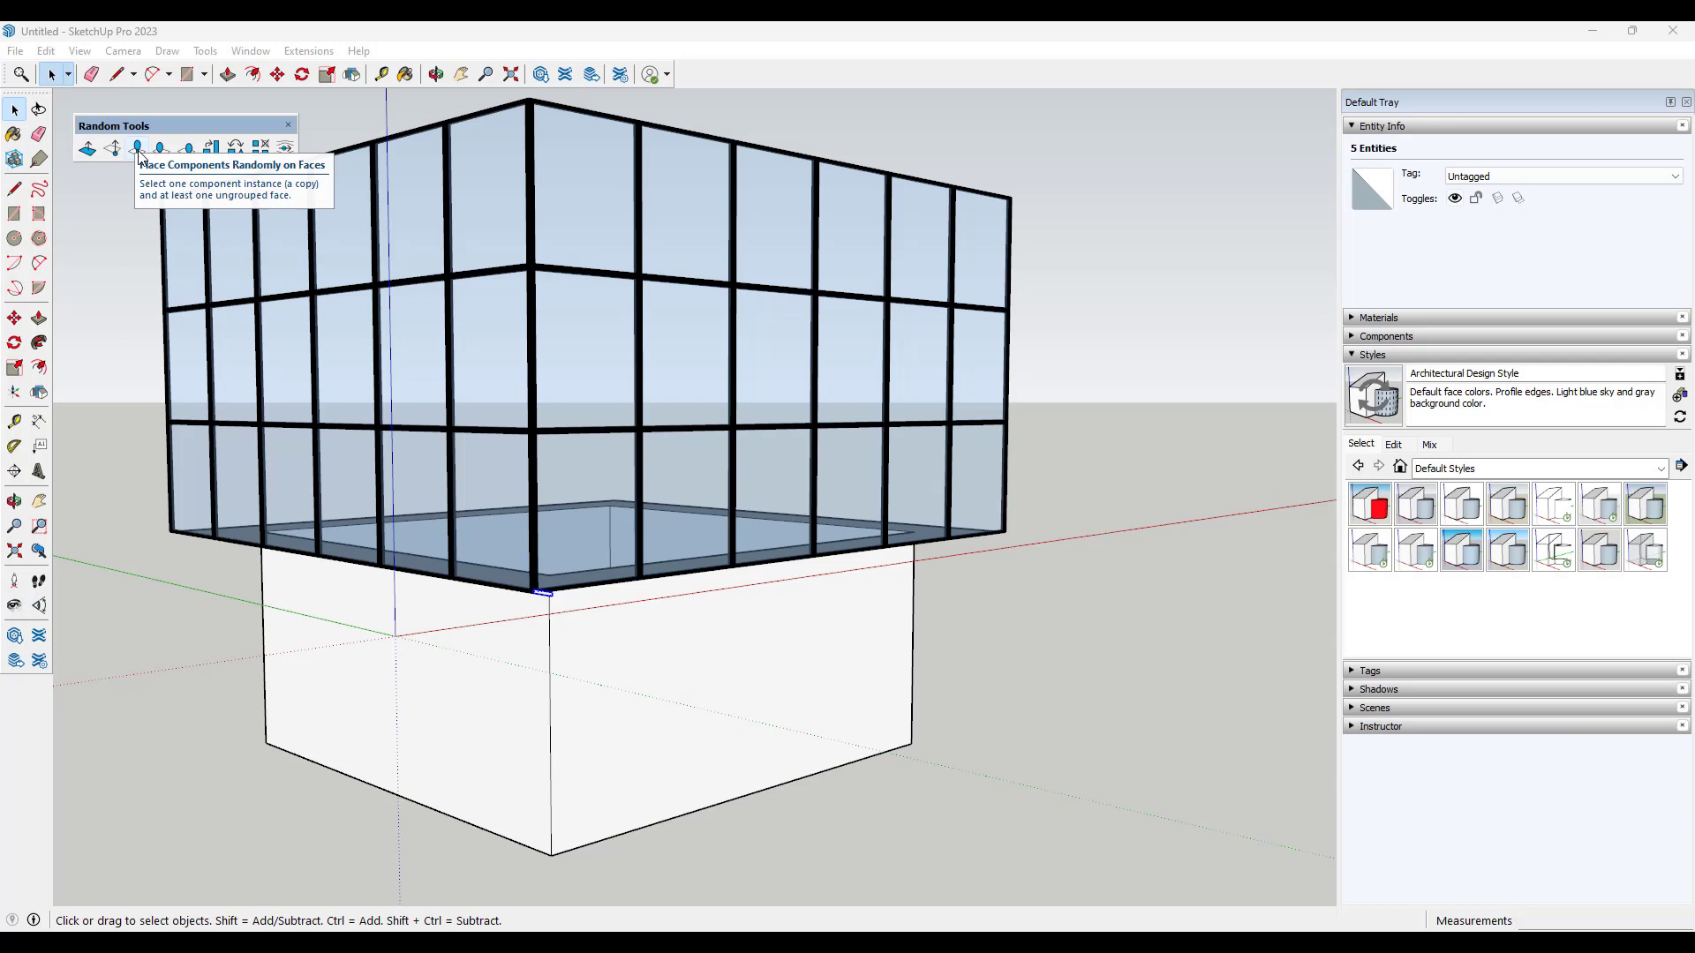
{"action": "mouse_move", "coordinate": [179, 164]}
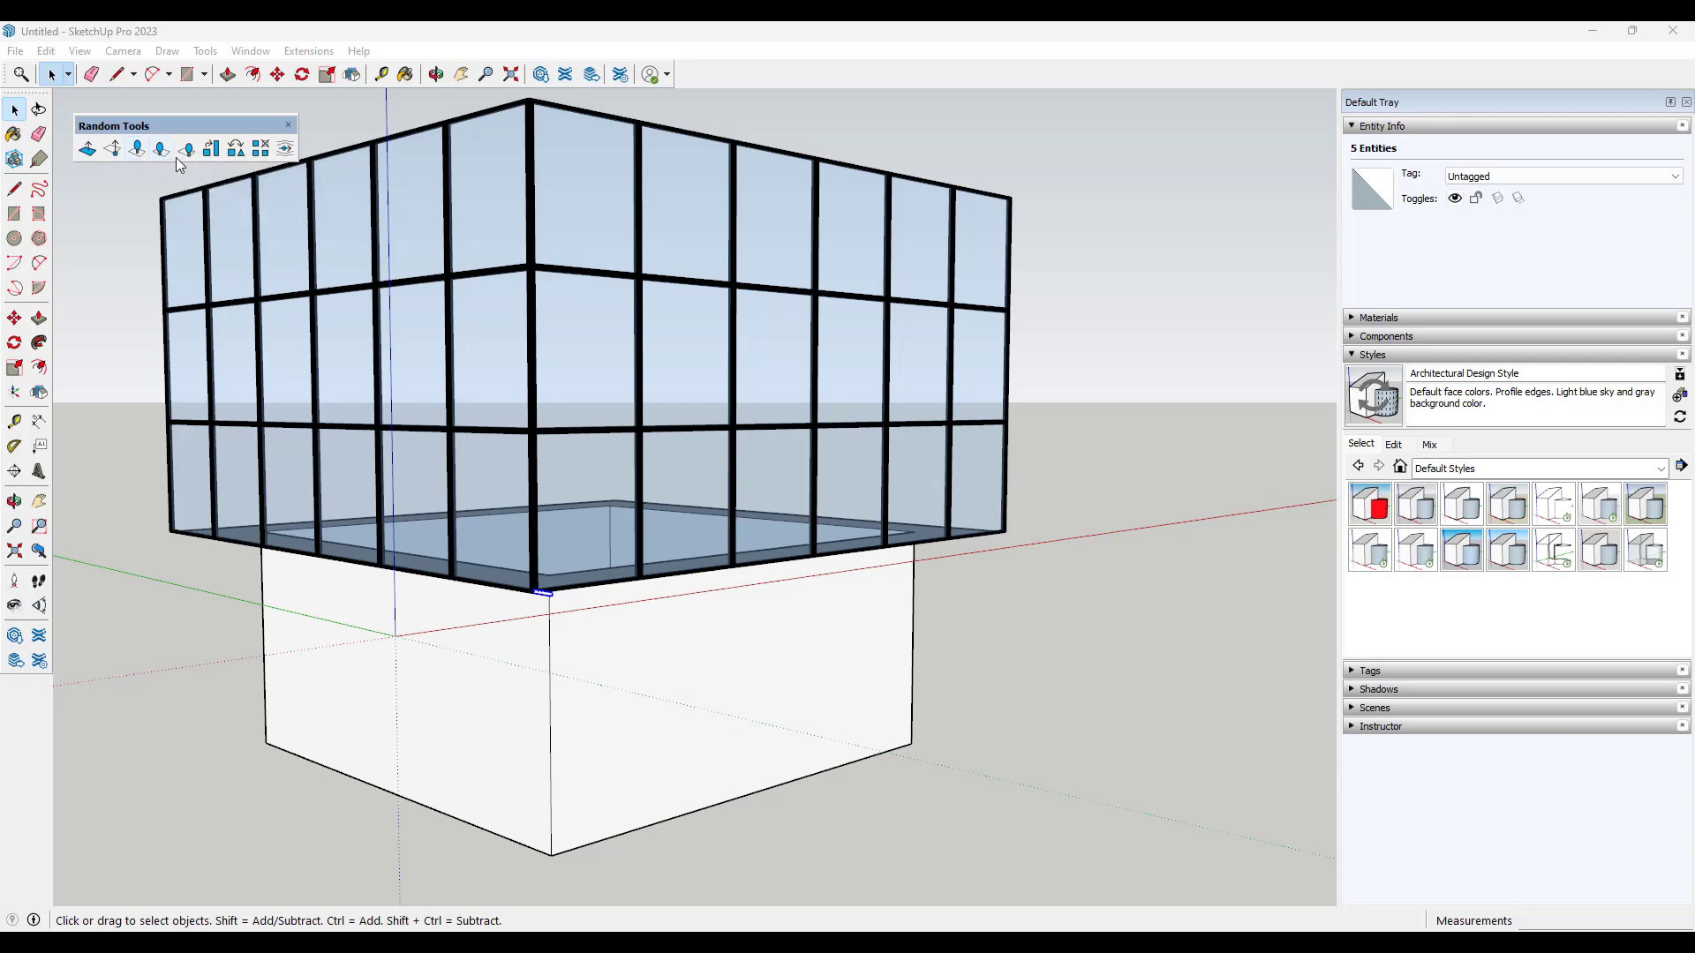
{"action": "mouse_move", "coordinate": [187, 148]}
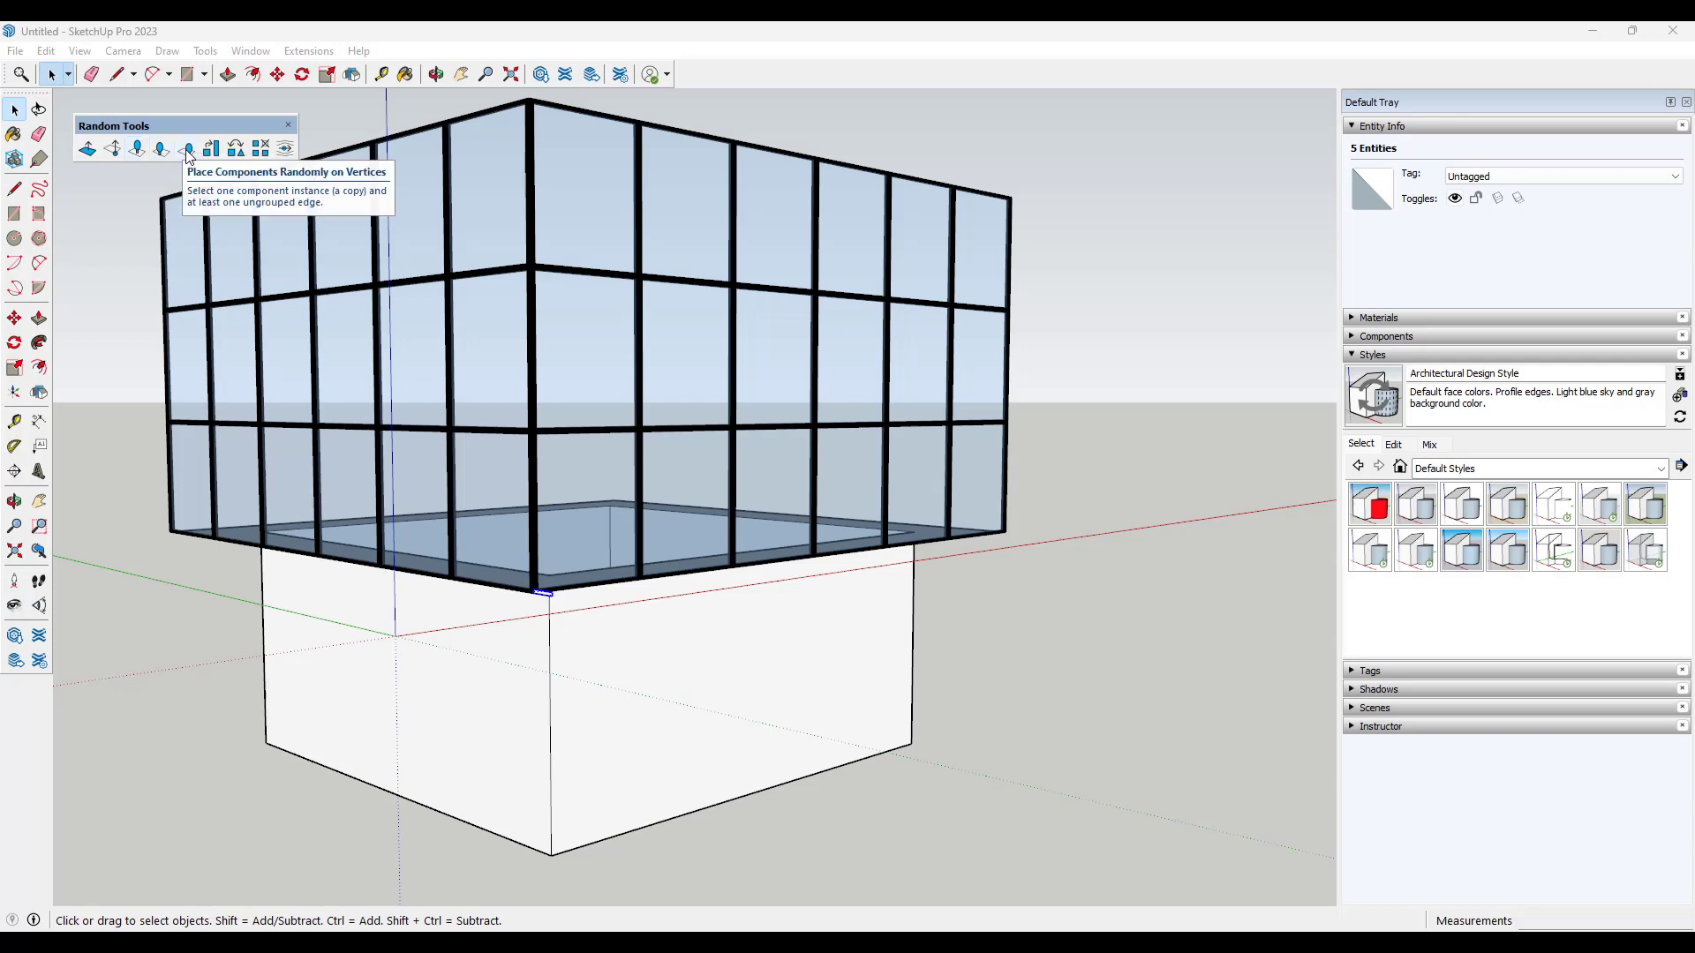
{"action": "mouse_move", "coordinate": [211, 148]}
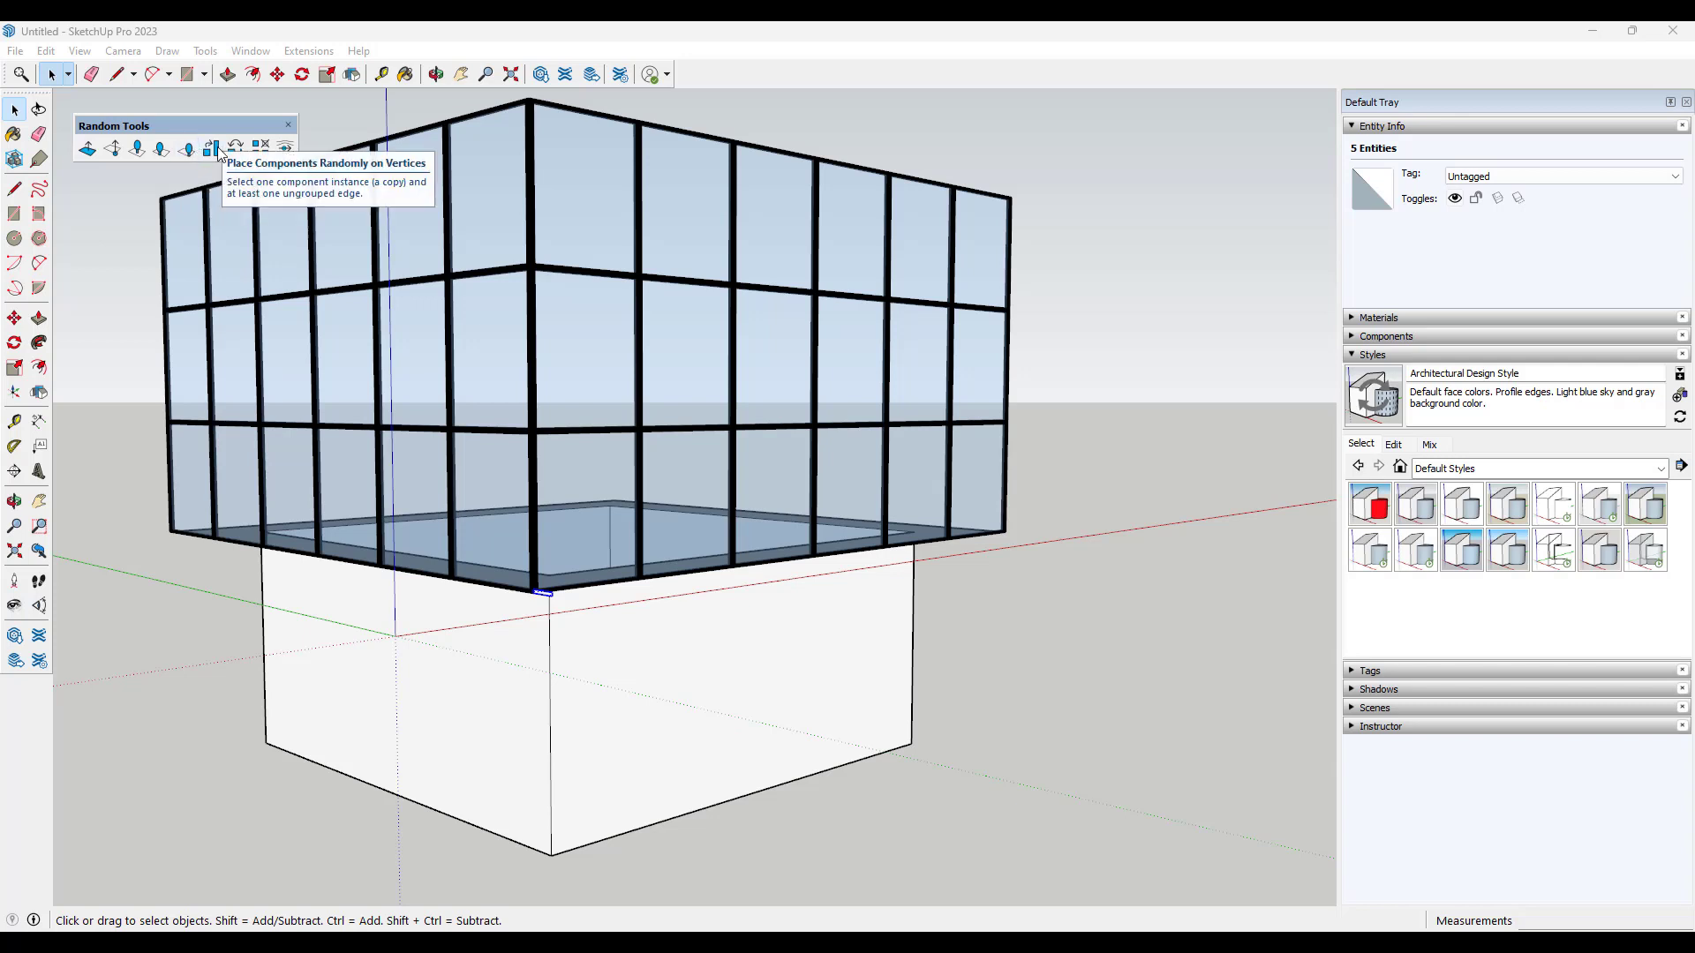
{"action": "mouse_move", "coordinate": [1107, 509]}
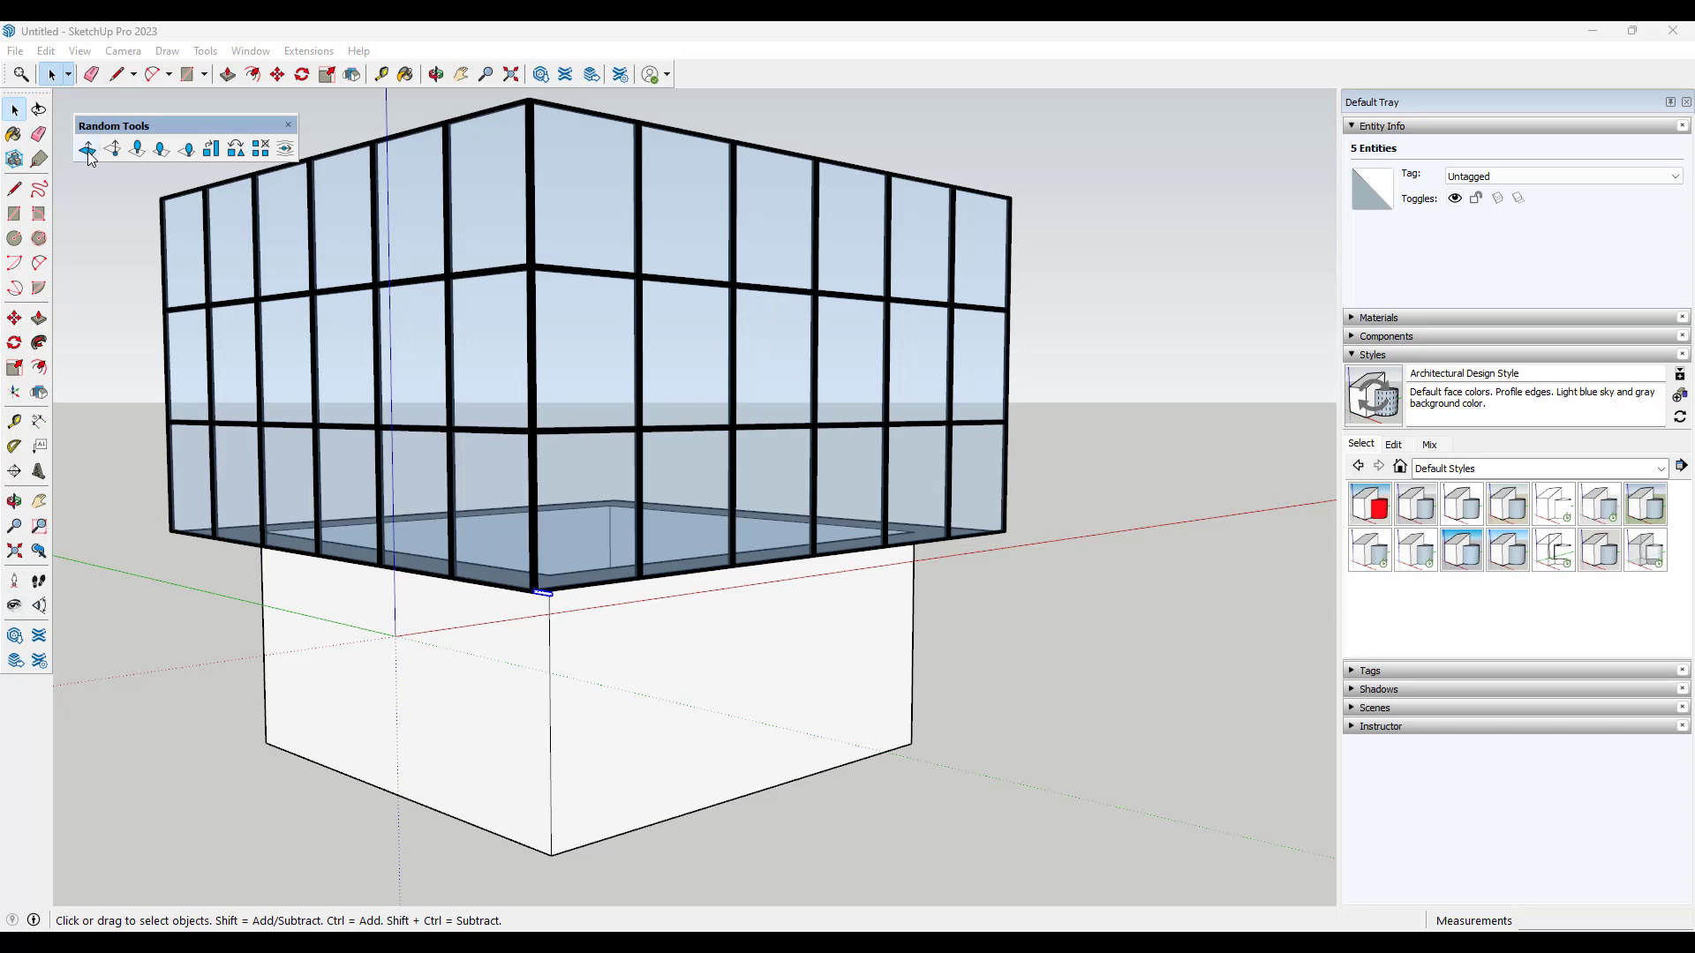
{"action": "mouse_move", "coordinate": [88, 149]}
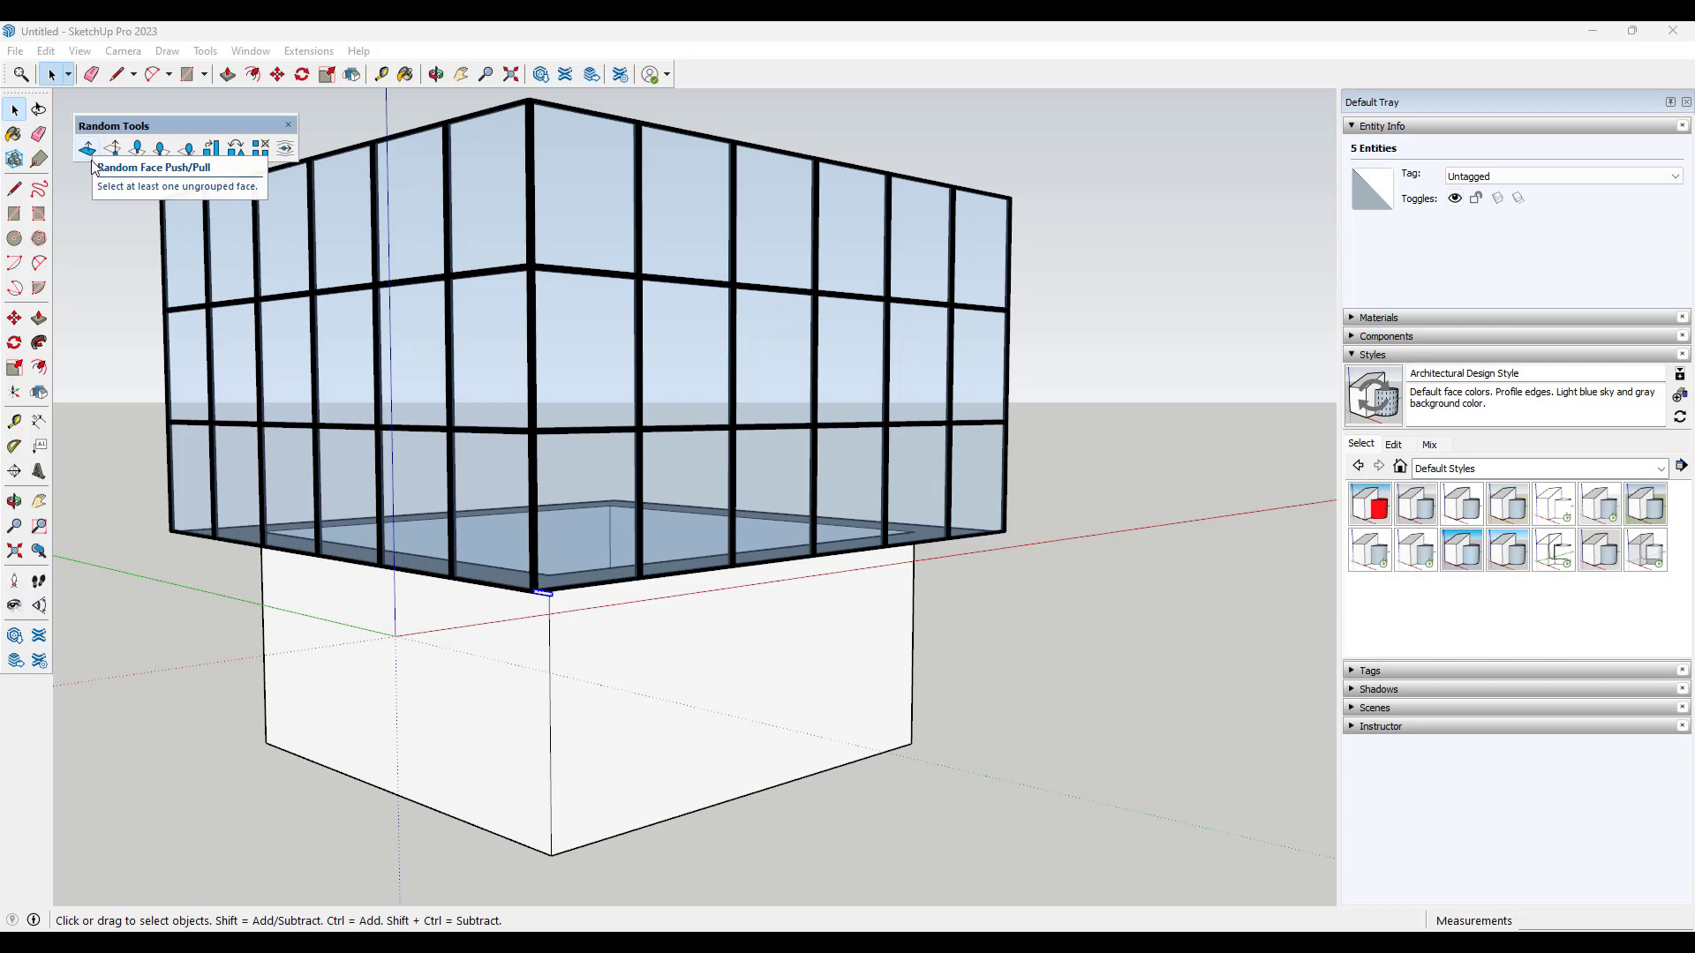
{"action": "mouse_move", "coordinate": [618, 670]}
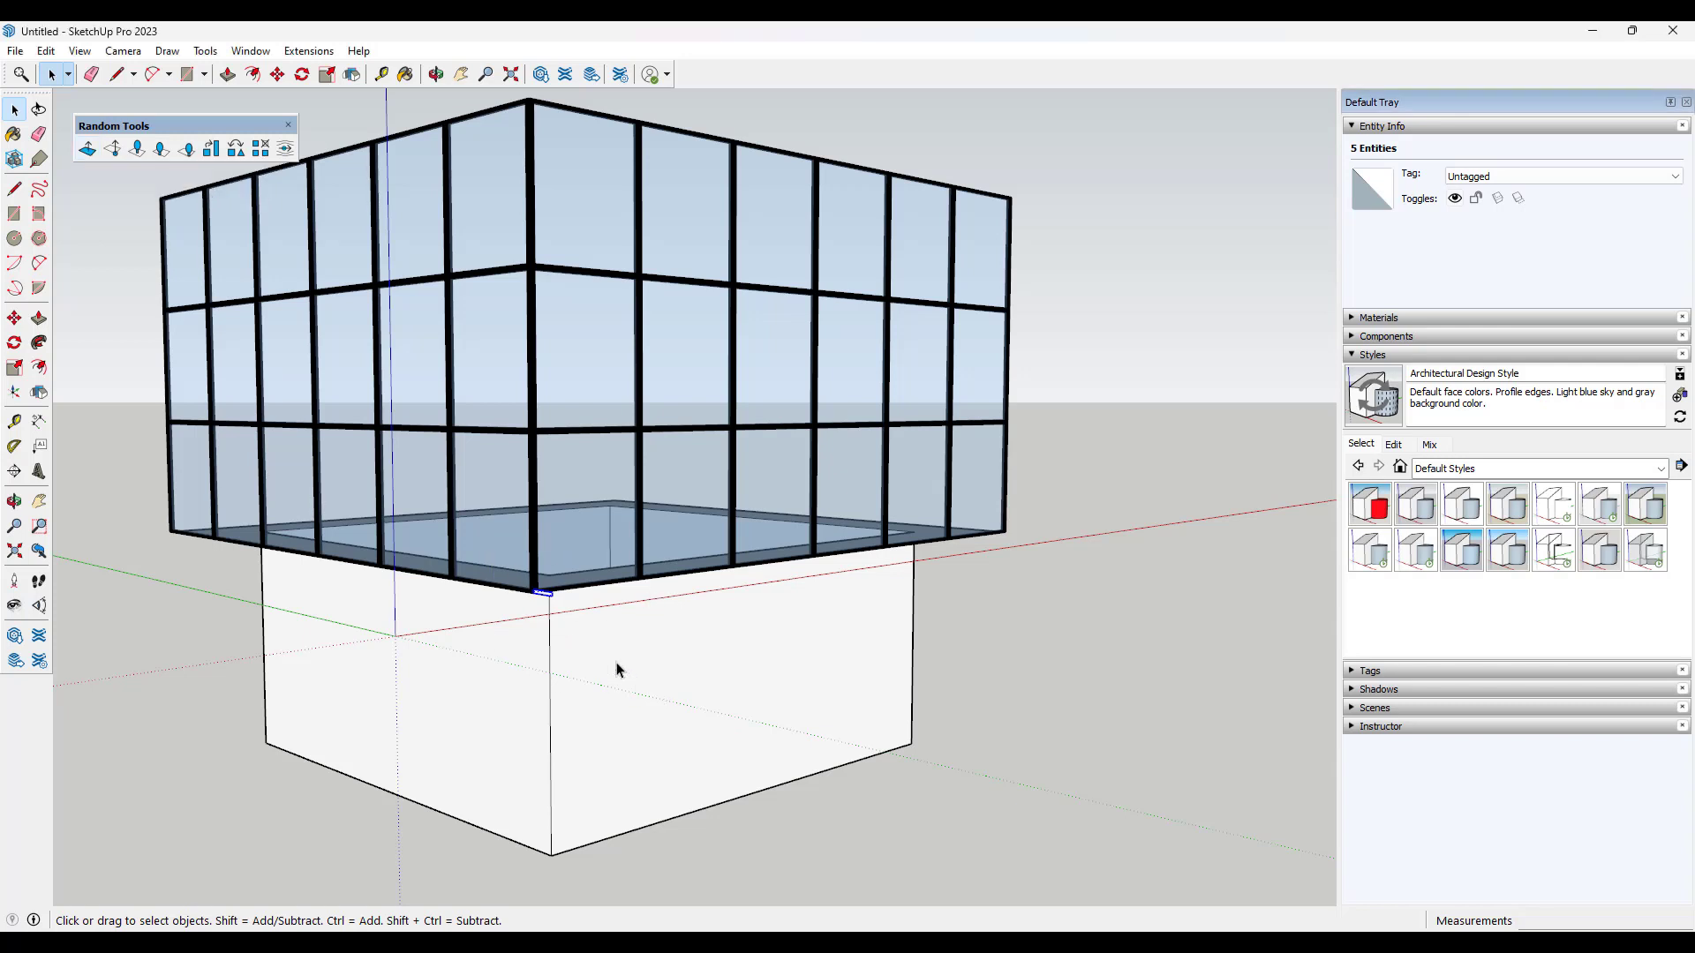
Step: Move-copy the 2x12 board from its corner upward to stack copies up the glass corner
{"action": "left_click", "coordinate": [276, 73]}
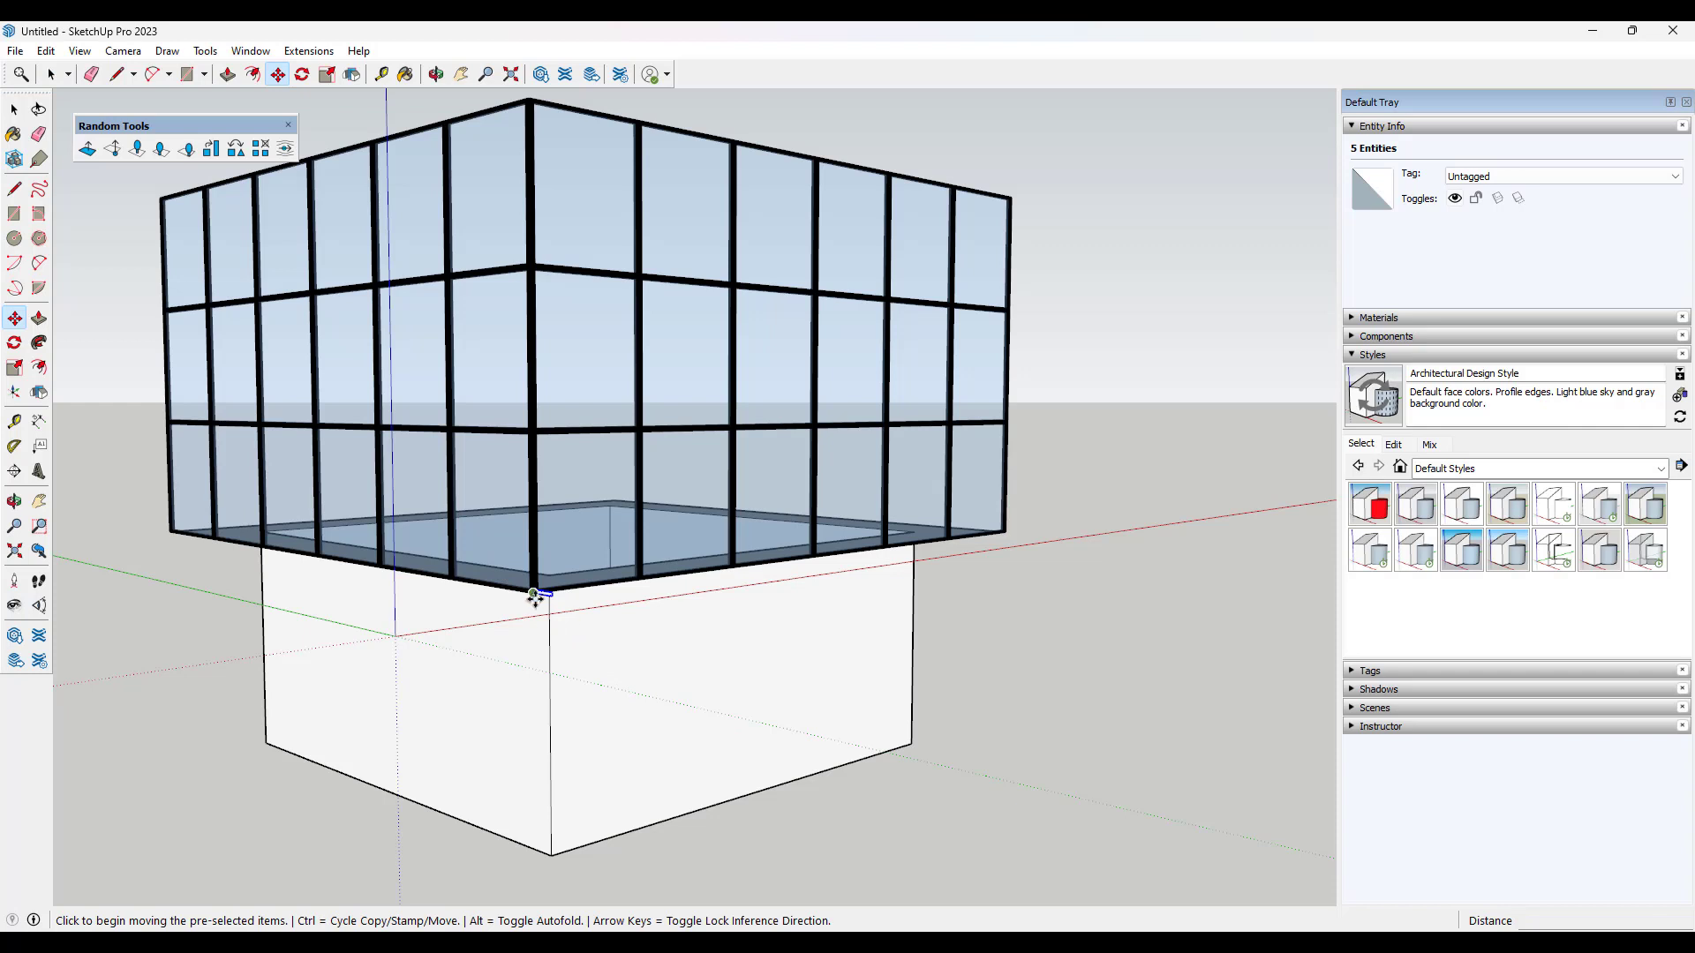
{"action": "left_click", "coordinate": [537, 594]}
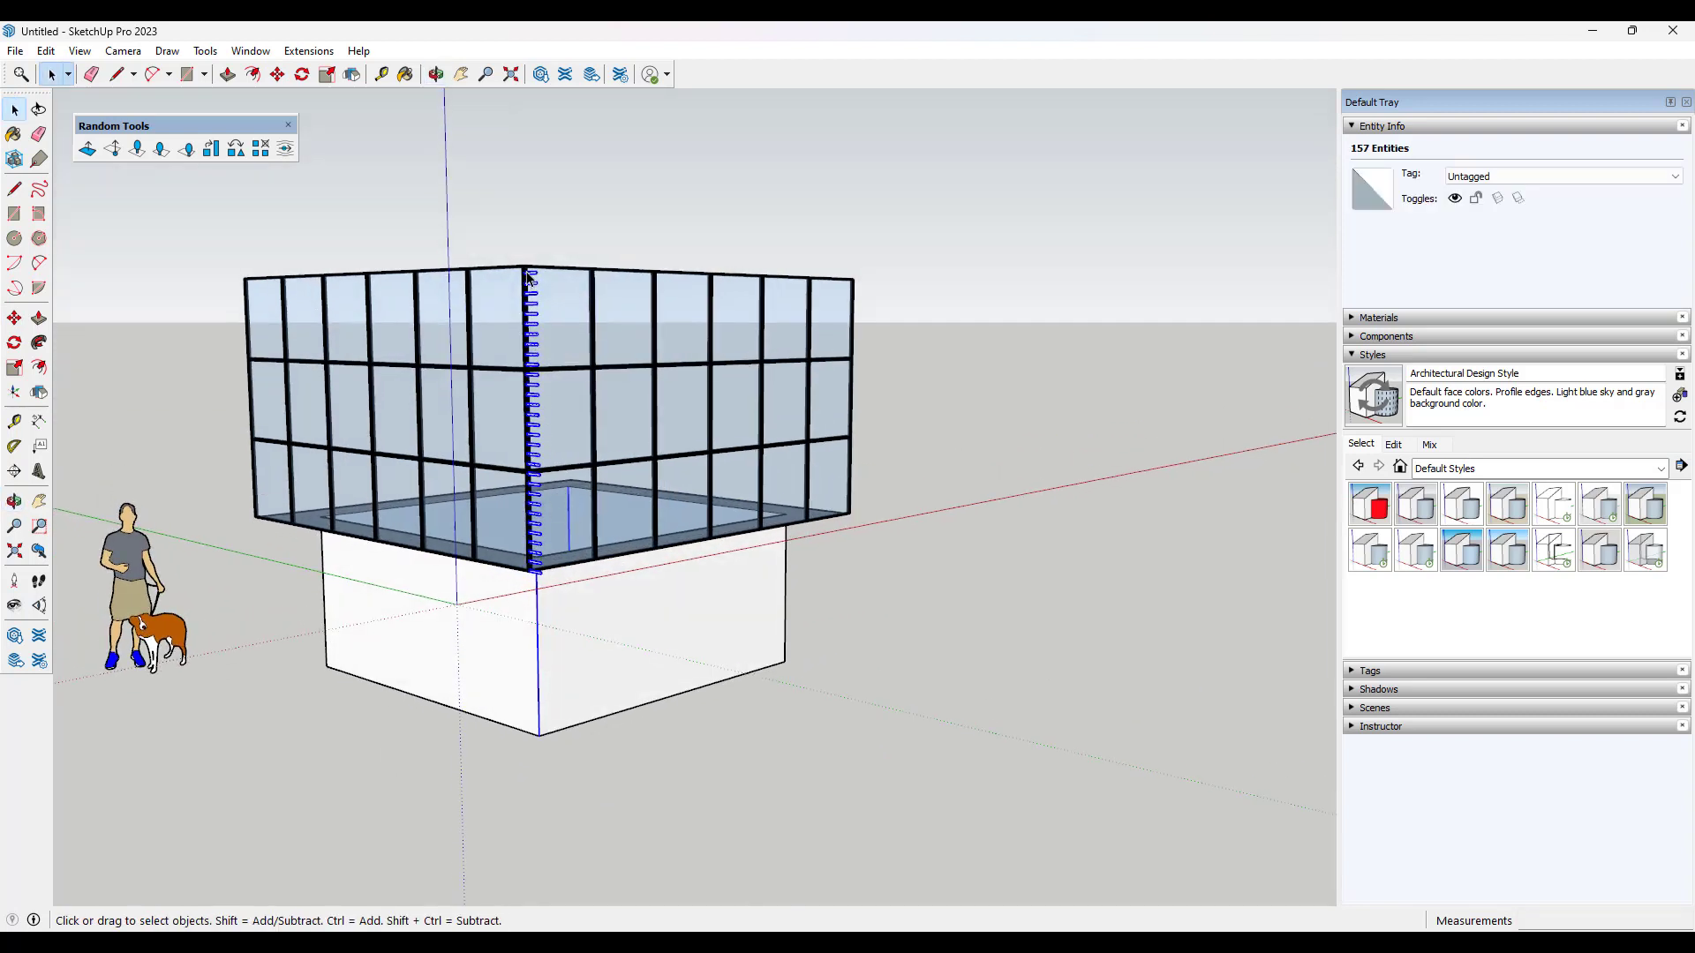
{"action": "mouse_move", "coordinate": [235, 504]}
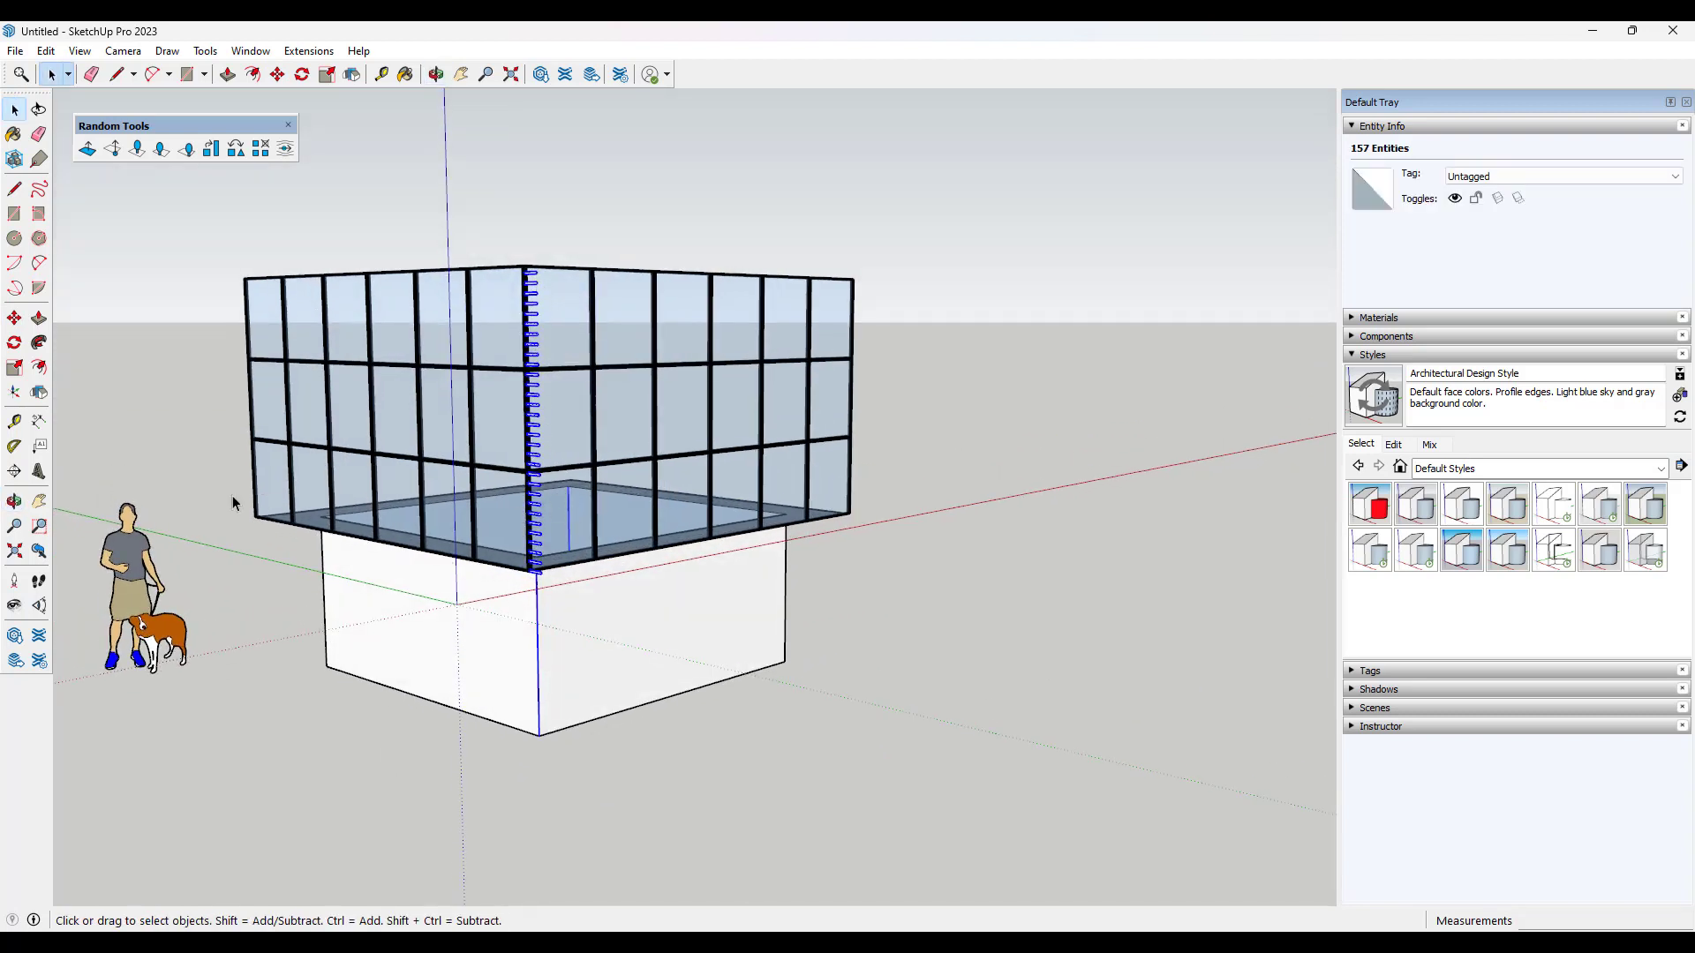
{"action": "left_click", "coordinate": [601, 583]}
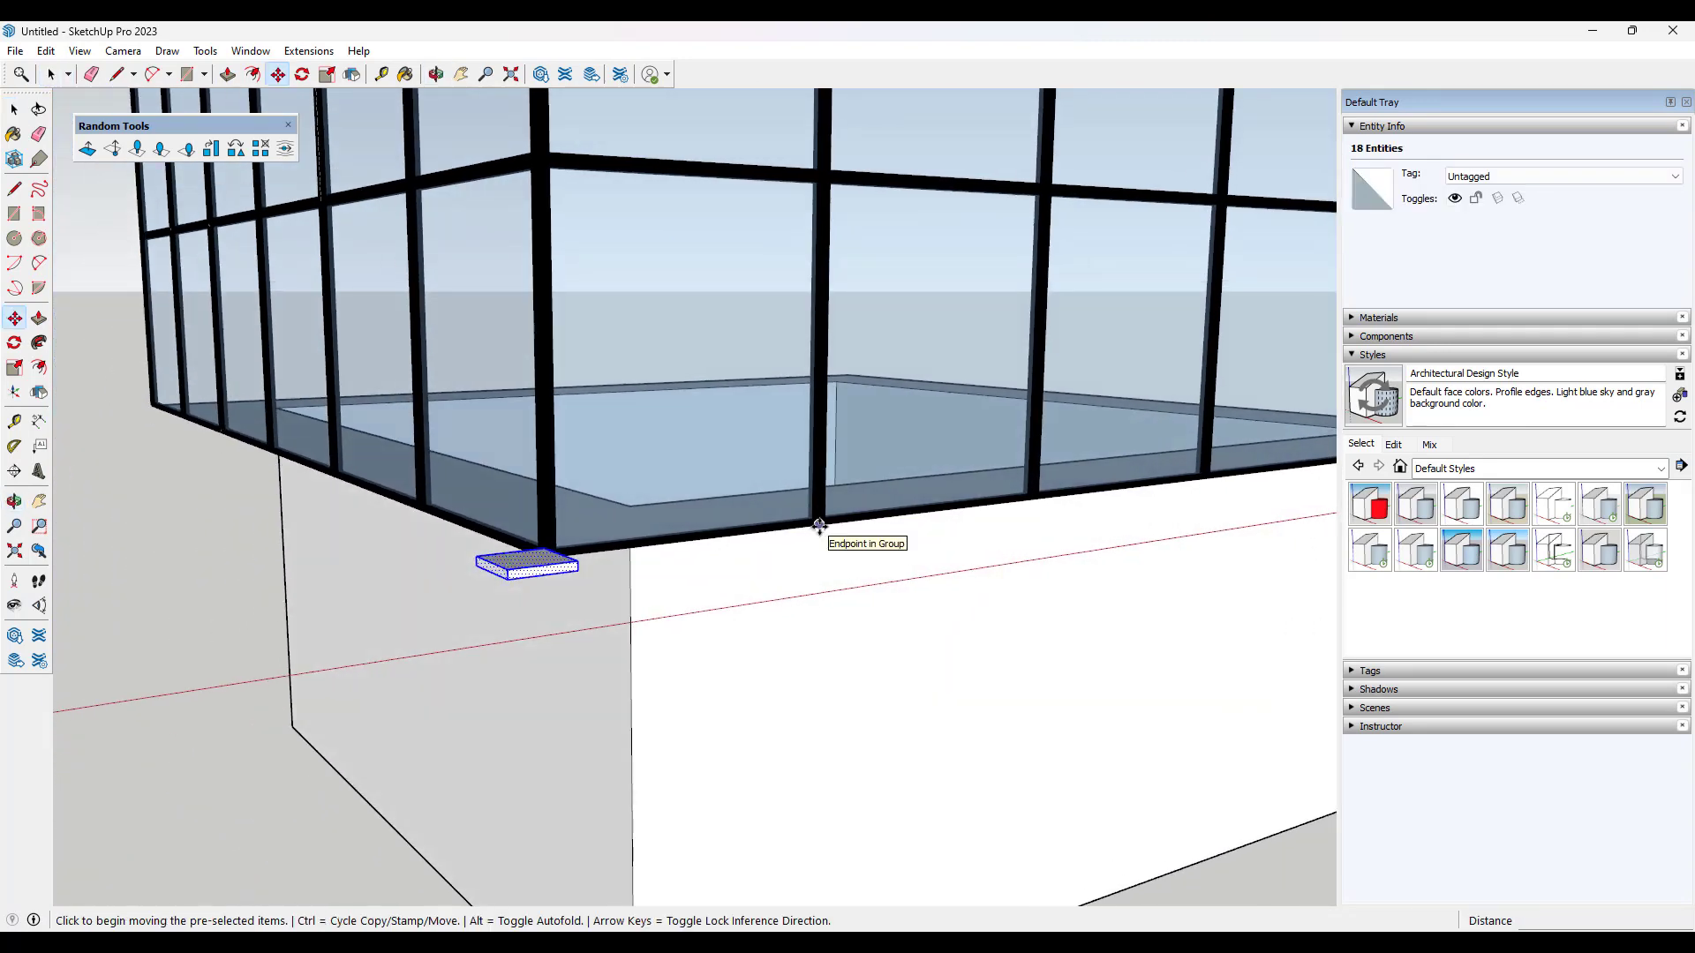
Step: Snap the board stack to the building's corner endpoint so it spans the full height
{"action": "left_click", "coordinate": [818, 523]}
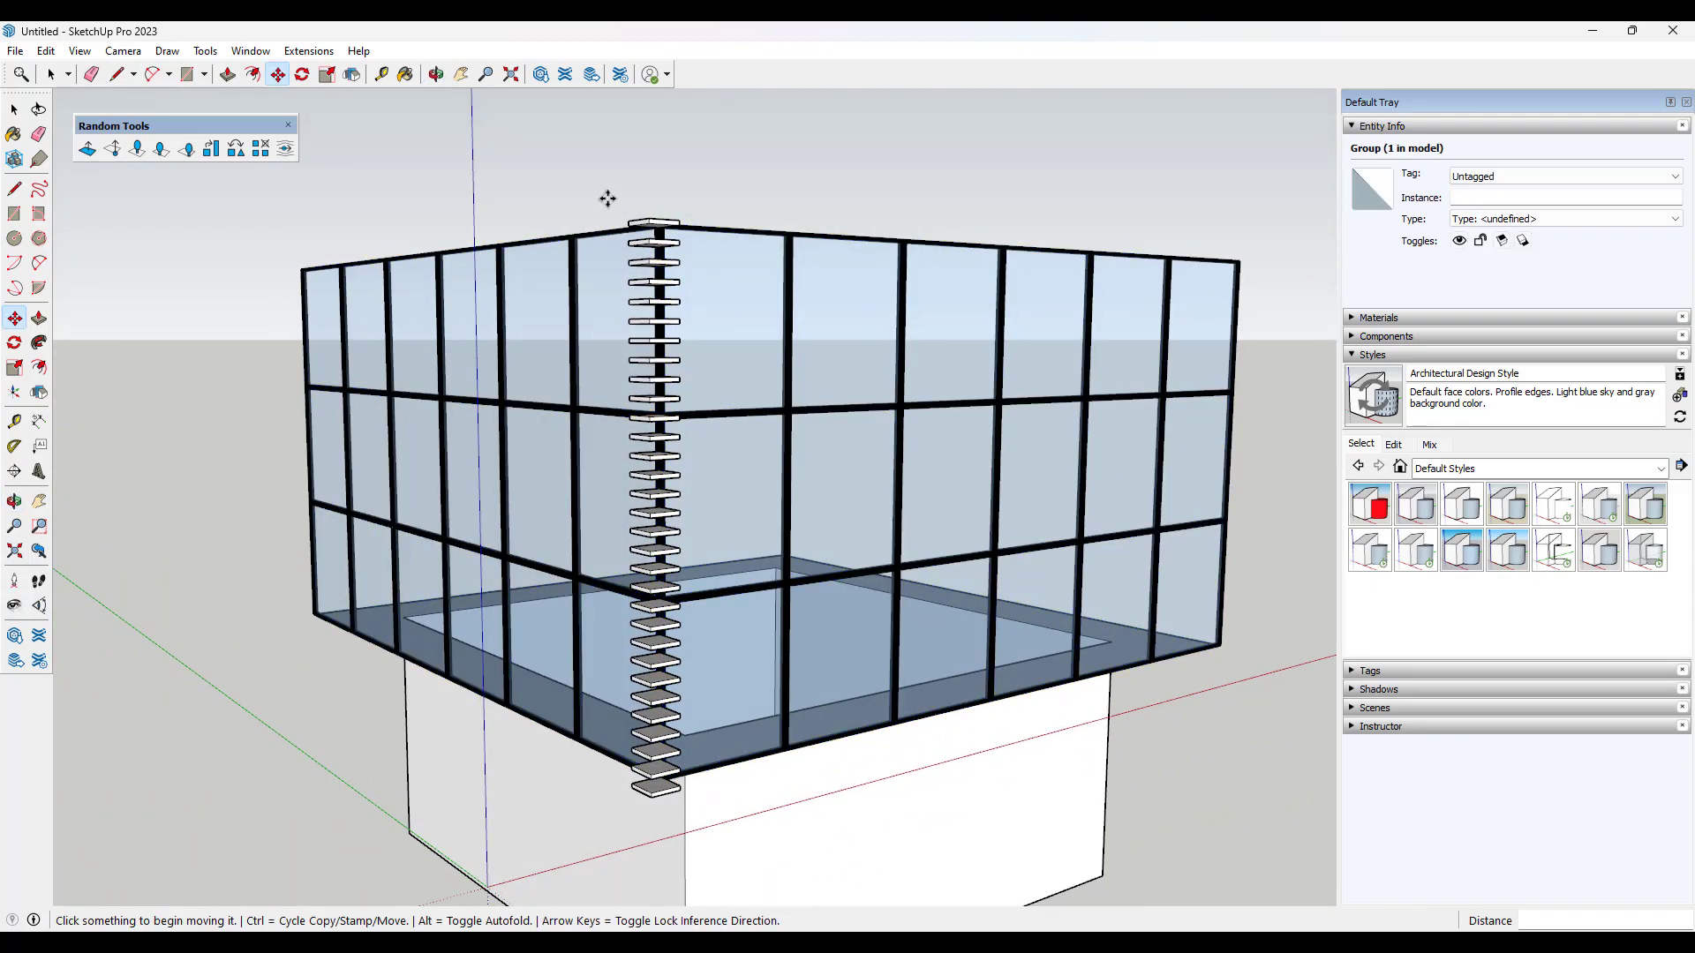
{"action": "left_click", "coordinate": [595, 256]}
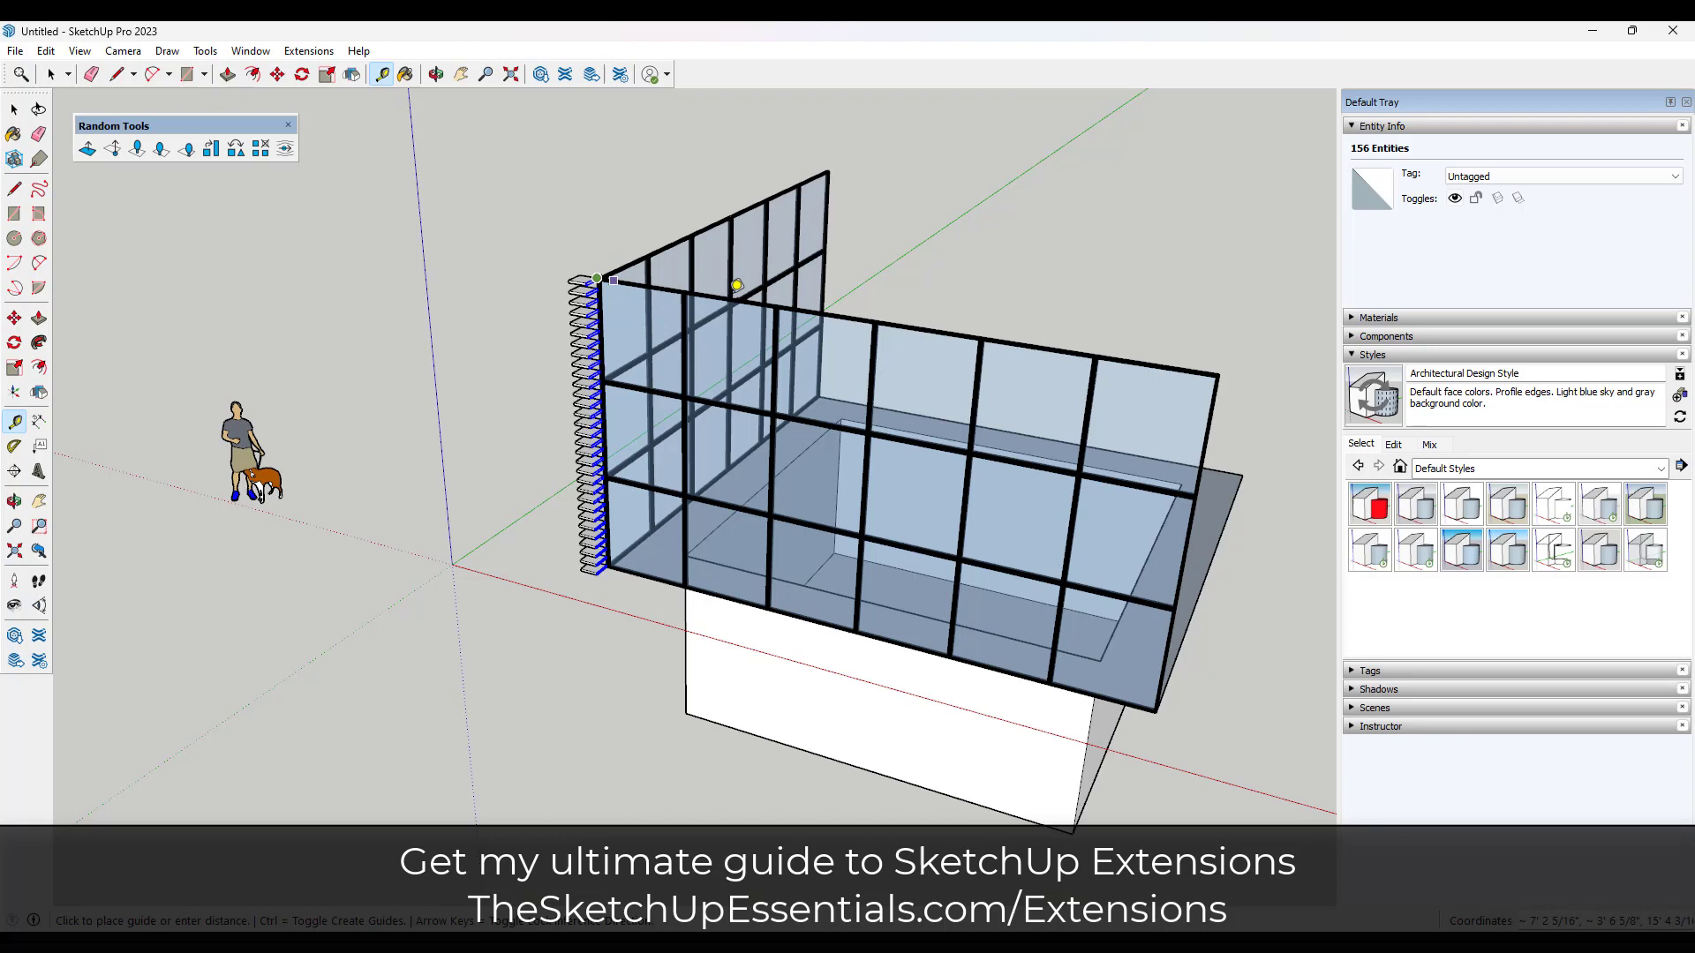
{"action": "mouse_move", "coordinate": [1221, 367]}
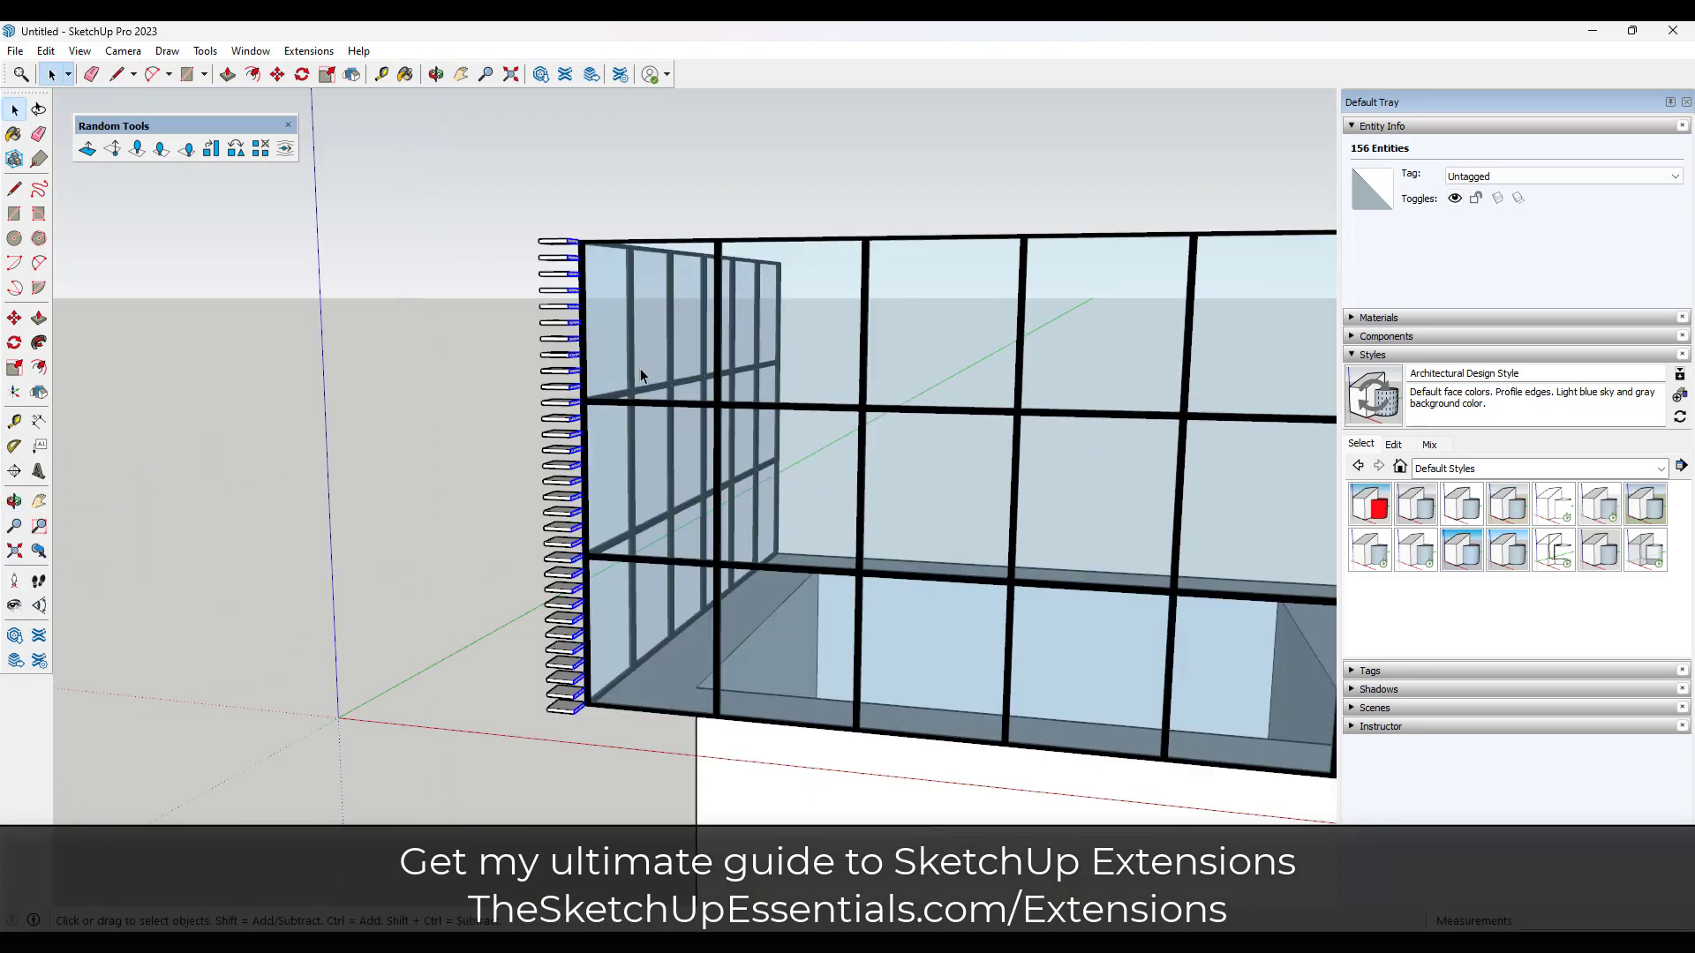
Step: Randomly extend the corner boards between 12' and 23', creating new faces
{"action": "left_click", "coordinate": [87, 148]}
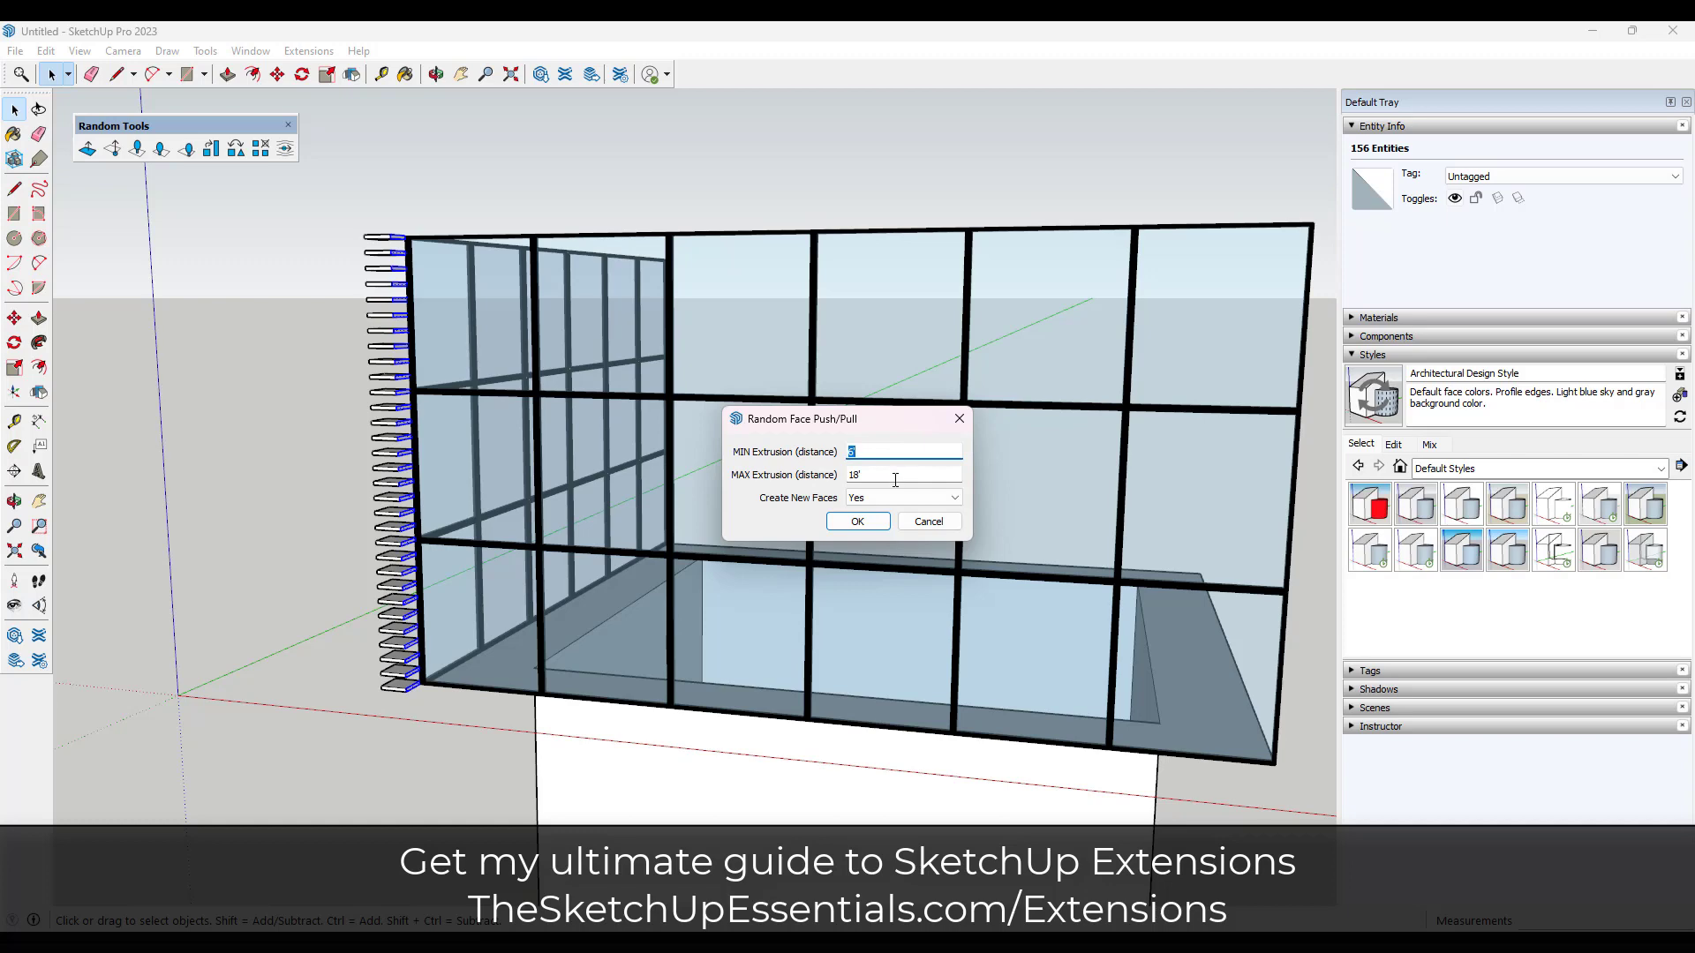
{"action": "mouse_move", "coordinate": [814, 341]}
{"action": "type", "text": "6"}
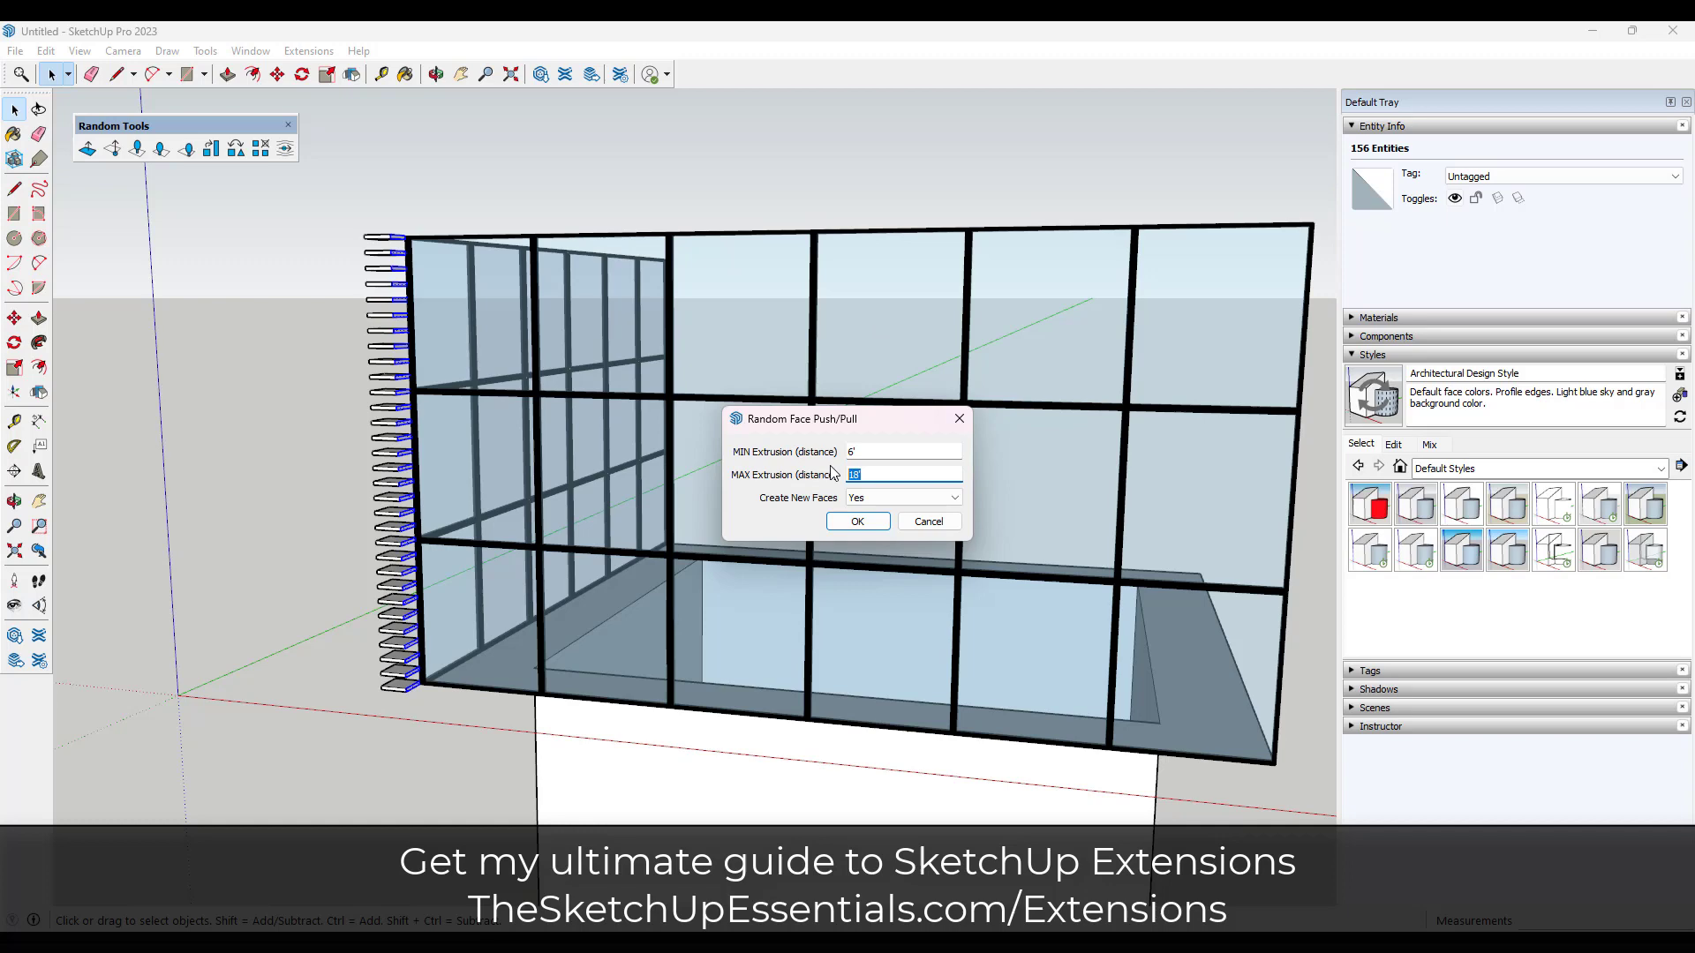
{"action": "type", "text": "23'"}
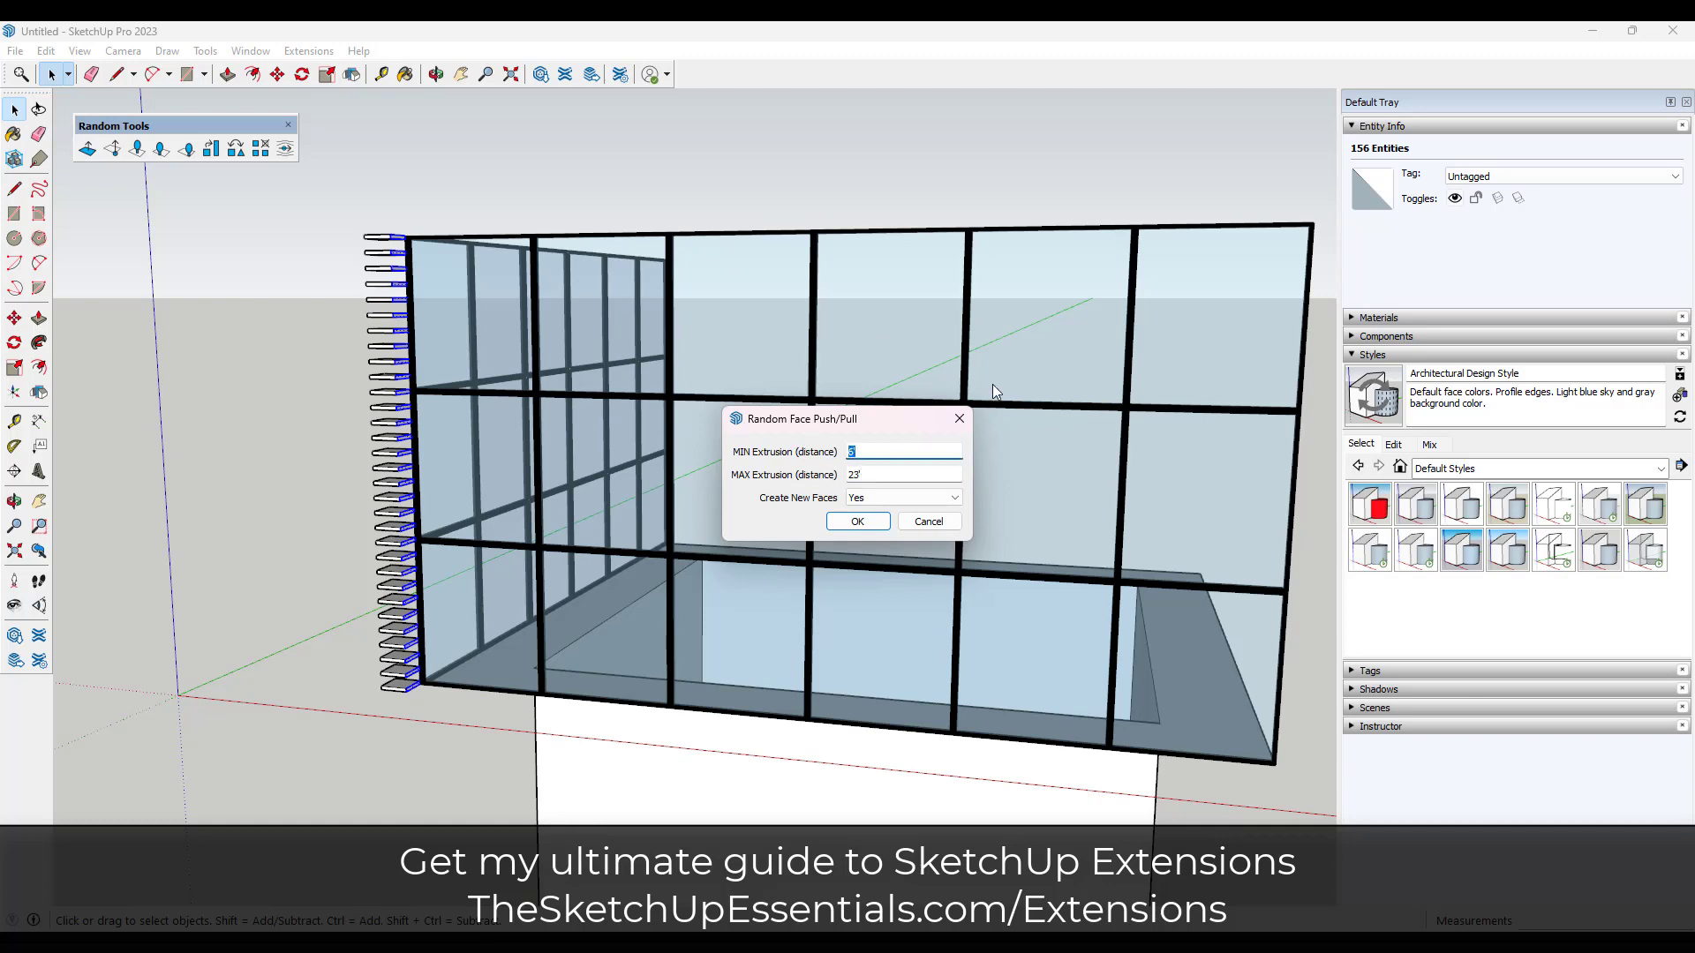
{"action": "type", "text": "12"}
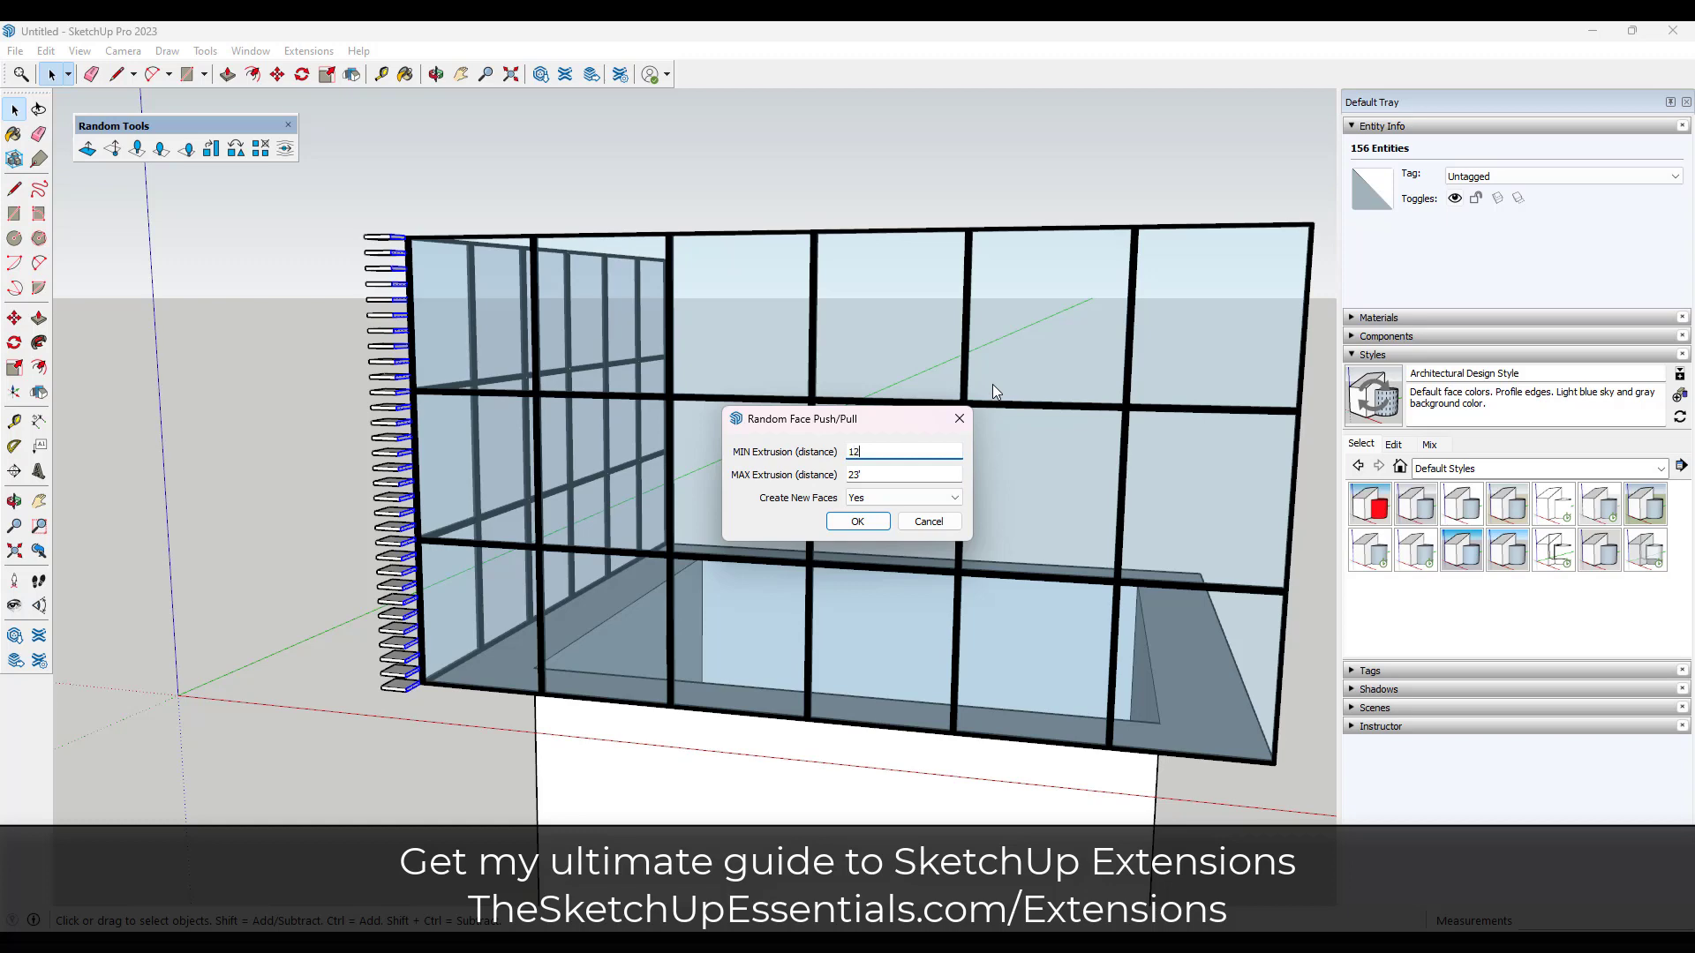
{"action": "mouse_move", "coordinate": [902, 497]}
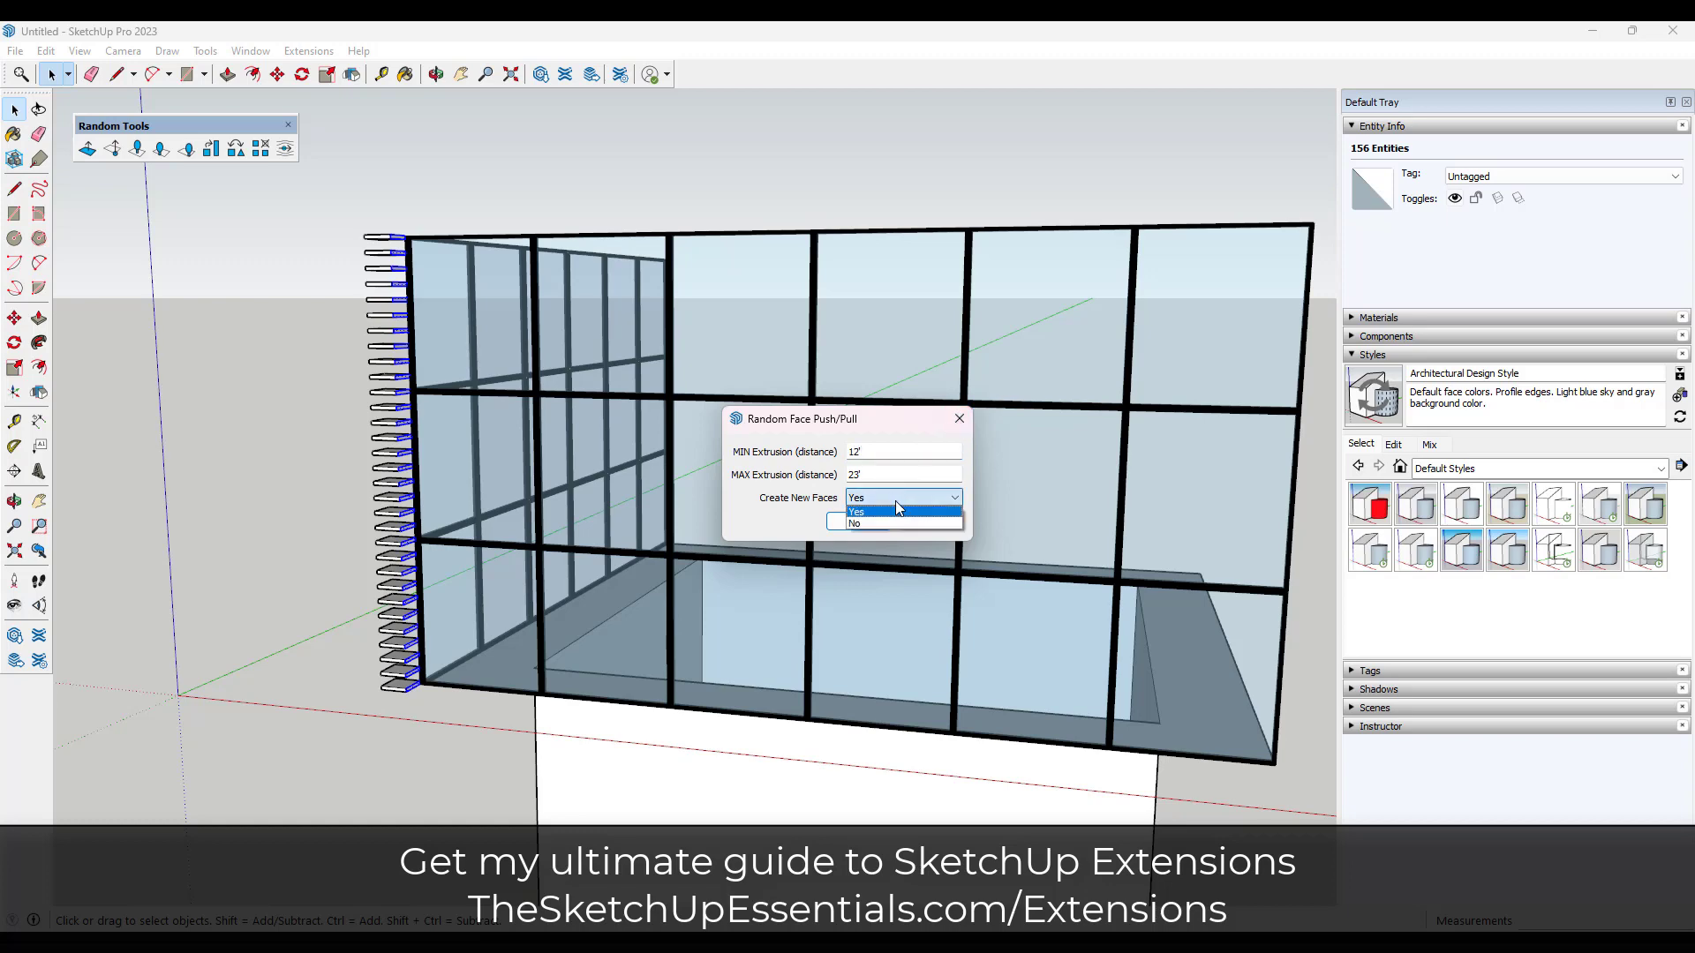
{"action": "left_click", "coordinate": [856, 511]}
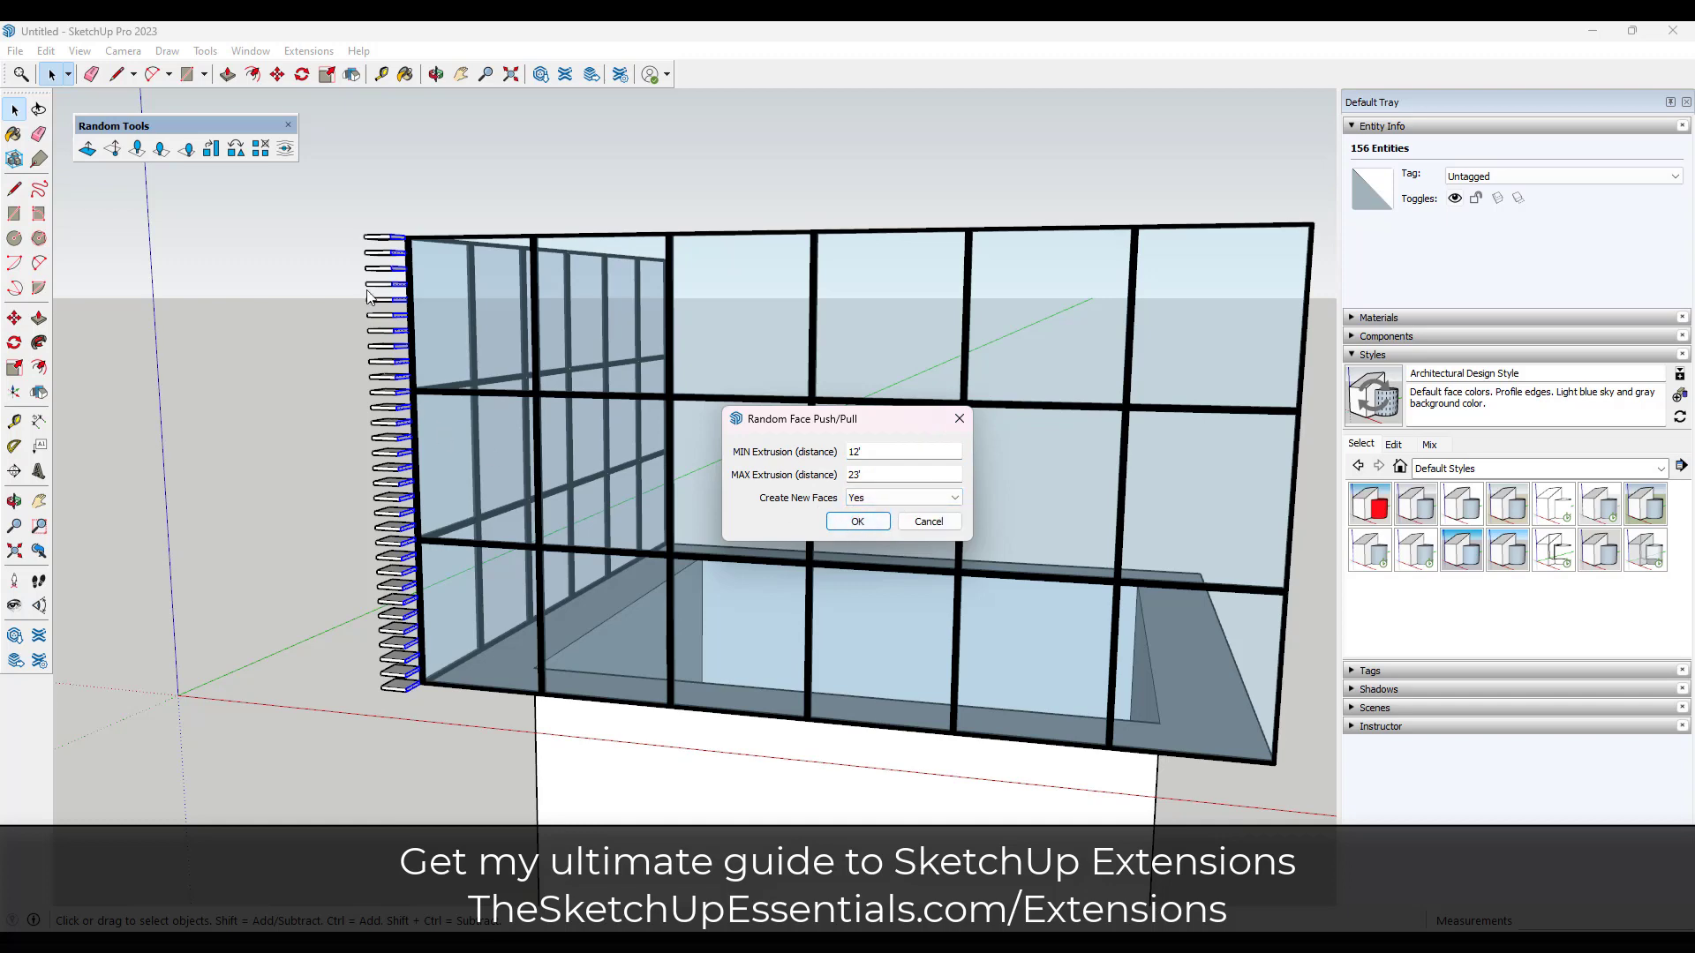
{"action": "mouse_move", "coordinate": [381, 244]}
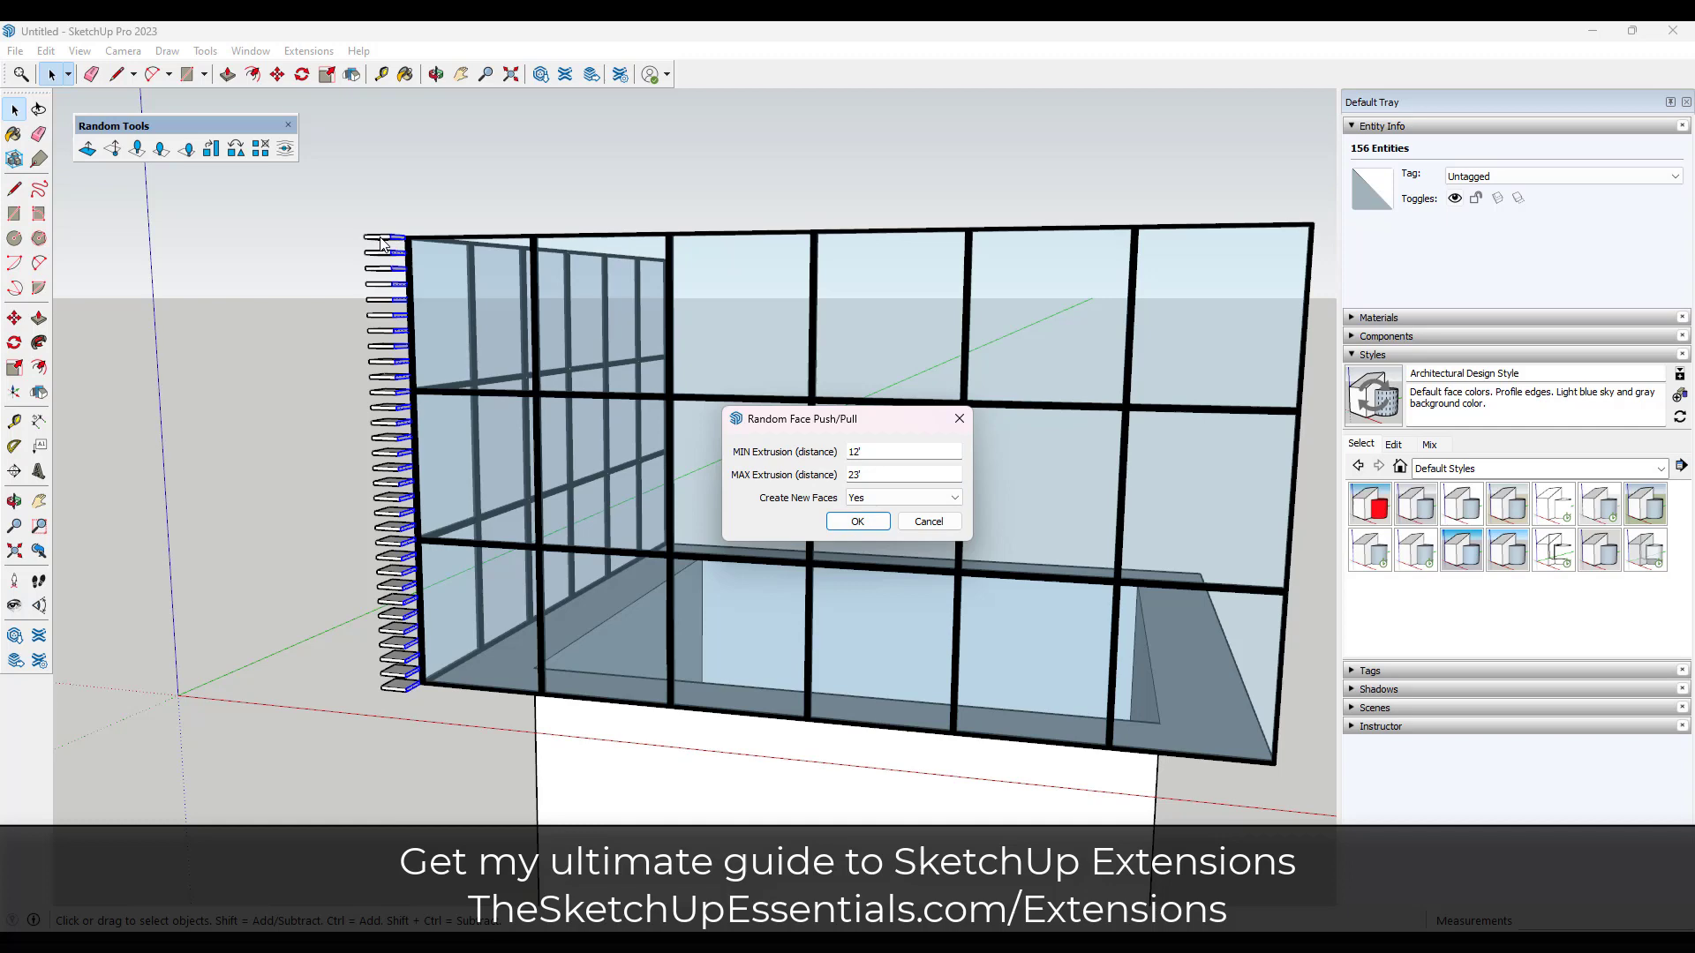
{"action": "mouse_move", "coordinate": [438, 230]}
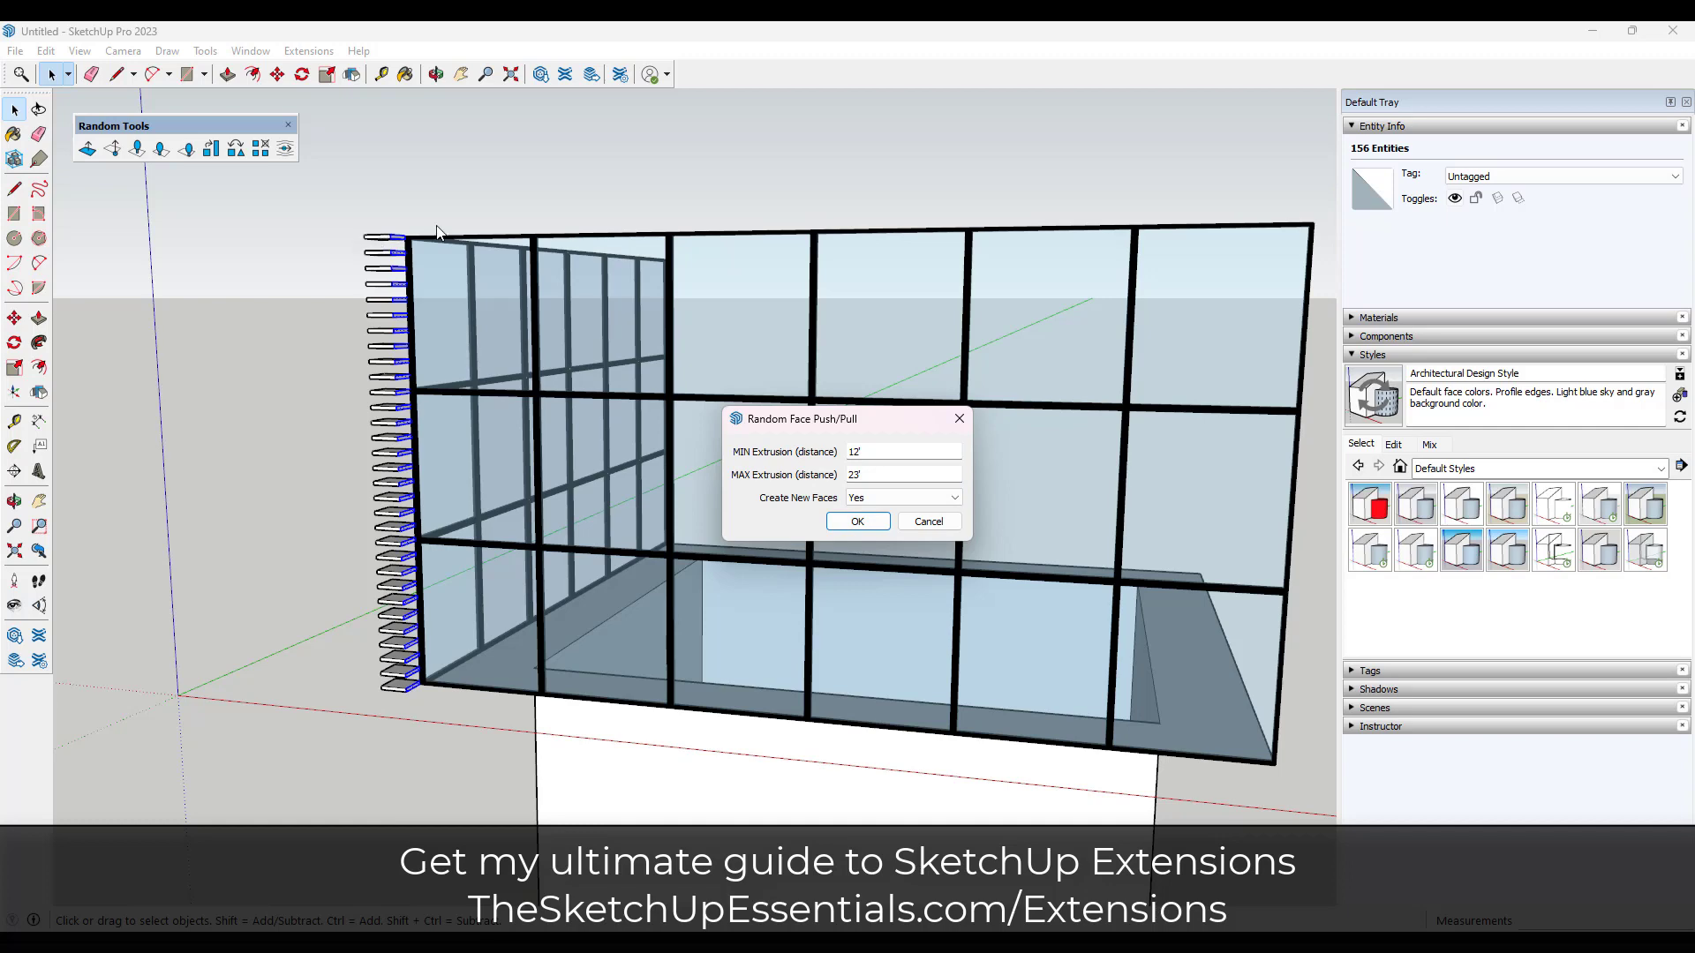
{"action": "left_click", "coordinate": [857, 521]}
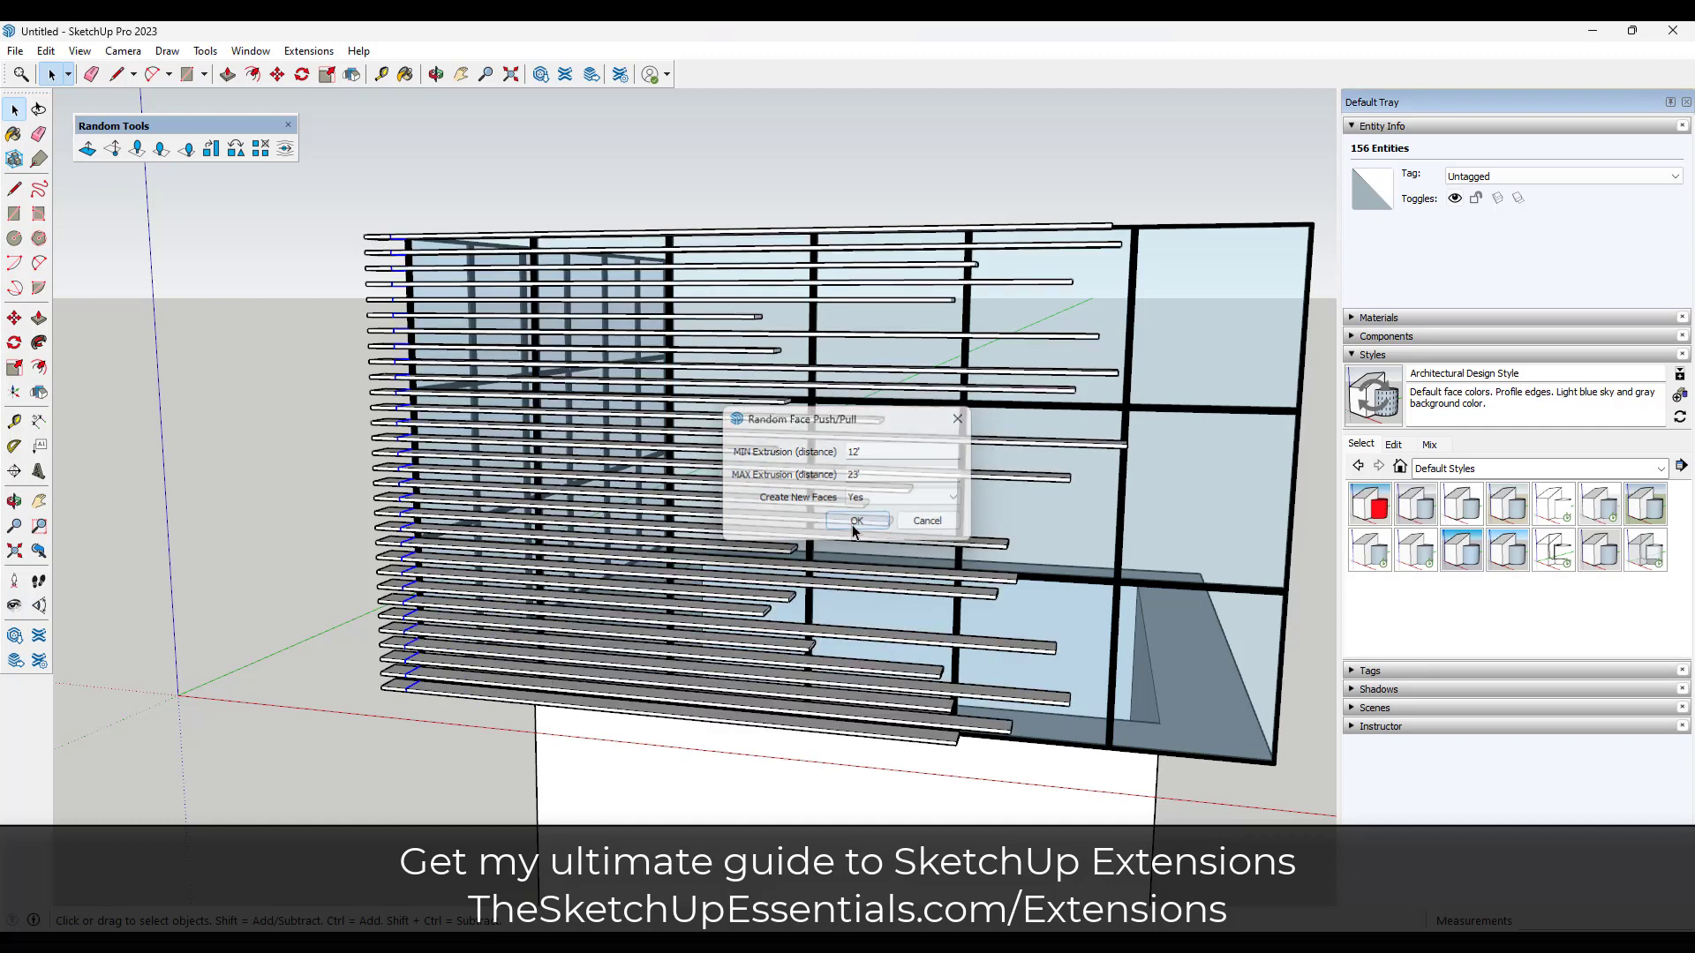
{"action": "left_click", "coordinate": [856, 521]}
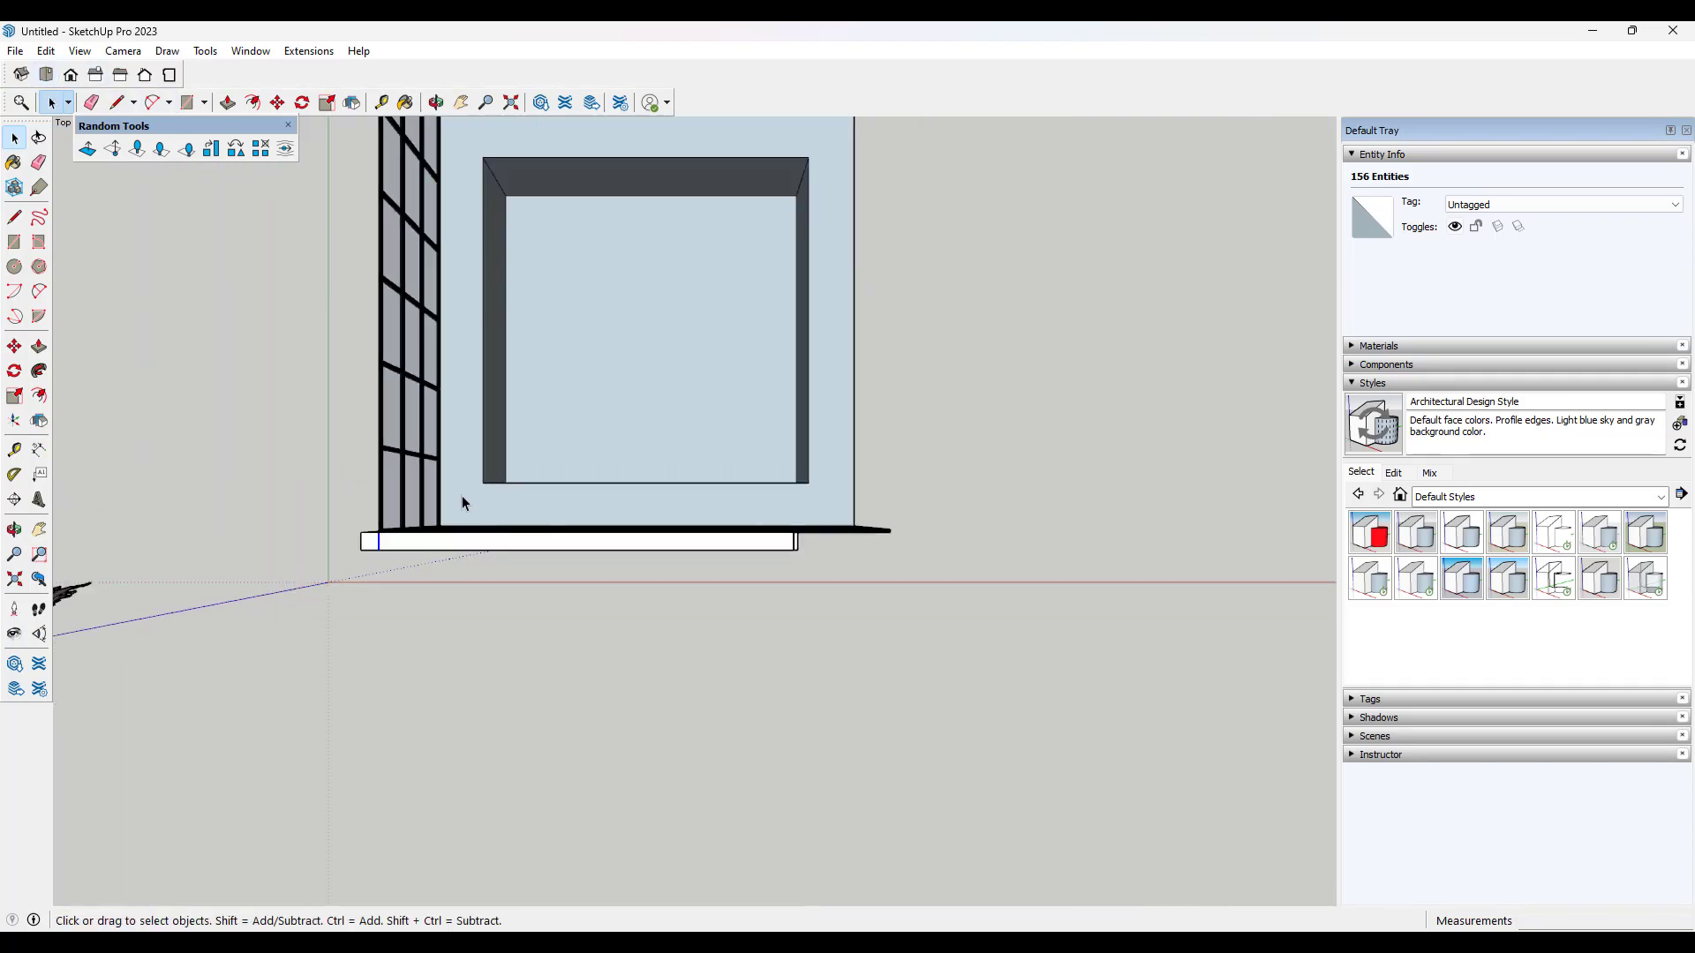
Step: Push the board ends on the second glass wall out randomly between 12 and 23
{"action": "left_click", "coordinate": [79, 51]}
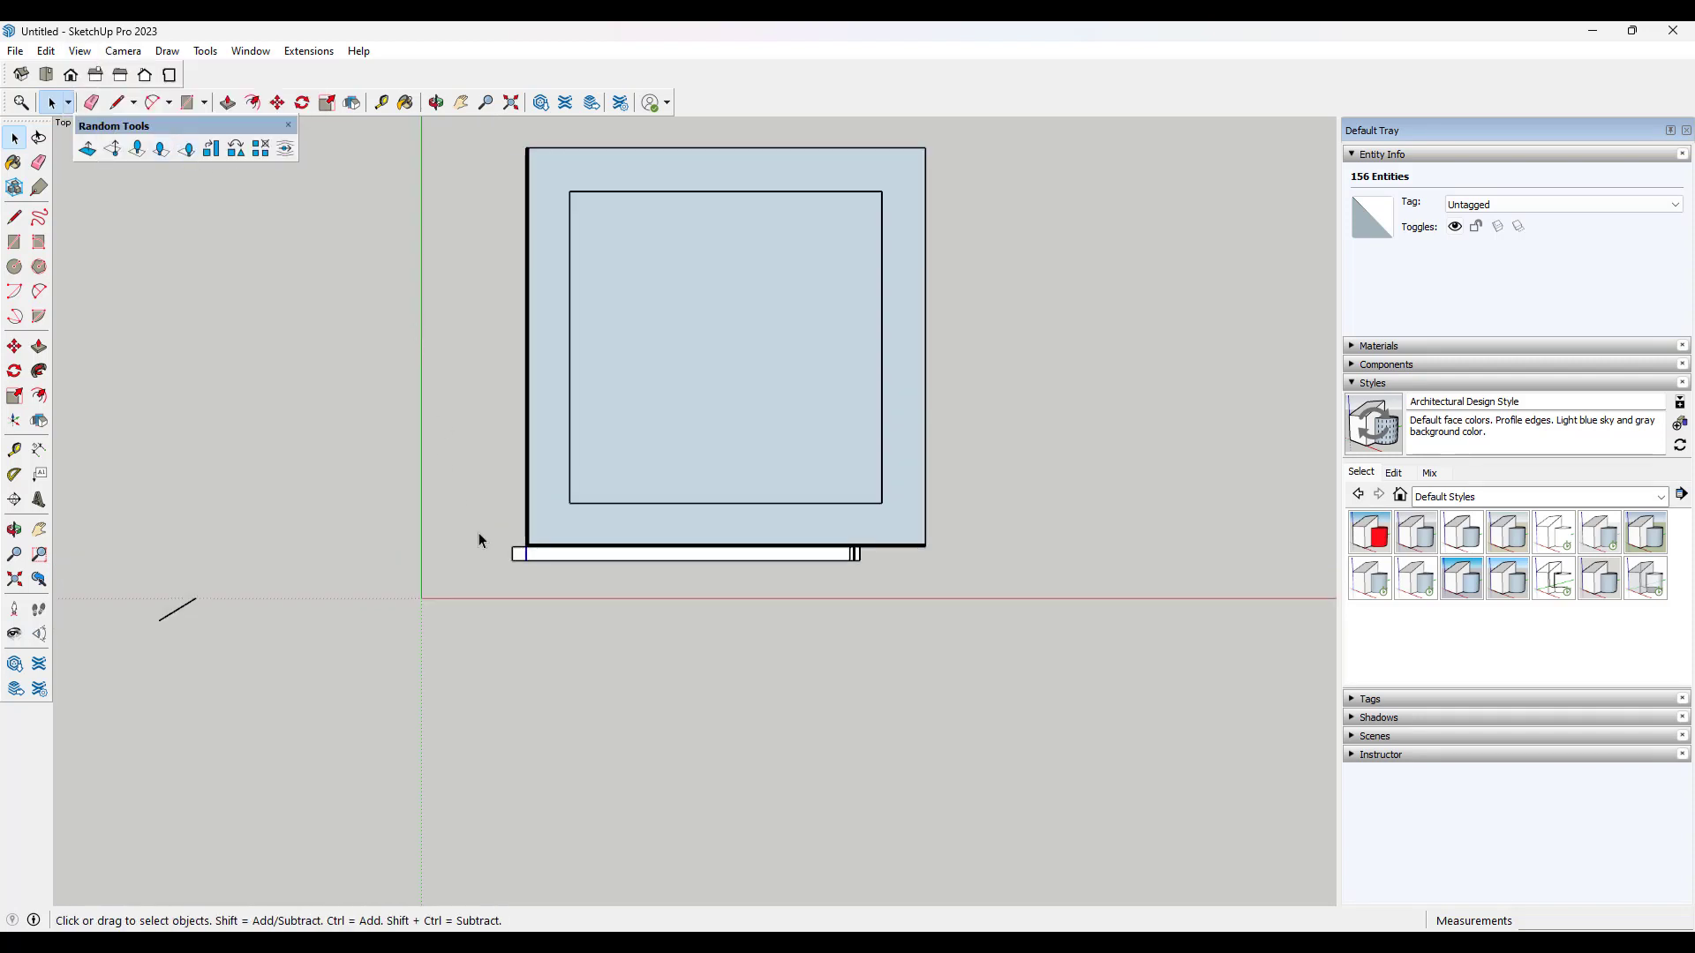
{"action": "scroll", "scroll_direction": "up", "scroll_amount": 3}
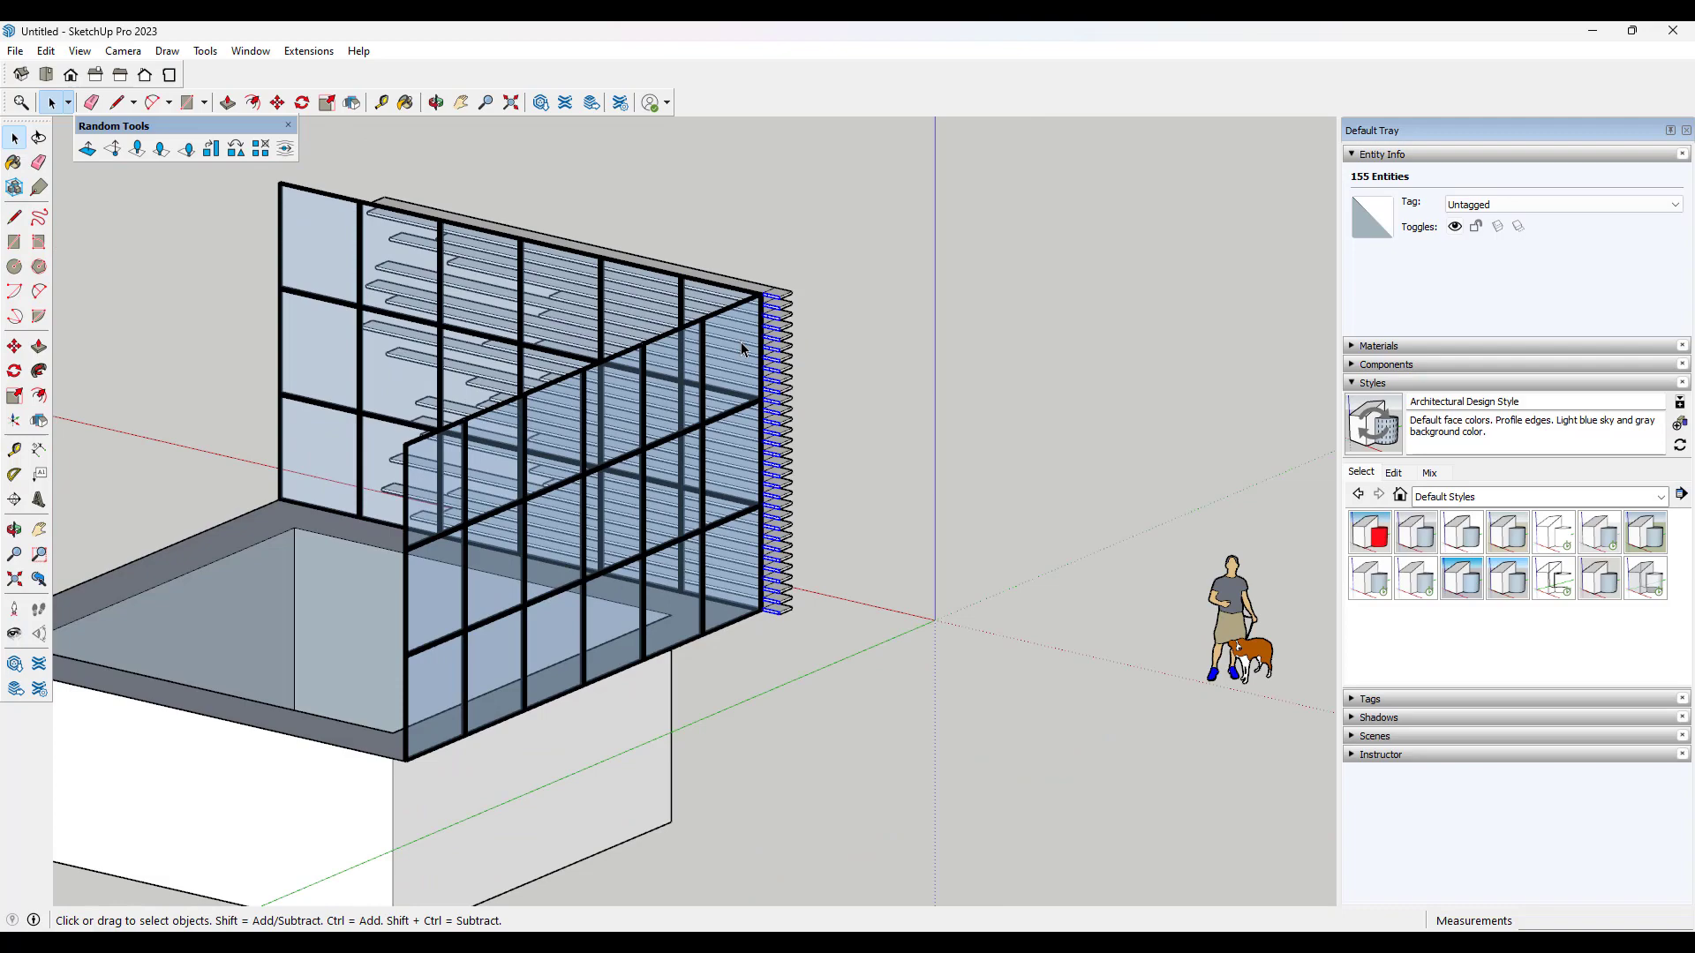
{"action": "left_click", "coordinate": [88, 149]}
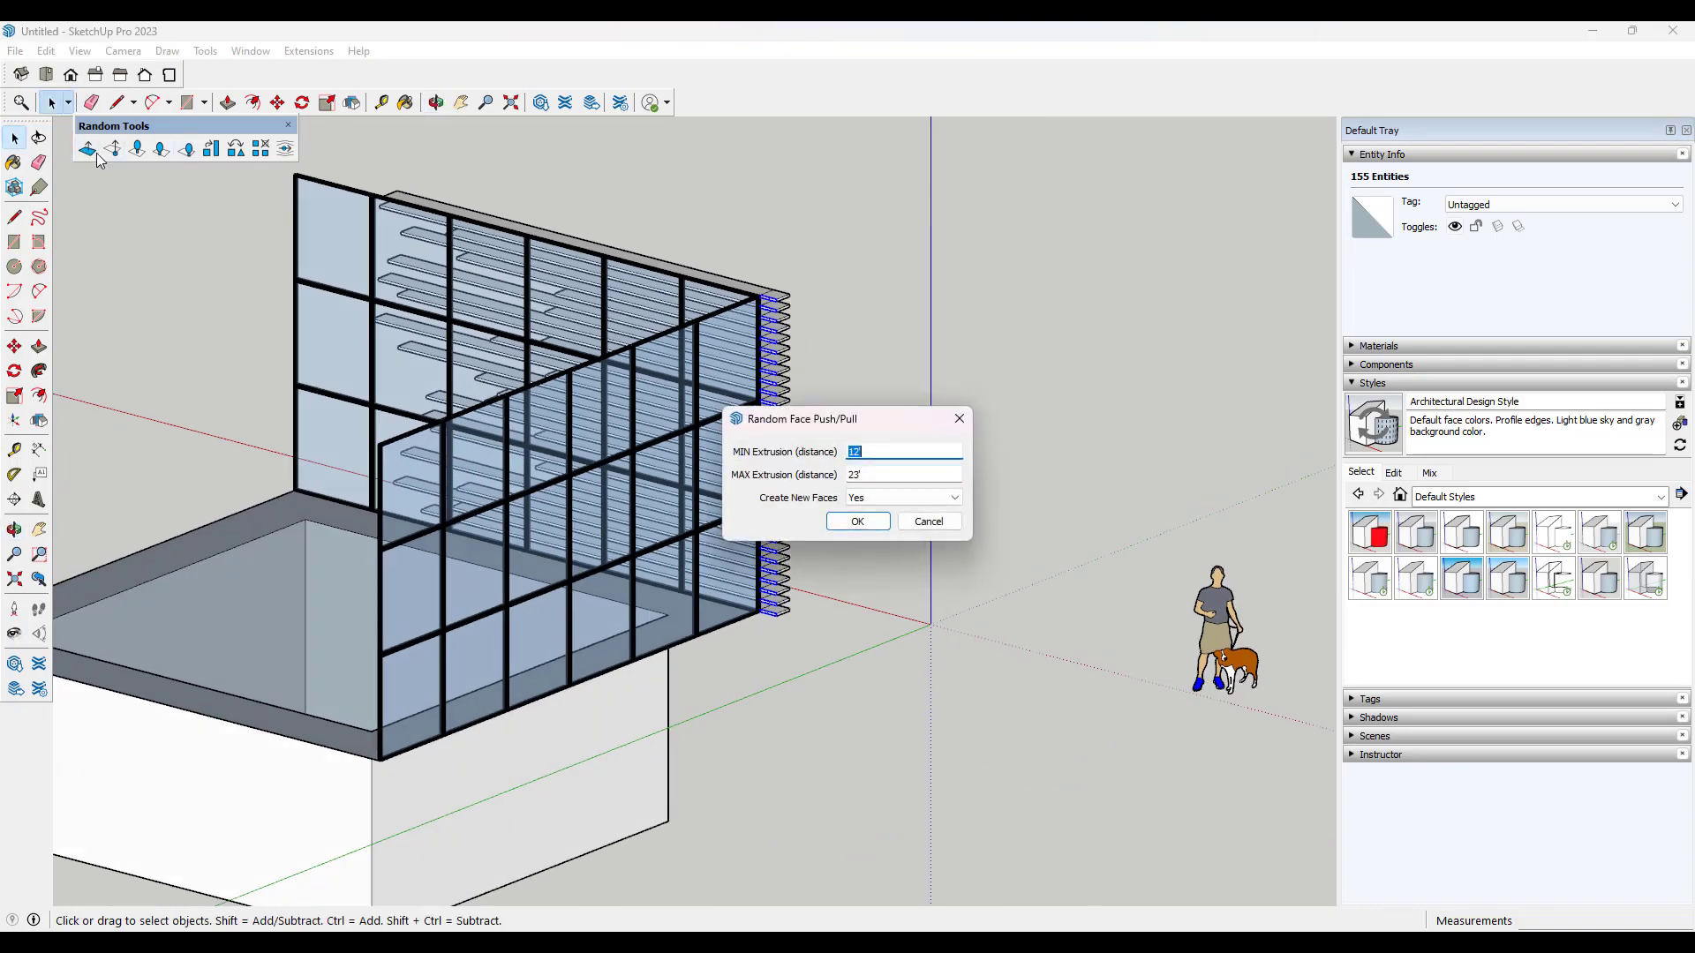
{"action": "left_click", "coordinate": [857, 521]}
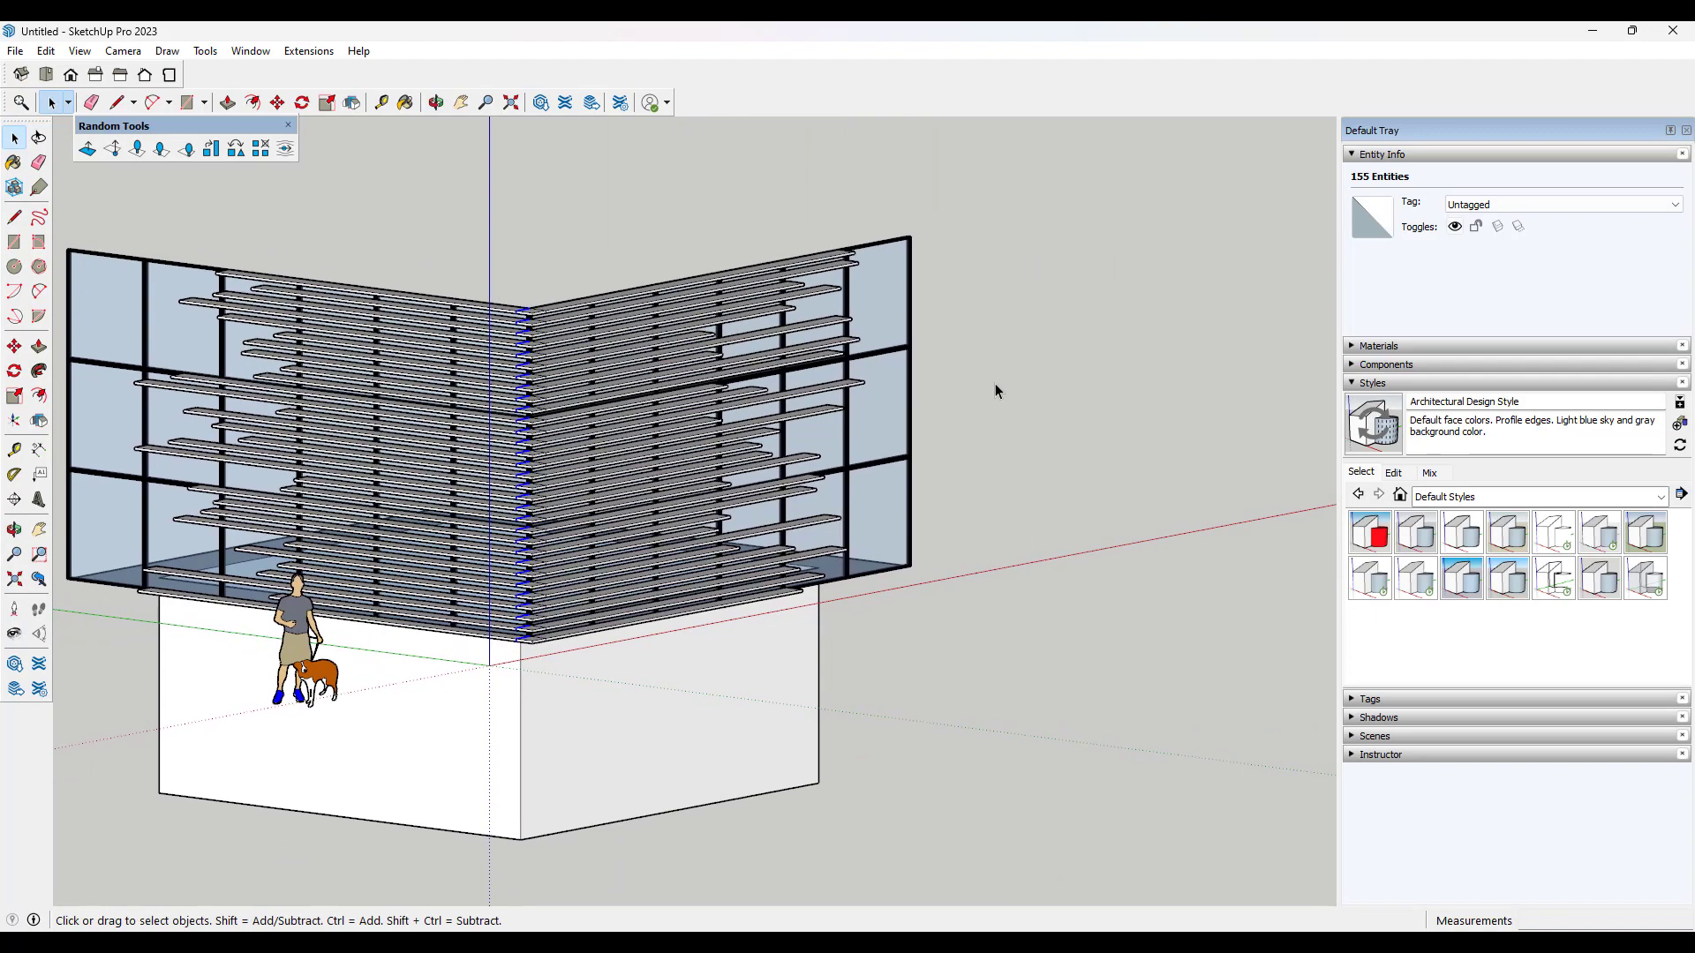
Step: Change the camera from parallel projection to perspective
{"action": "left_click", "coordinate": [122, 51]}
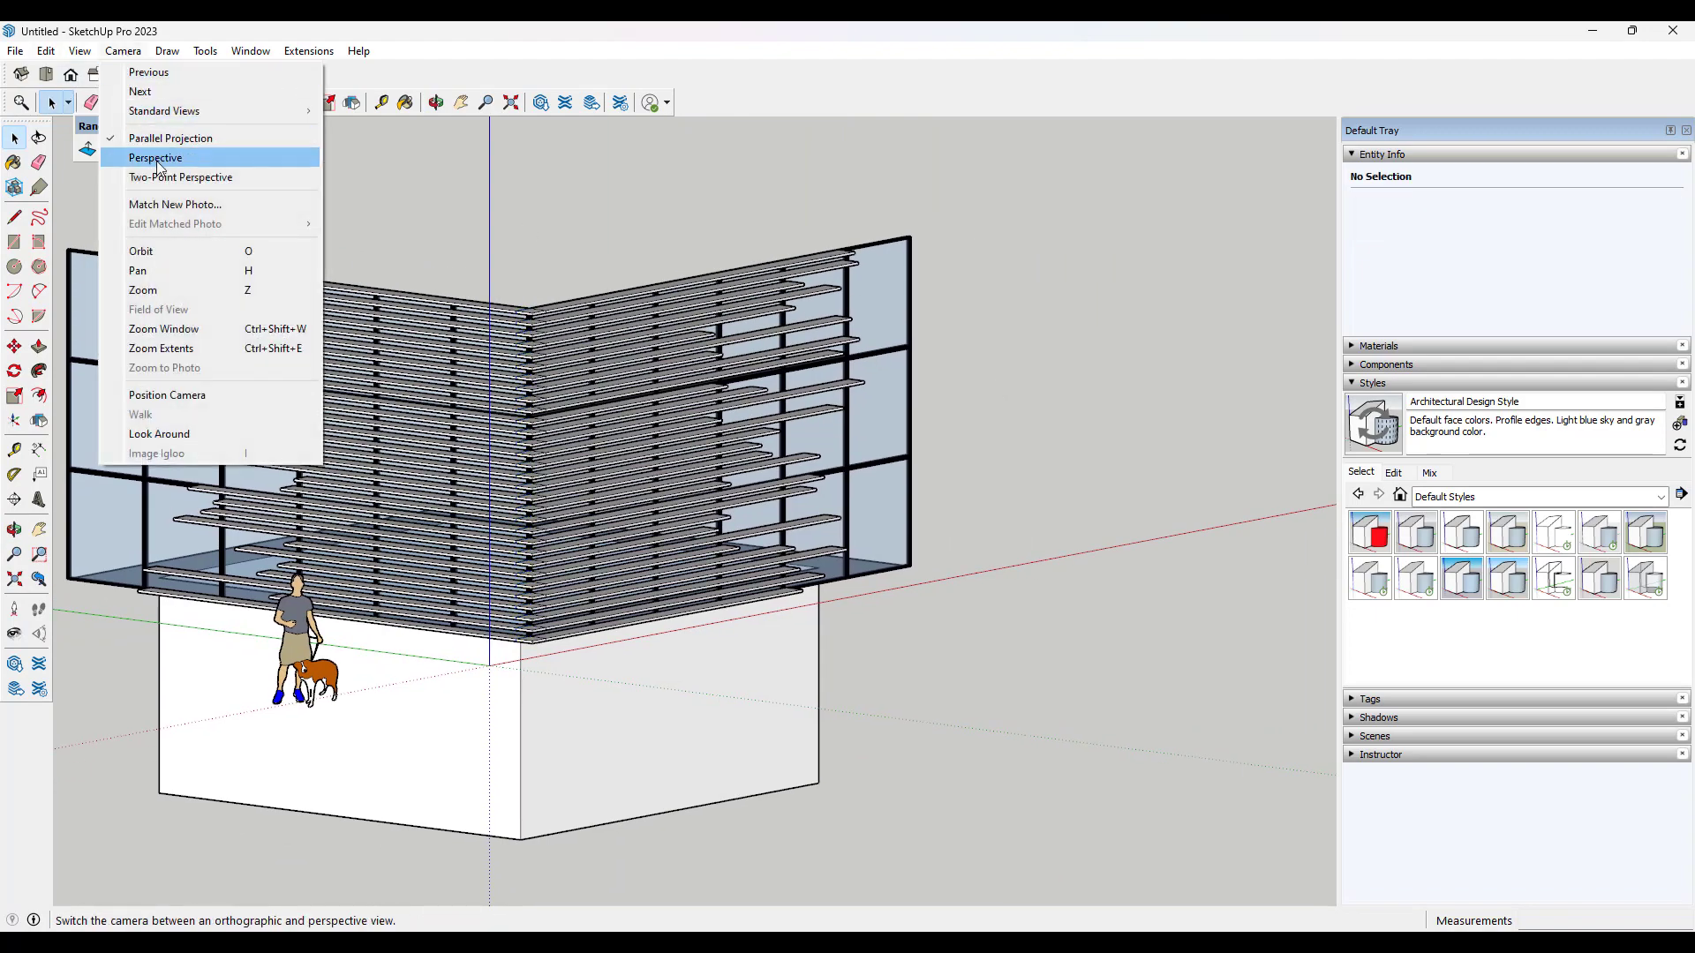
{"action": "left_click", "coordinate": [155, 158]}
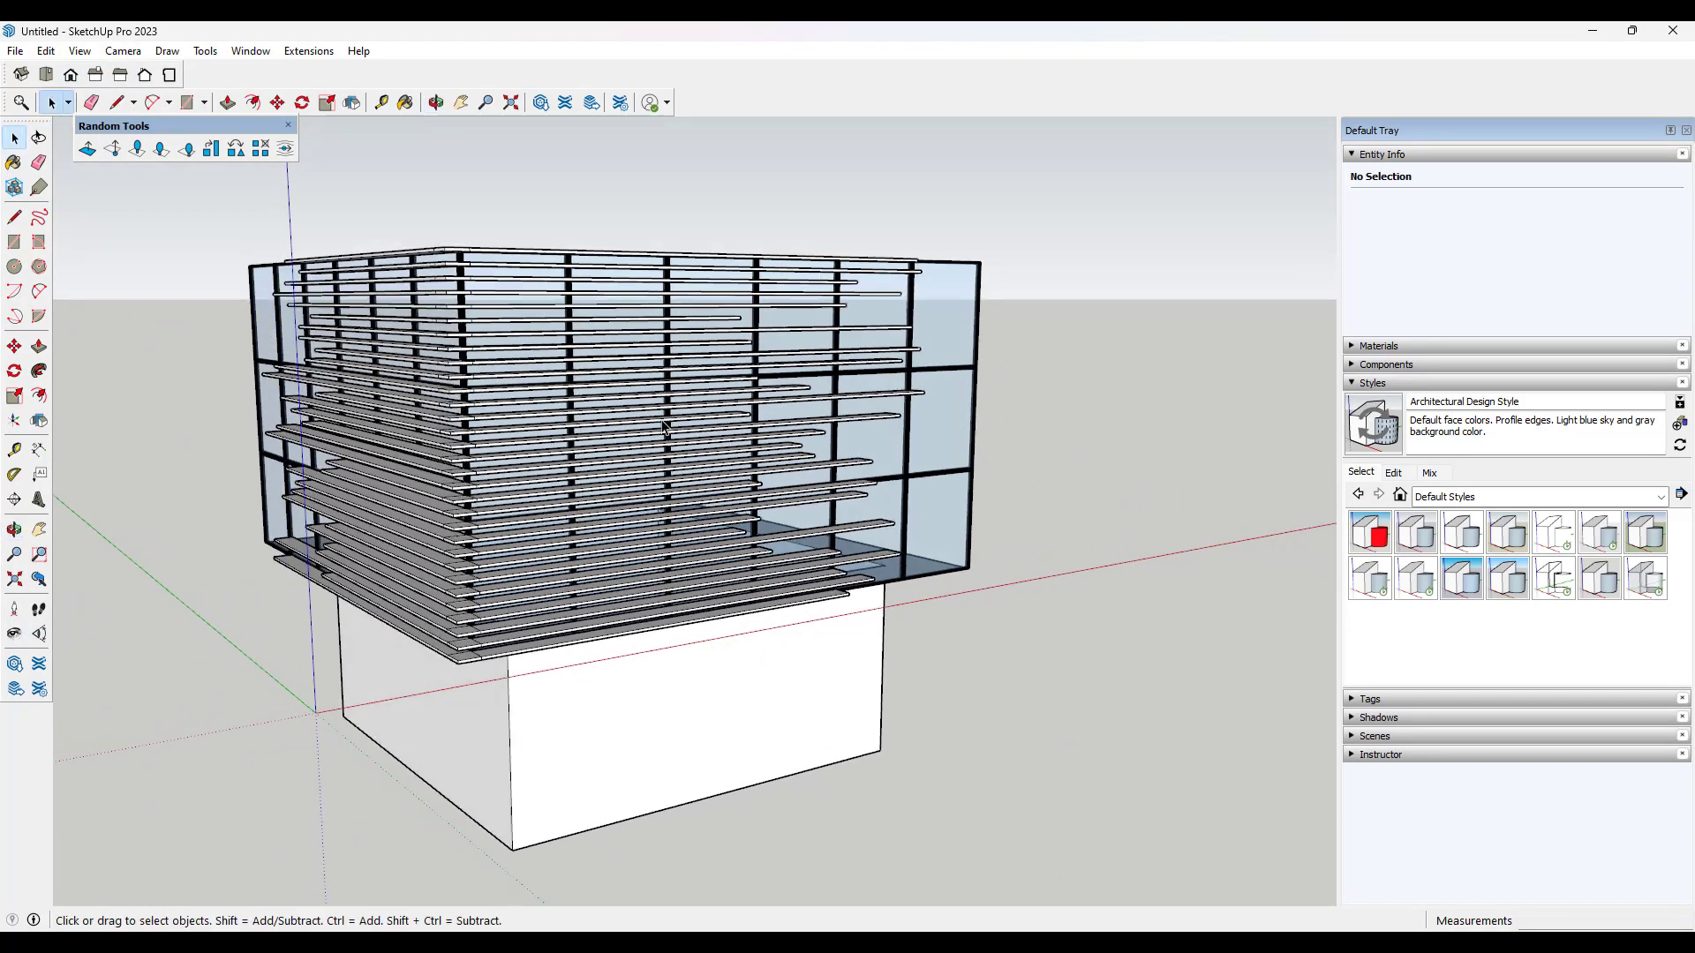
{"action": "mouse_move", "coordinate": [640, 387]}
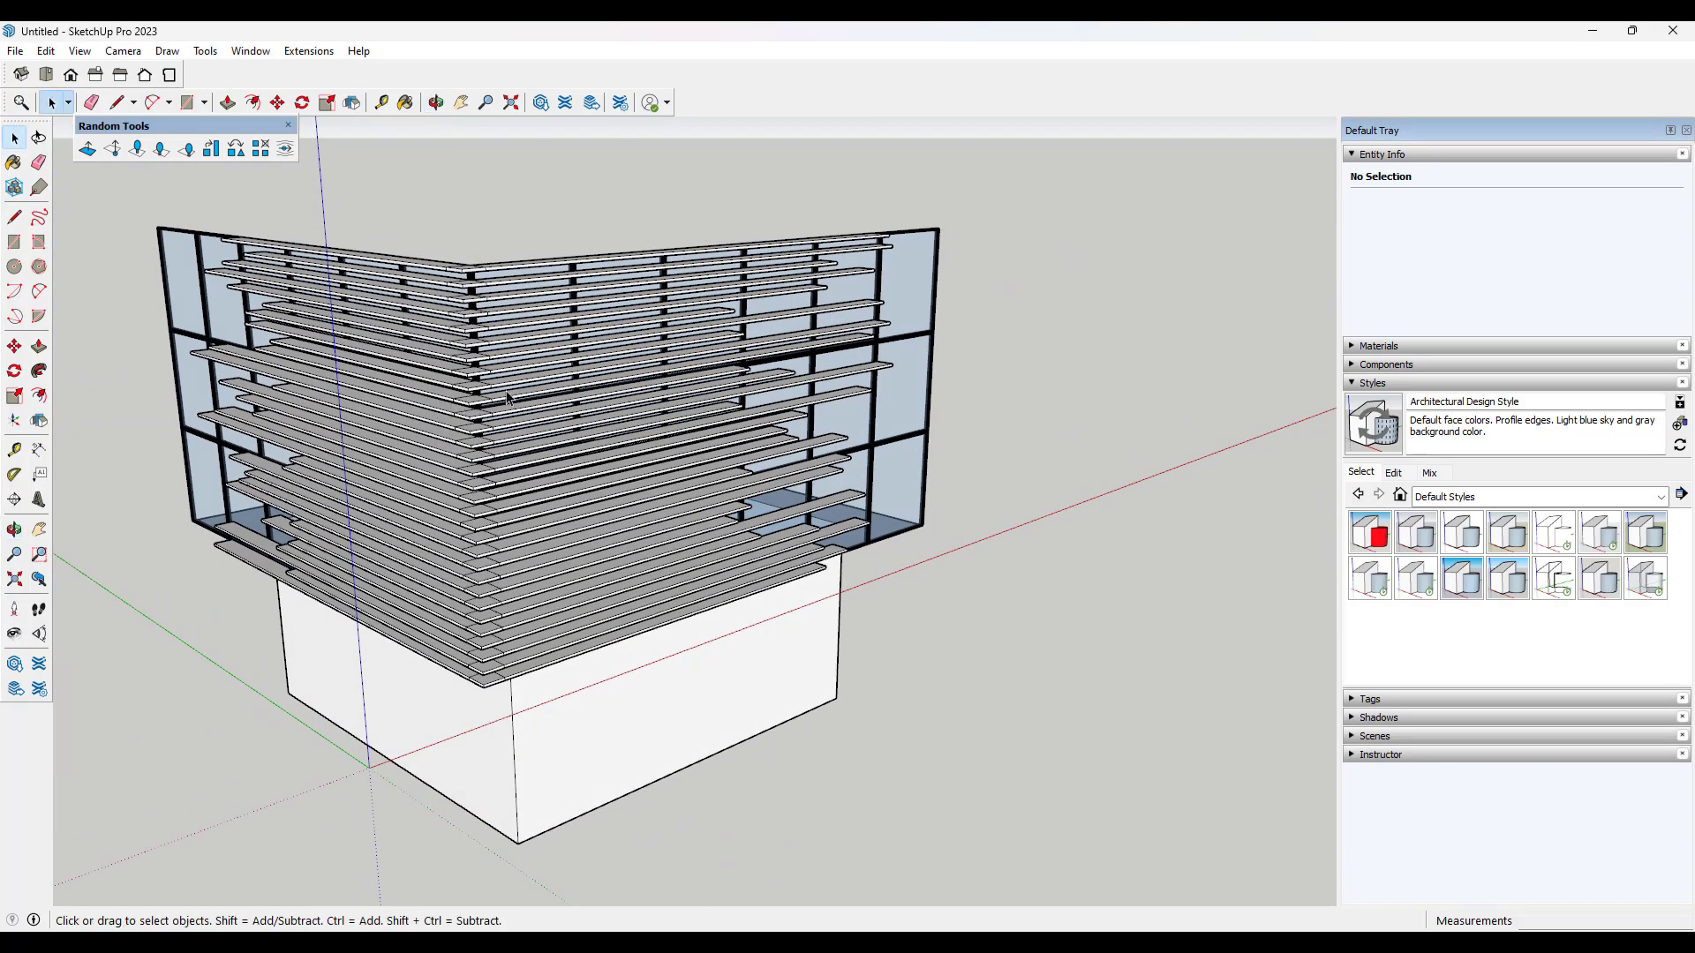
{"action": "mouse_move", "coordinate": [127, 158]}
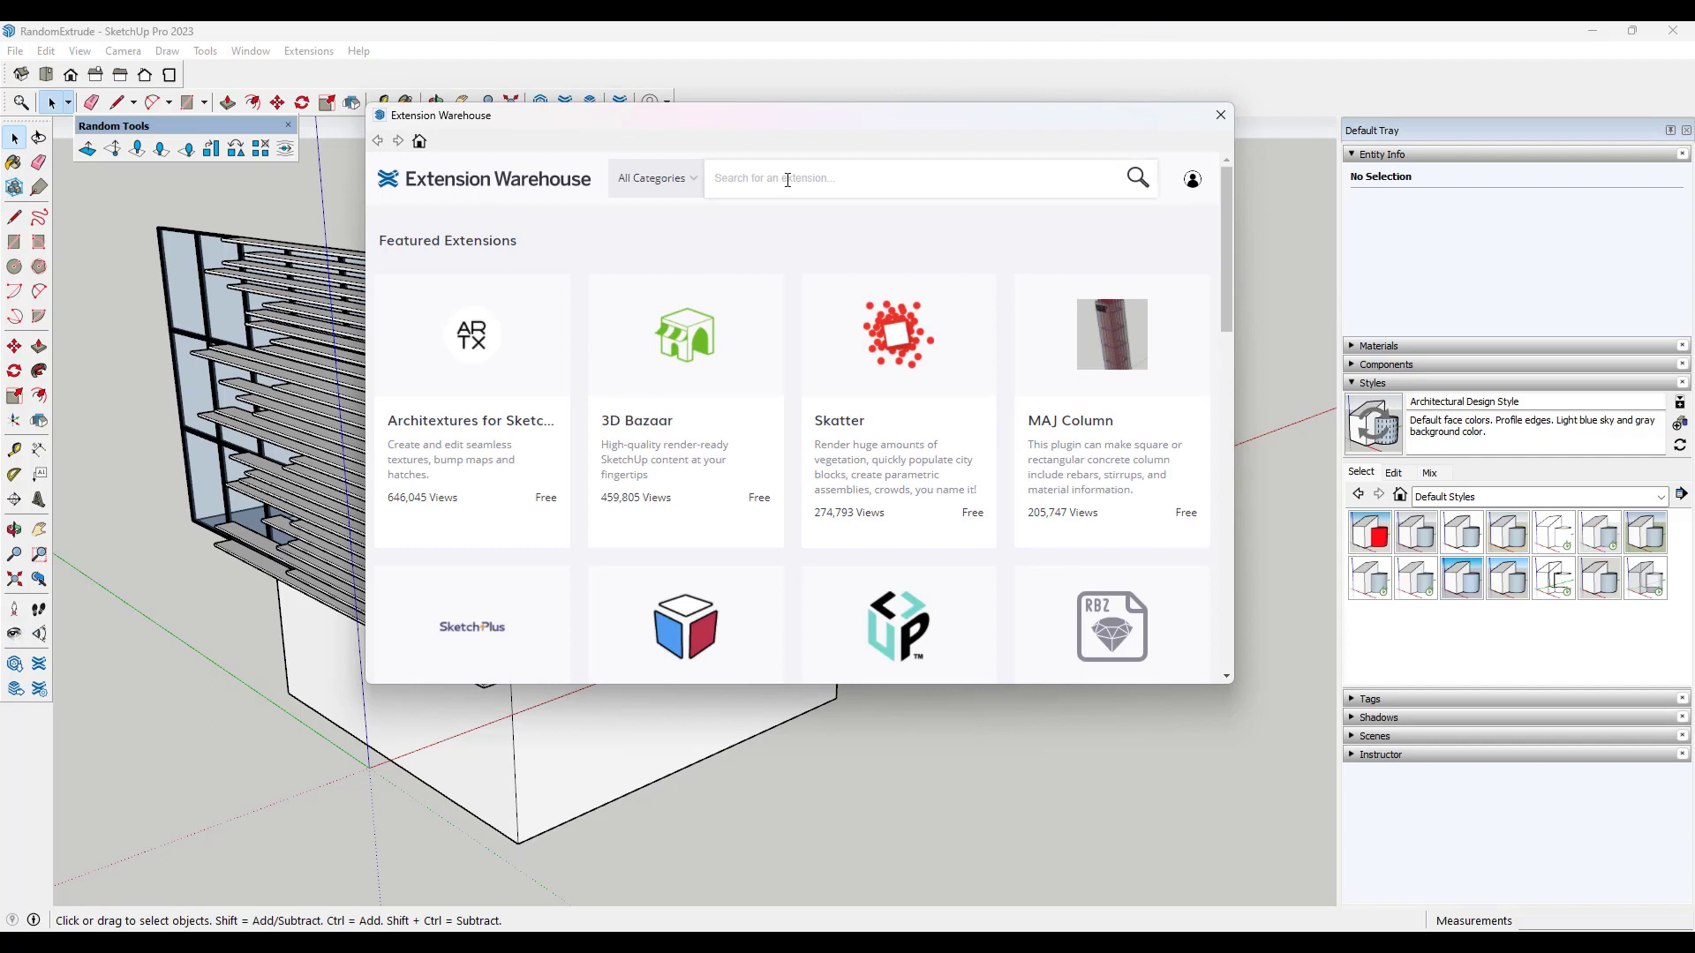
Step: Search 'clf loose' and install CLF Loose to Groups despite the compatibility warning
{"action": "type", "text": "clf loose"}
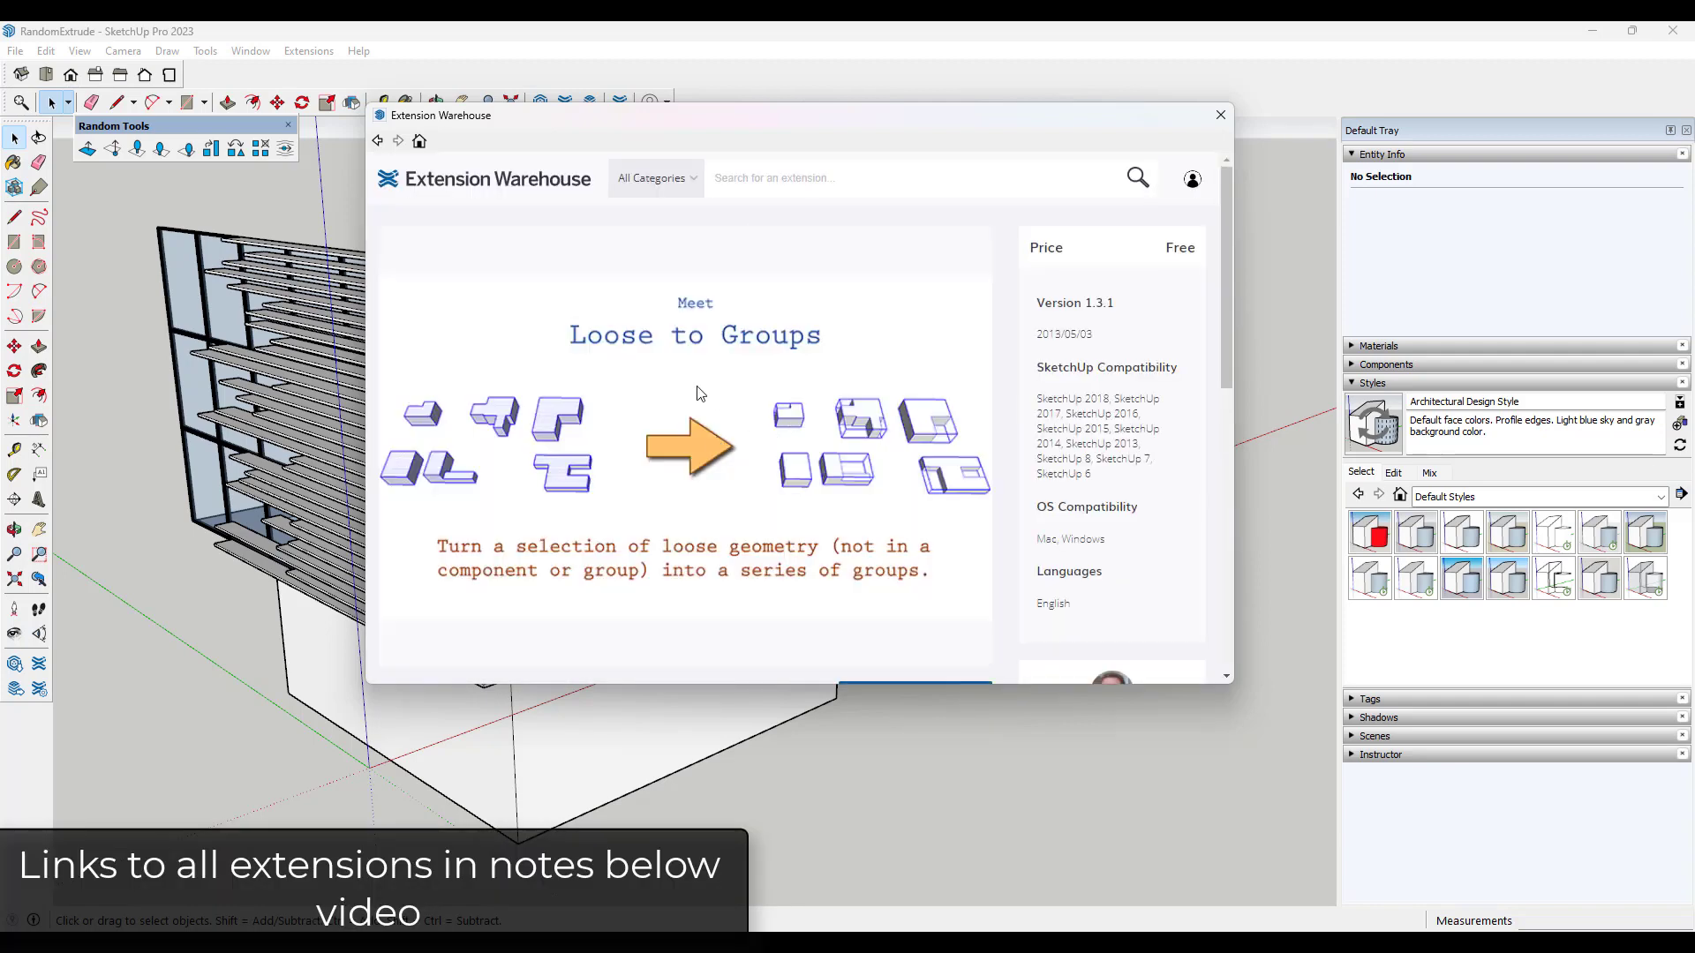
{"action": "scroll", "scroll_direction": "down", "scroll_amount": 3}
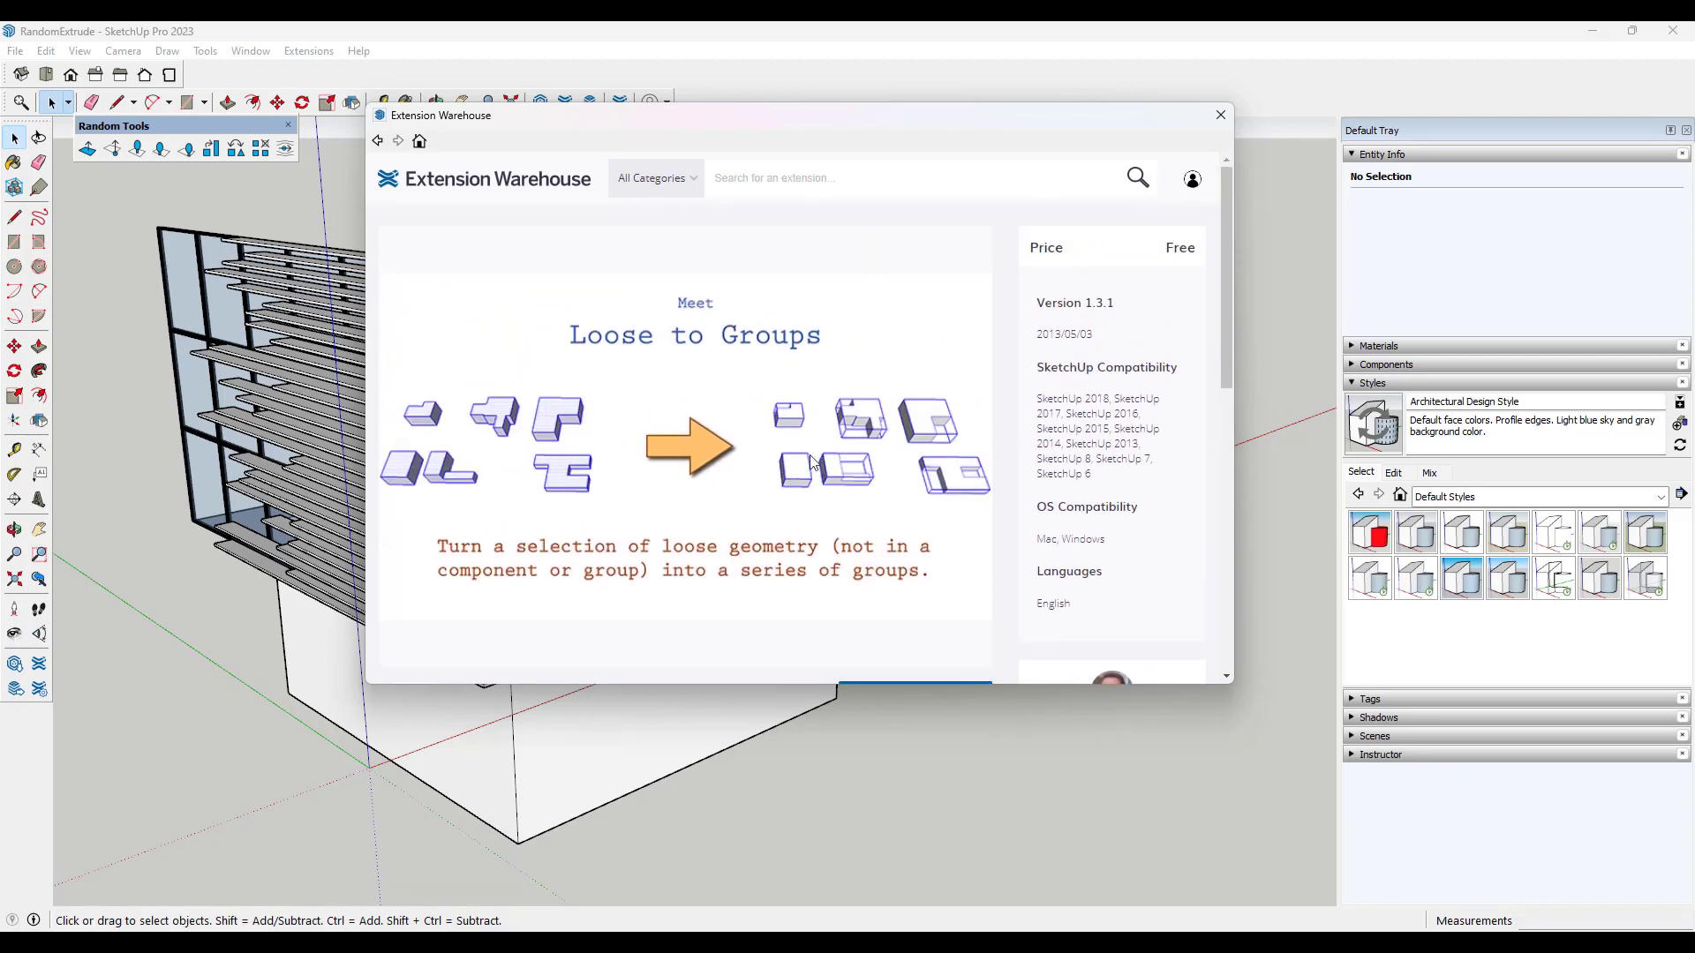
{"action": "scroll", "scroll_direction": "down", "scroll_amount": 3}
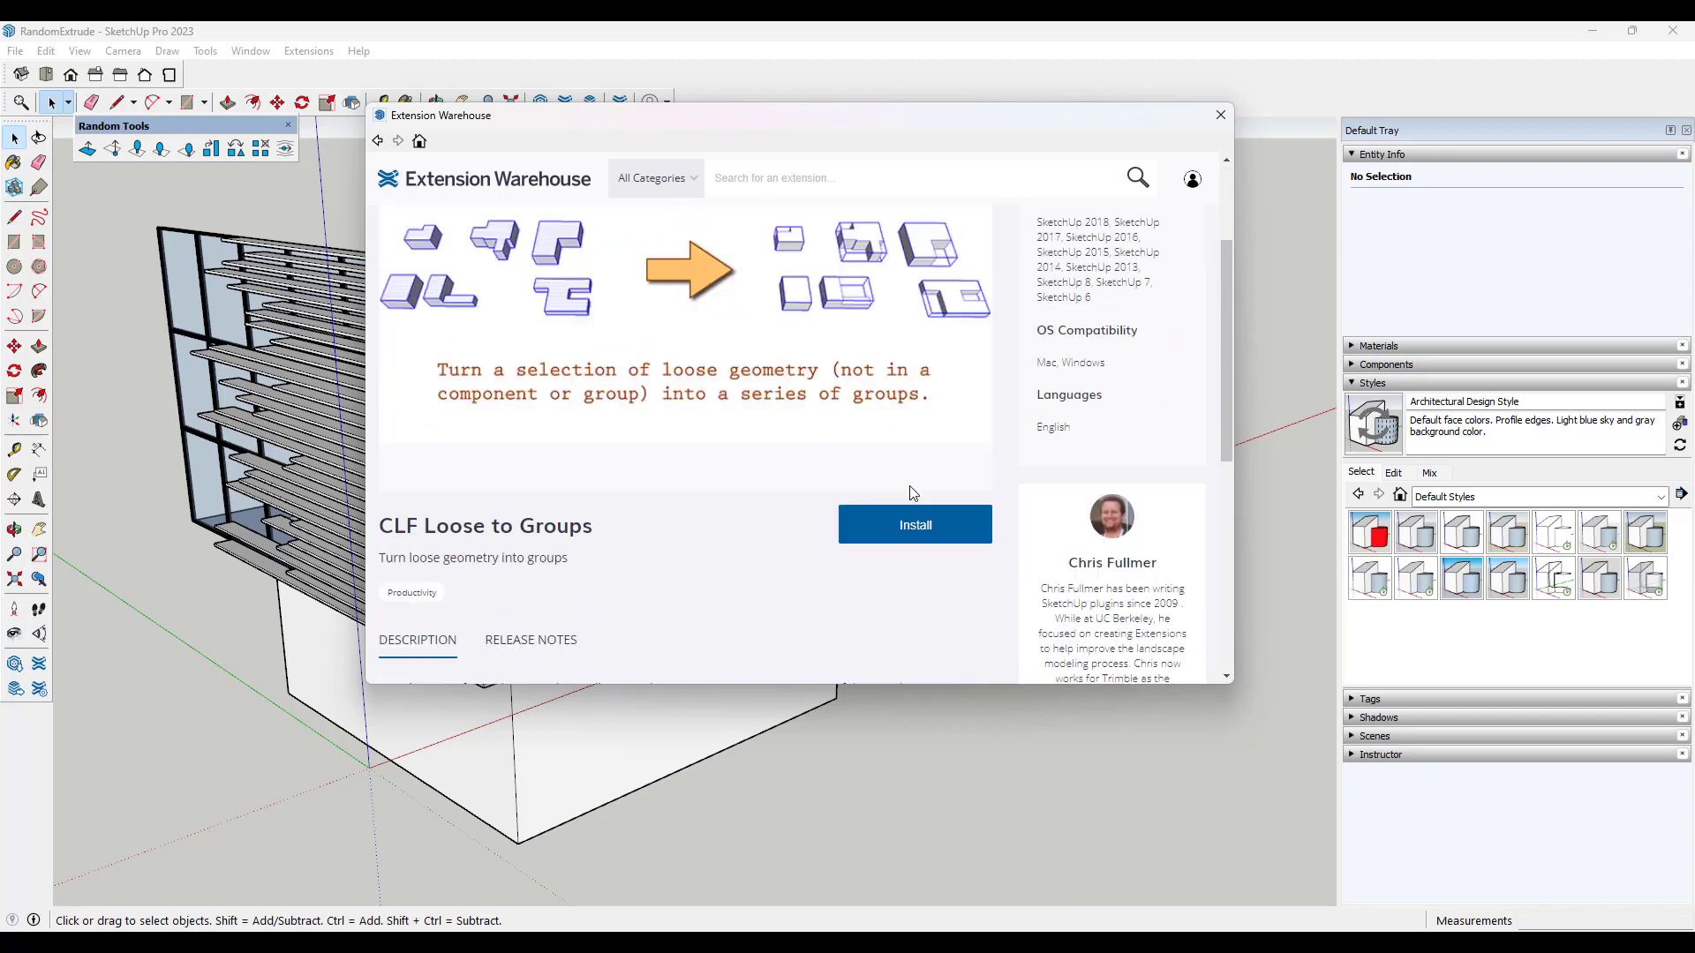
{"action": "left_click", "coordinate": [914, 524]}
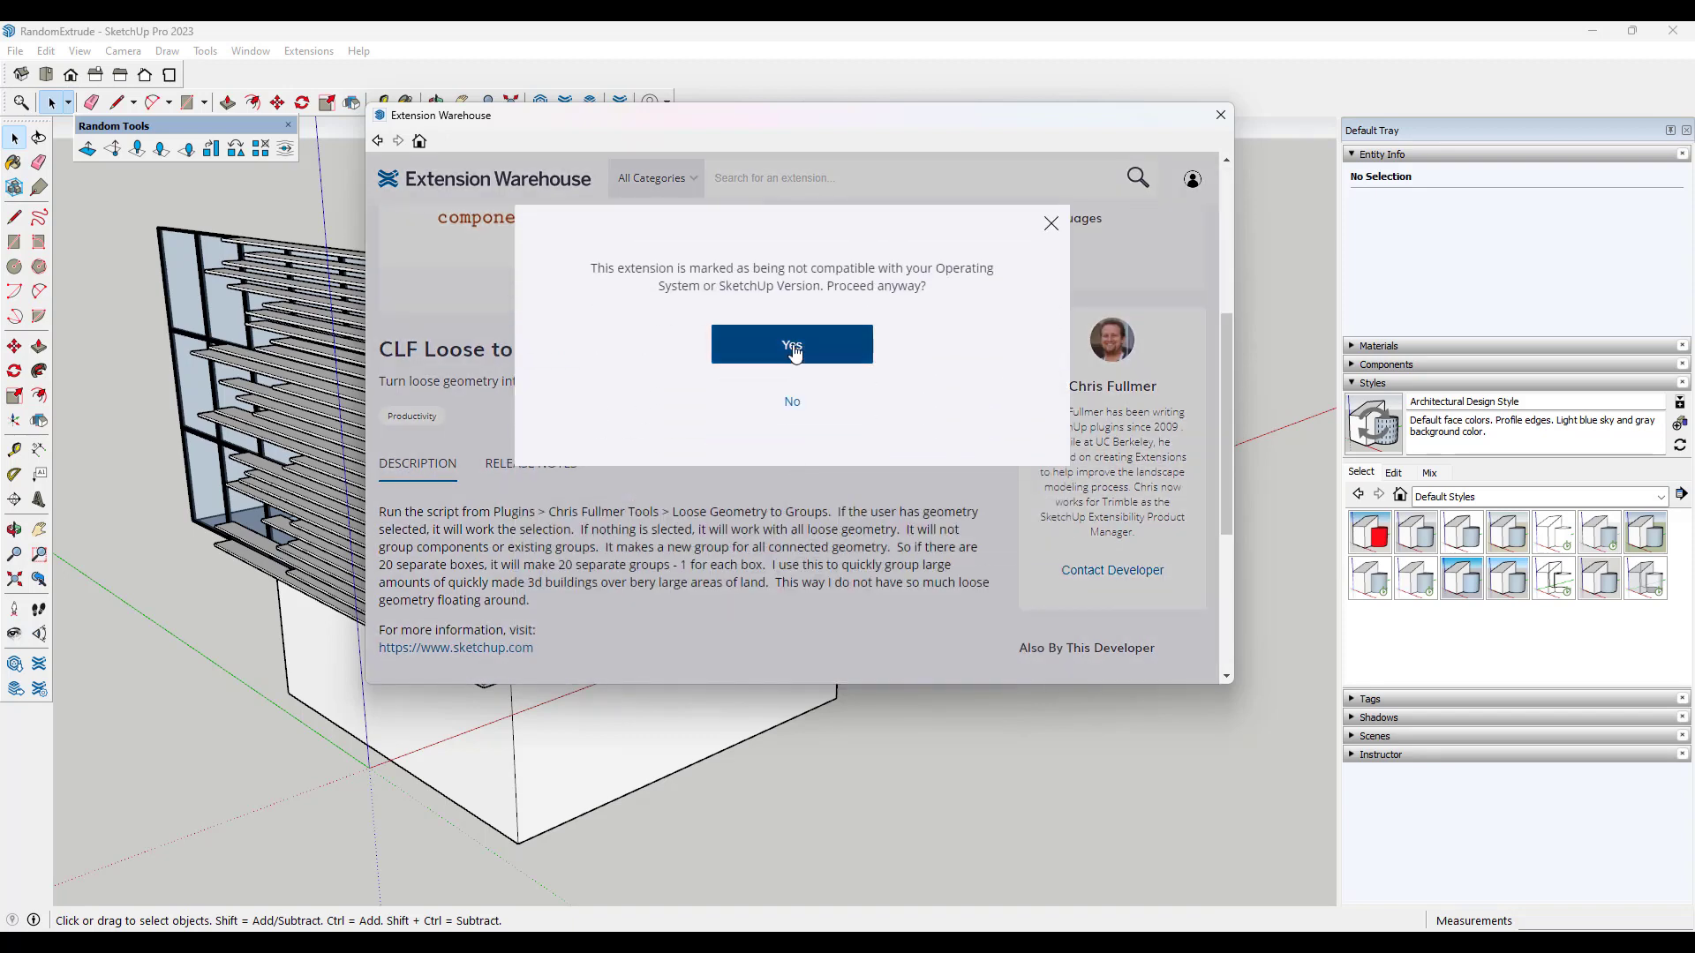
{"action": "left_click", "coordinate": [791, 343]}
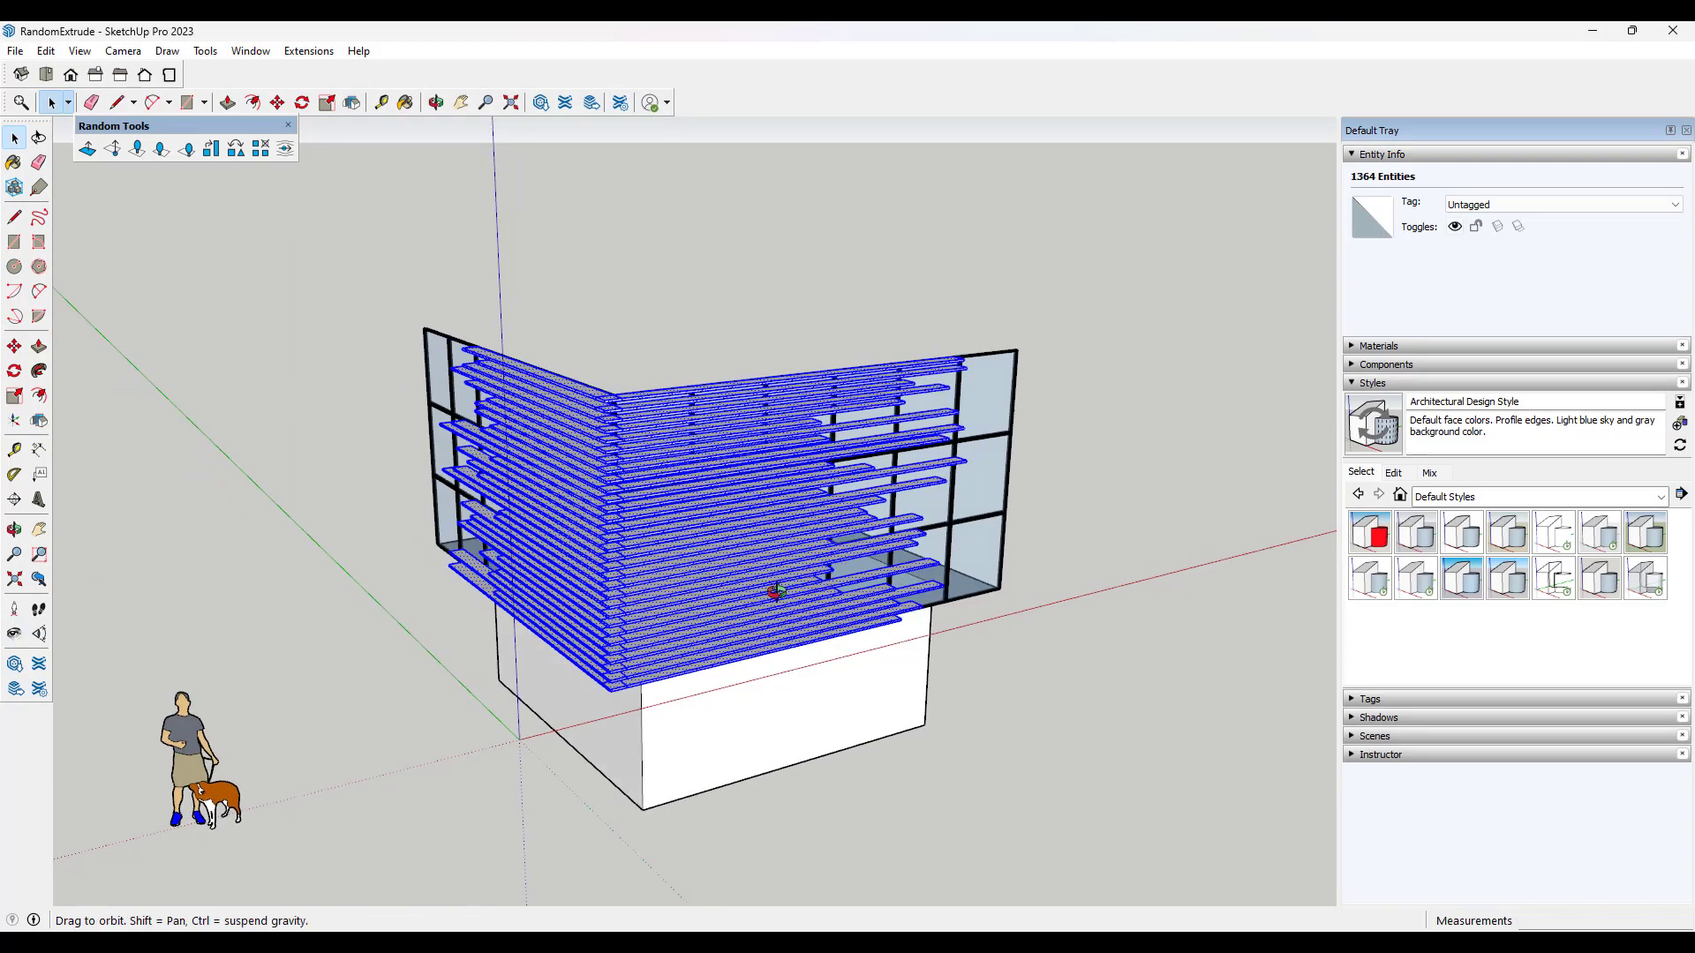
Step: Open the Extensions menu to reach Loose Geometry to Groups
{"action": "left_click", "coordinate": [308, 51]}
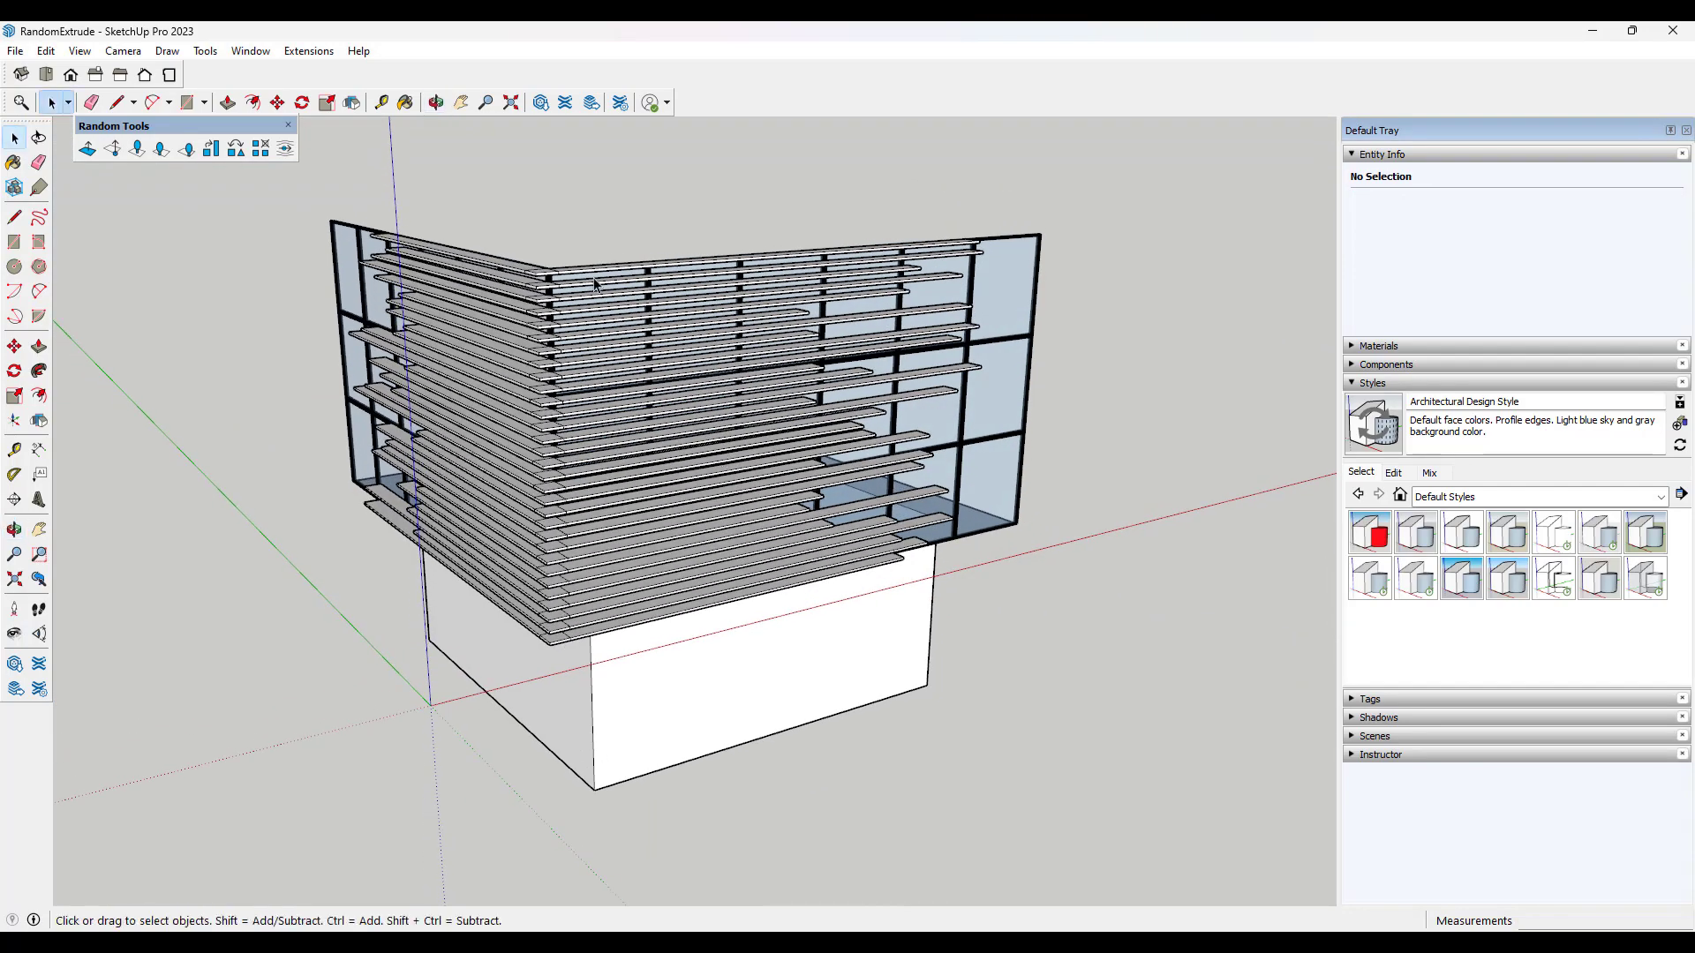
{"action": "mouse_move", "coordinate": [603, 594]}
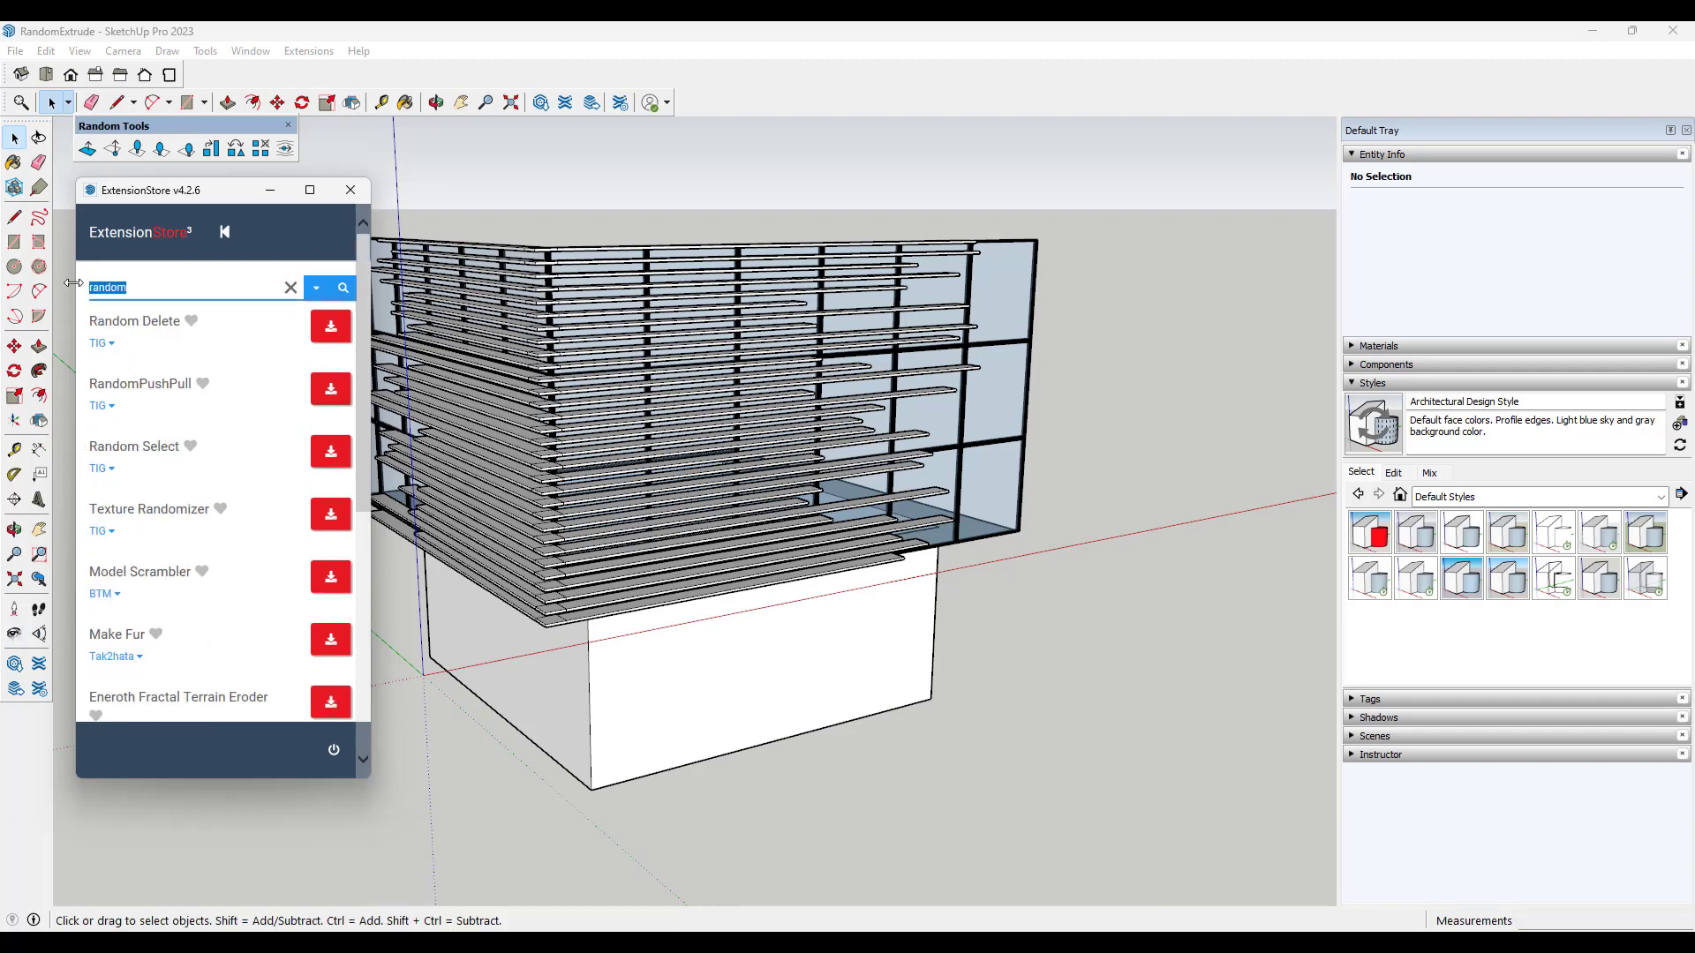
Step: Search ExtensionStore for 'js random move', then download, confirm and install JS Random Move
{"action": "type", "text": "js random move"}
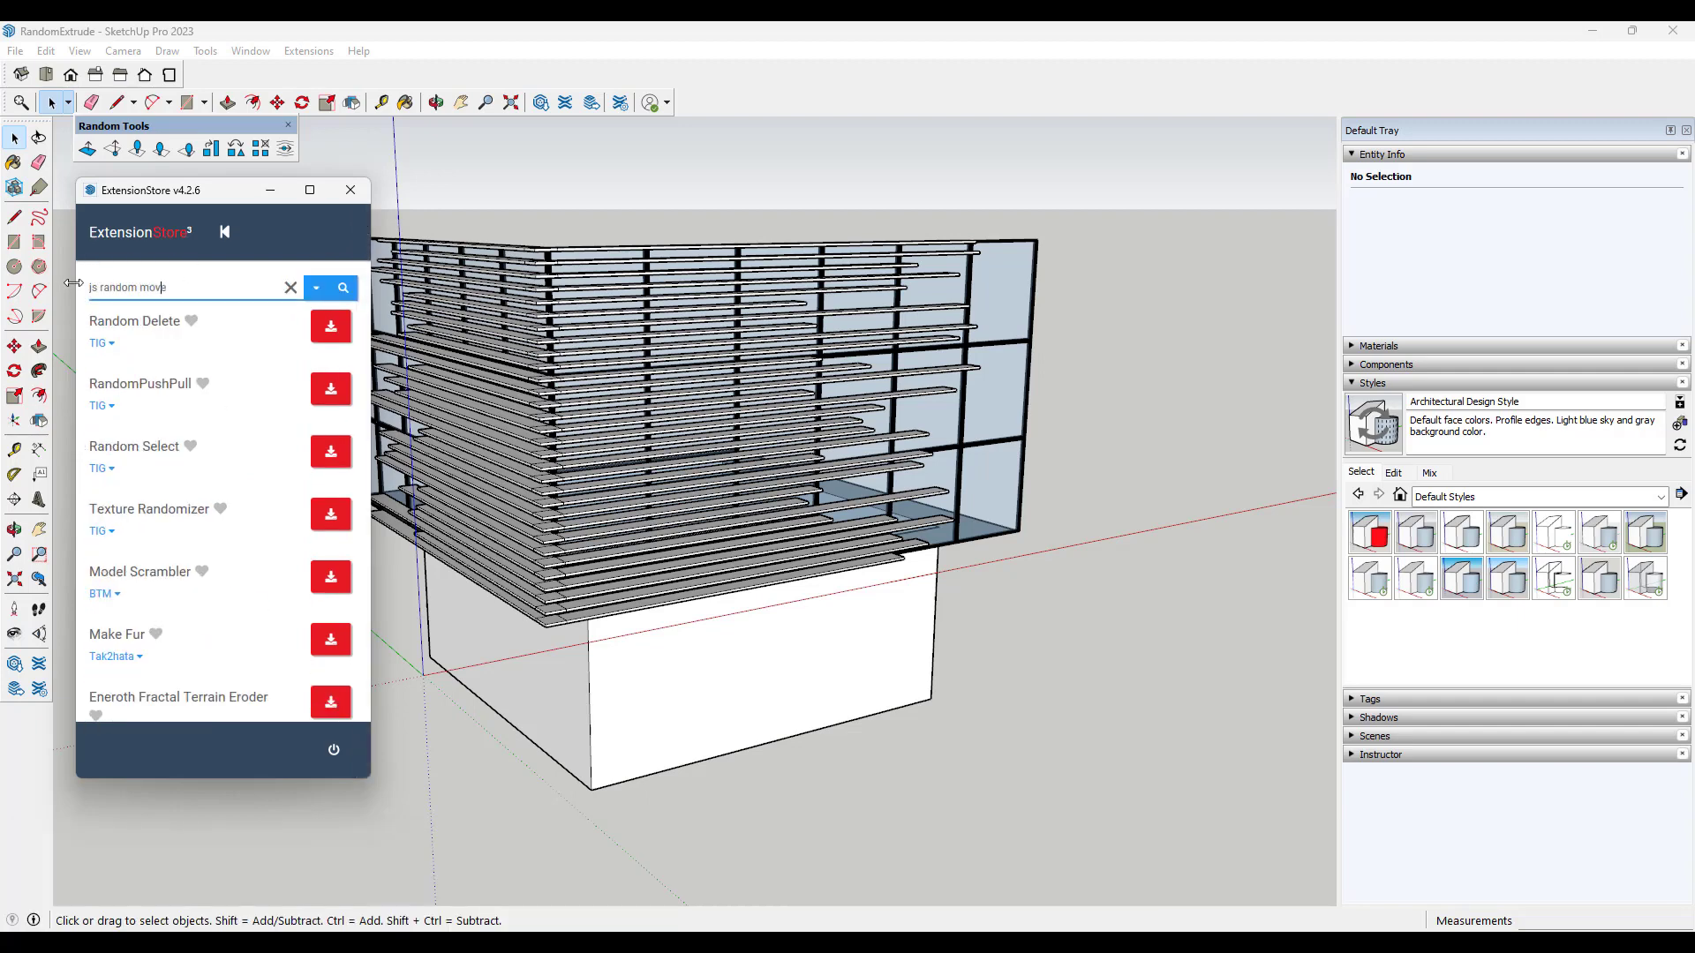
{"action": "left_click", "coordinate": [343, 288]}
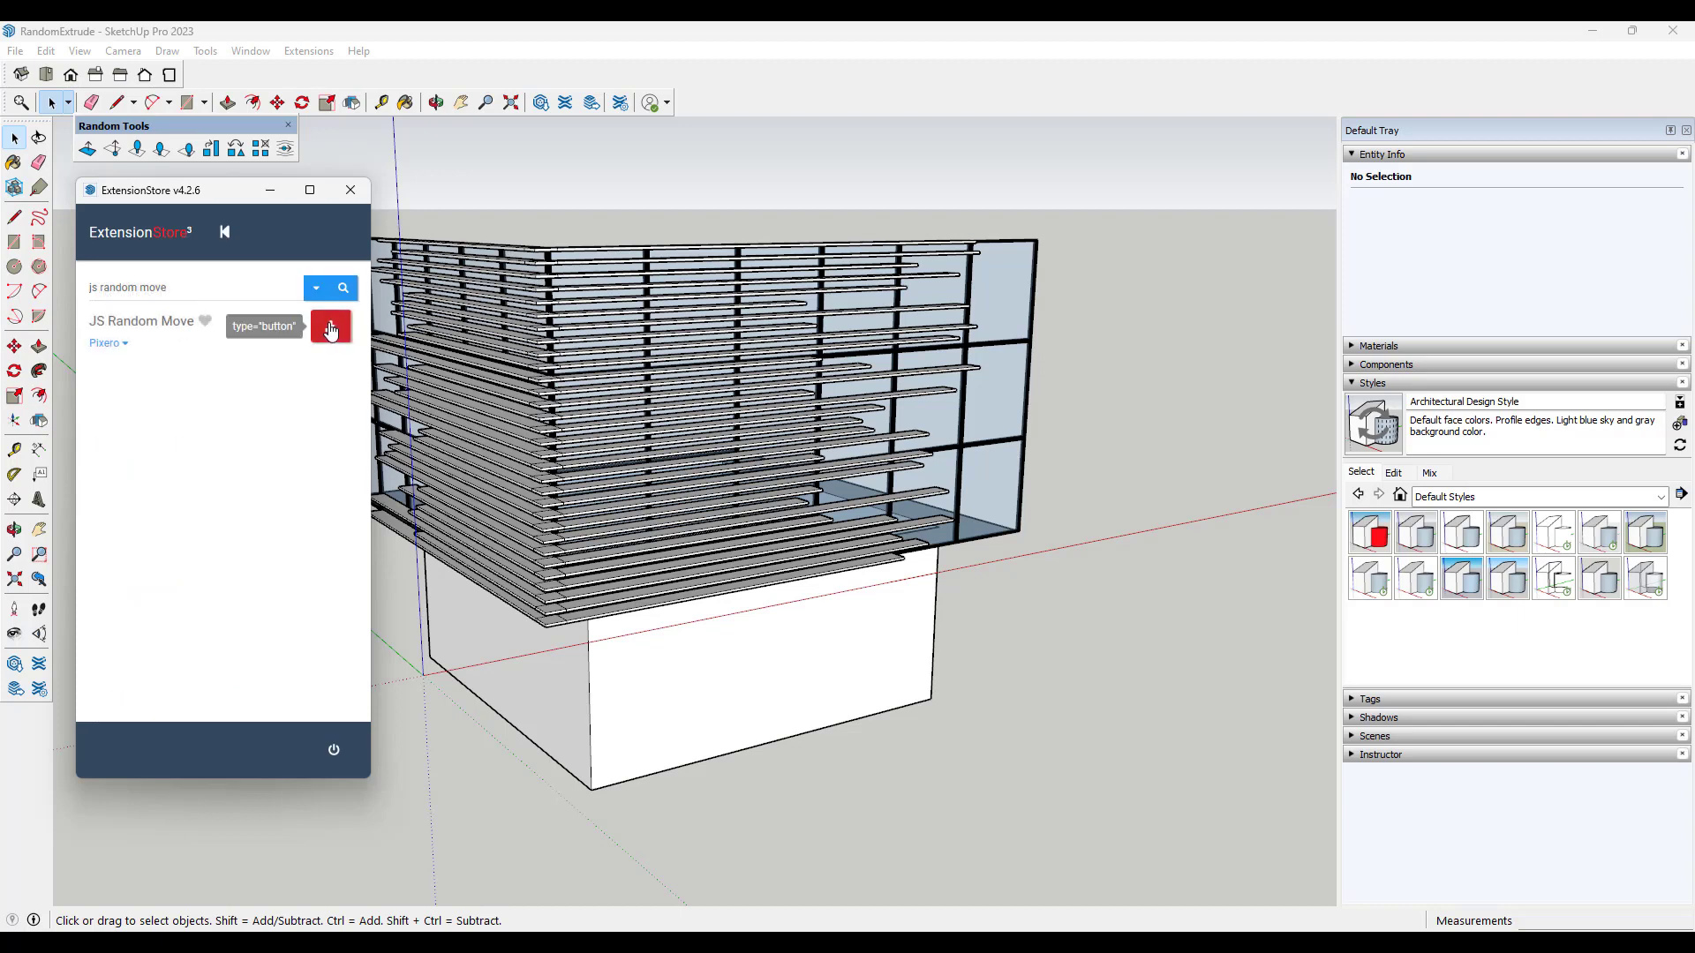
{"action": "left_click", "coordinate": [329, 326]}
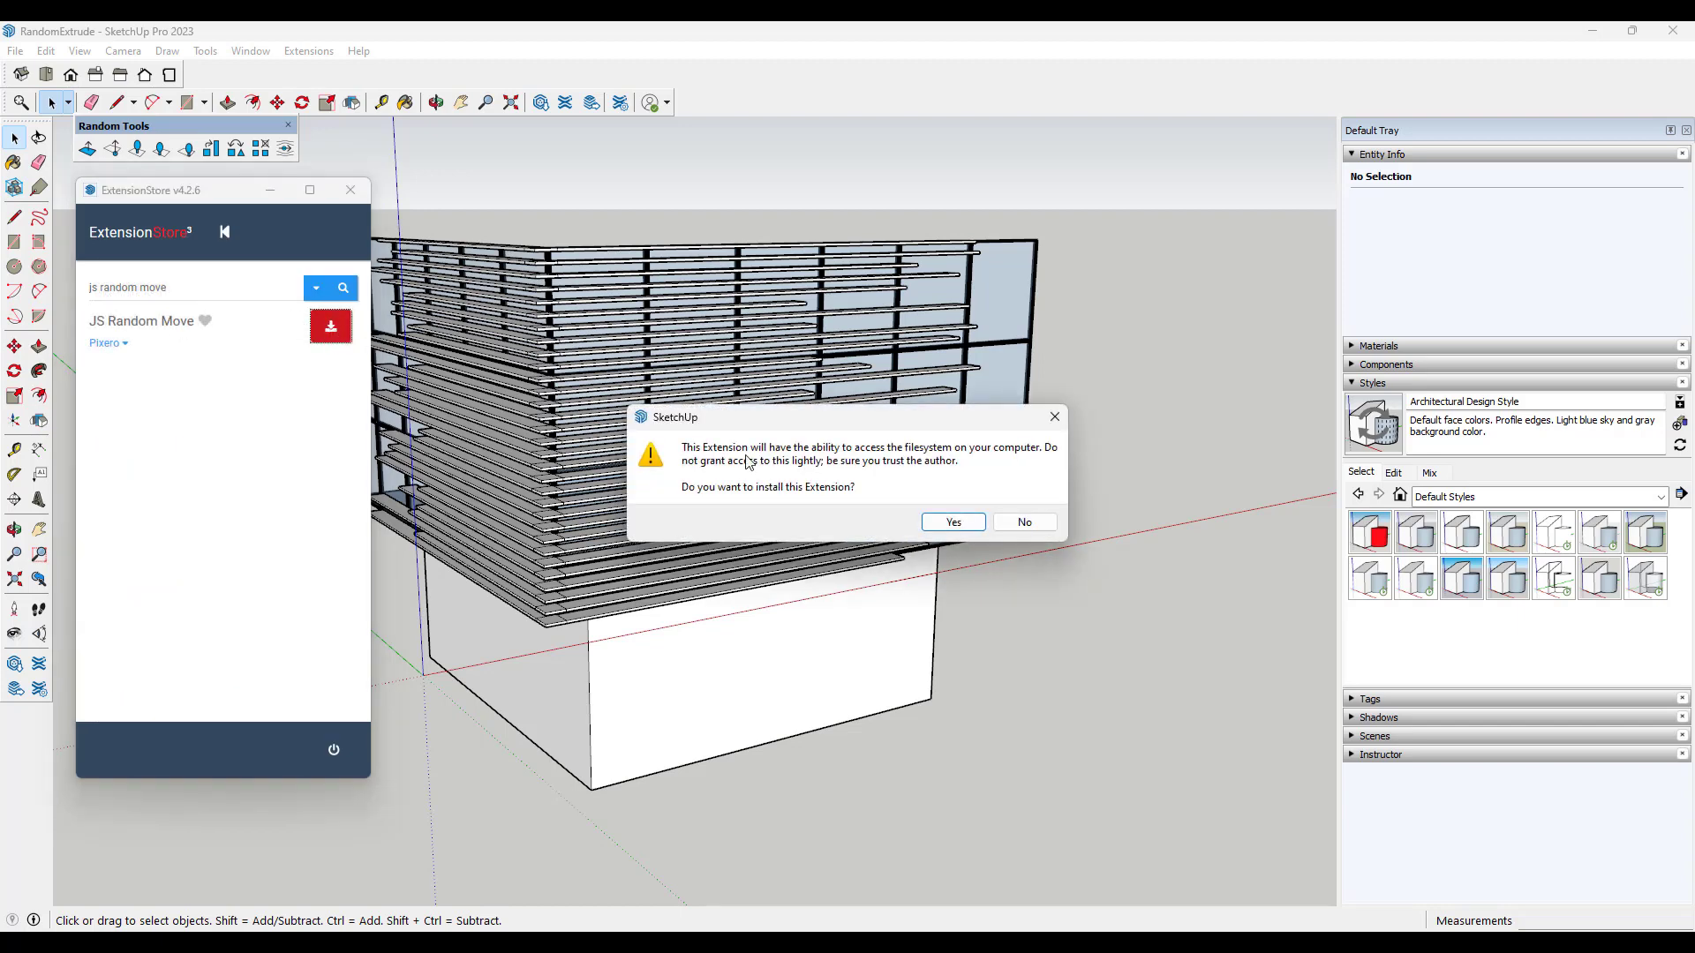
{"action": "left_click", "coordinate": [949, 522]}
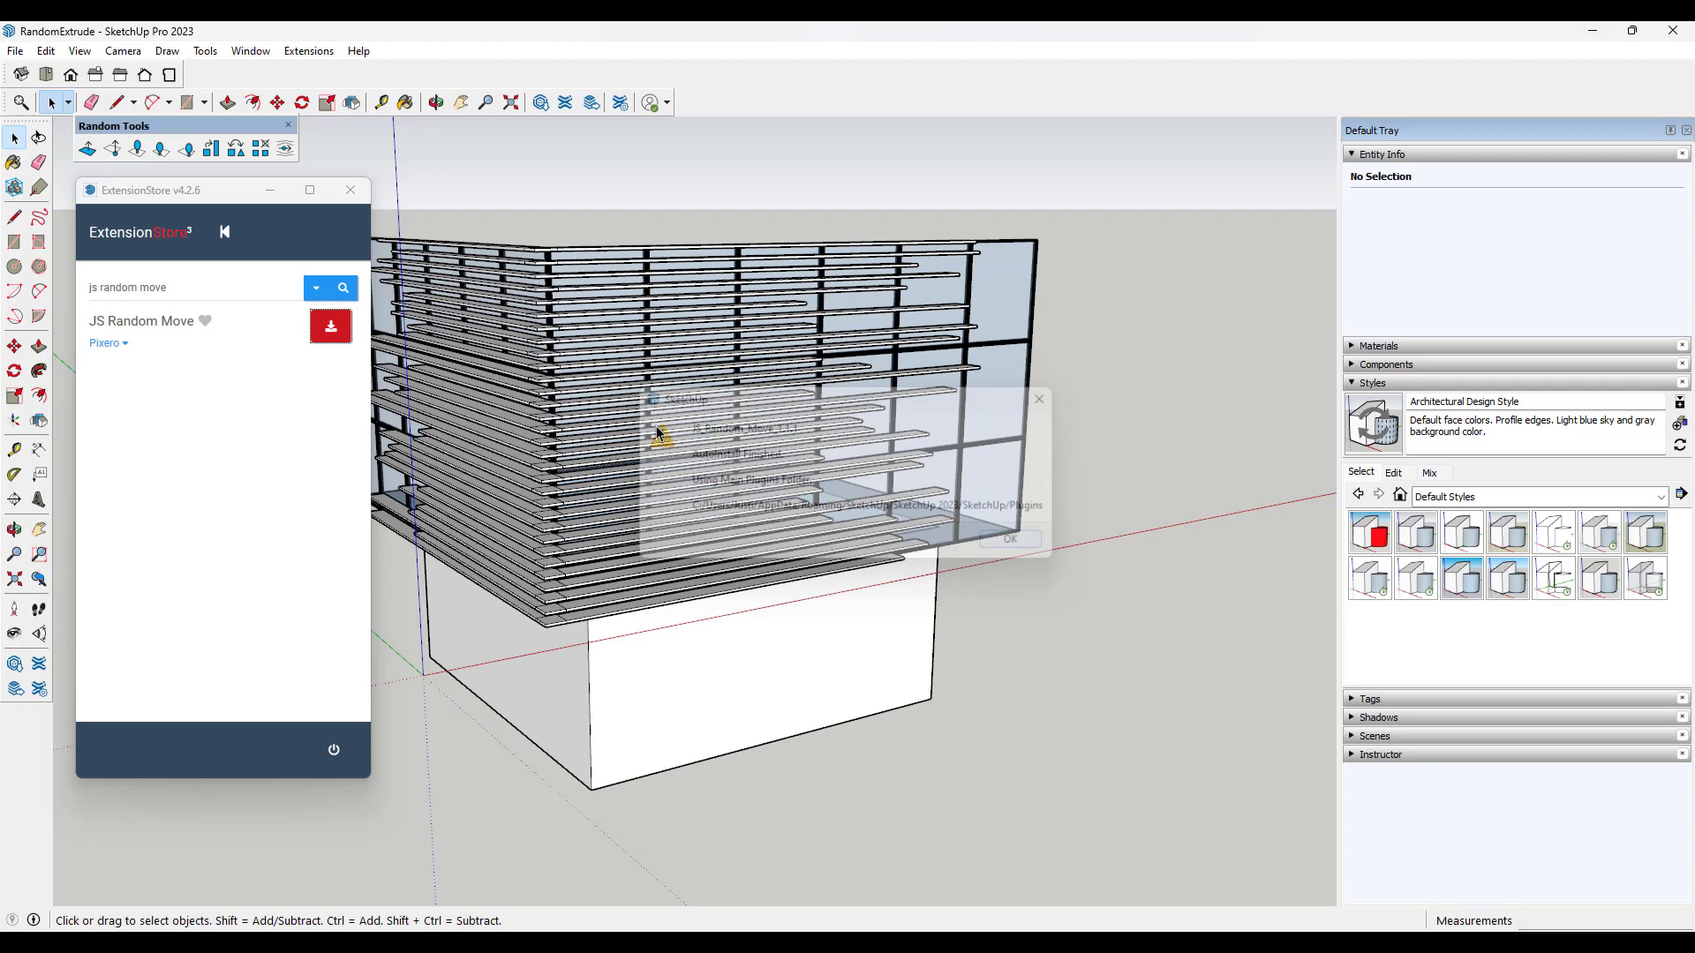
{"action": "left_click", "coordinate": [1007, 539]}
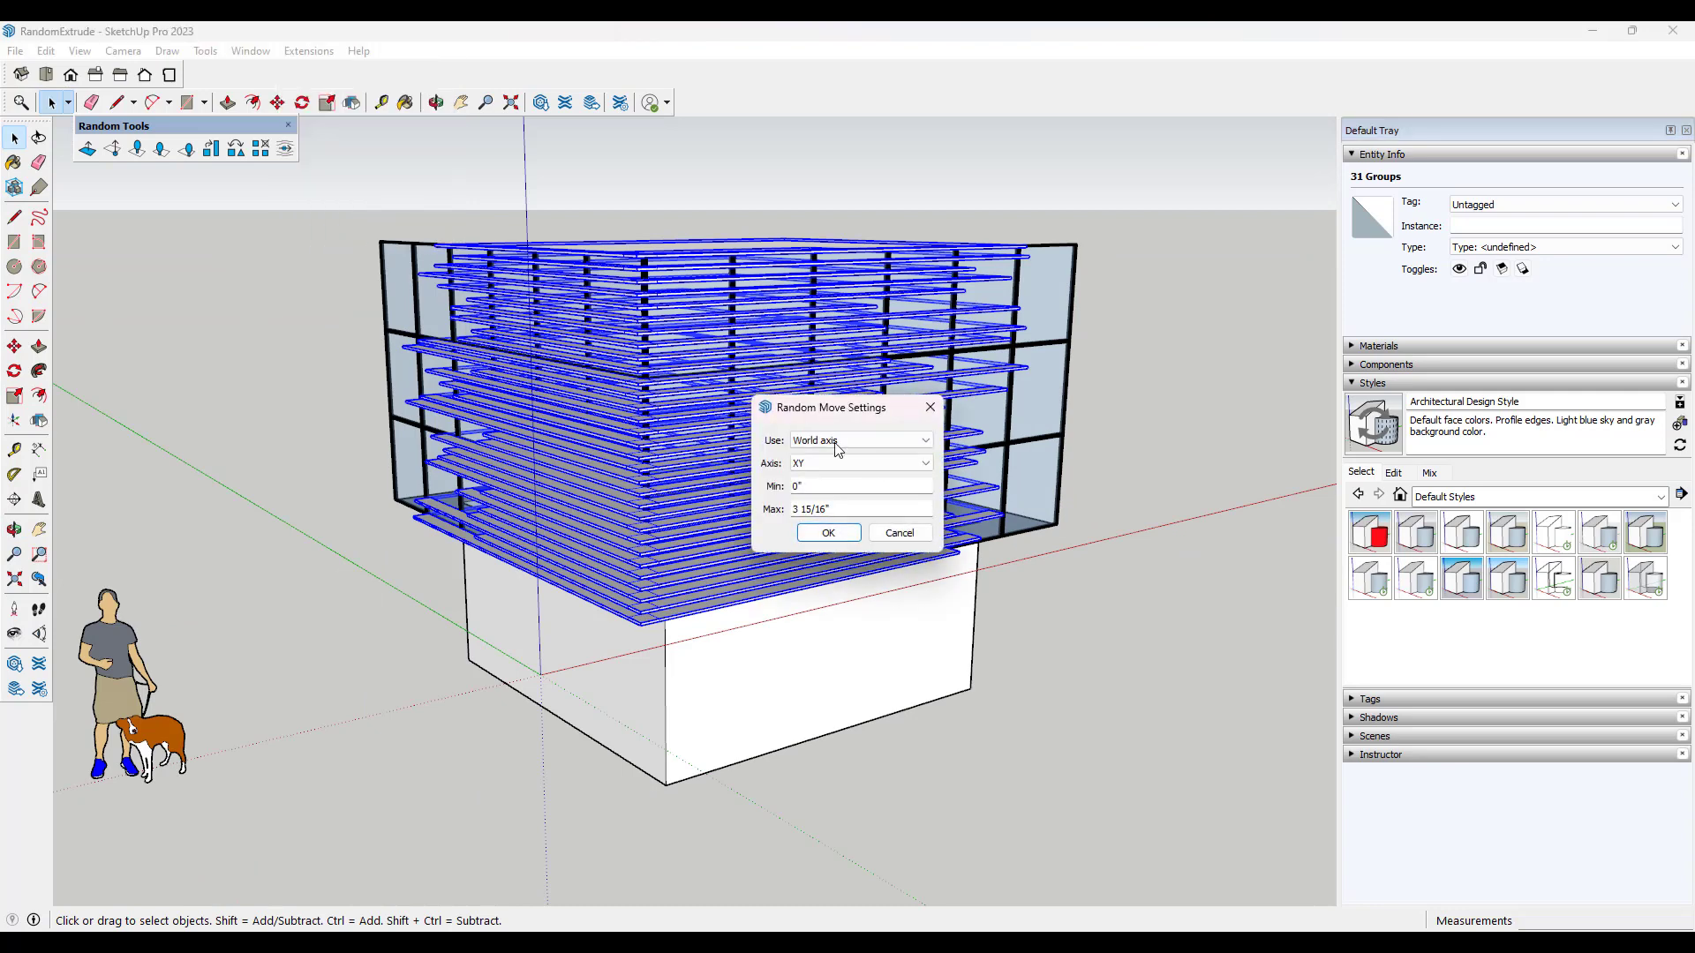
Step: Randomly move the 31 groups along Z between 0" and 3 15/16"
{"action": "left_click", "coordinate": [924, 462]}
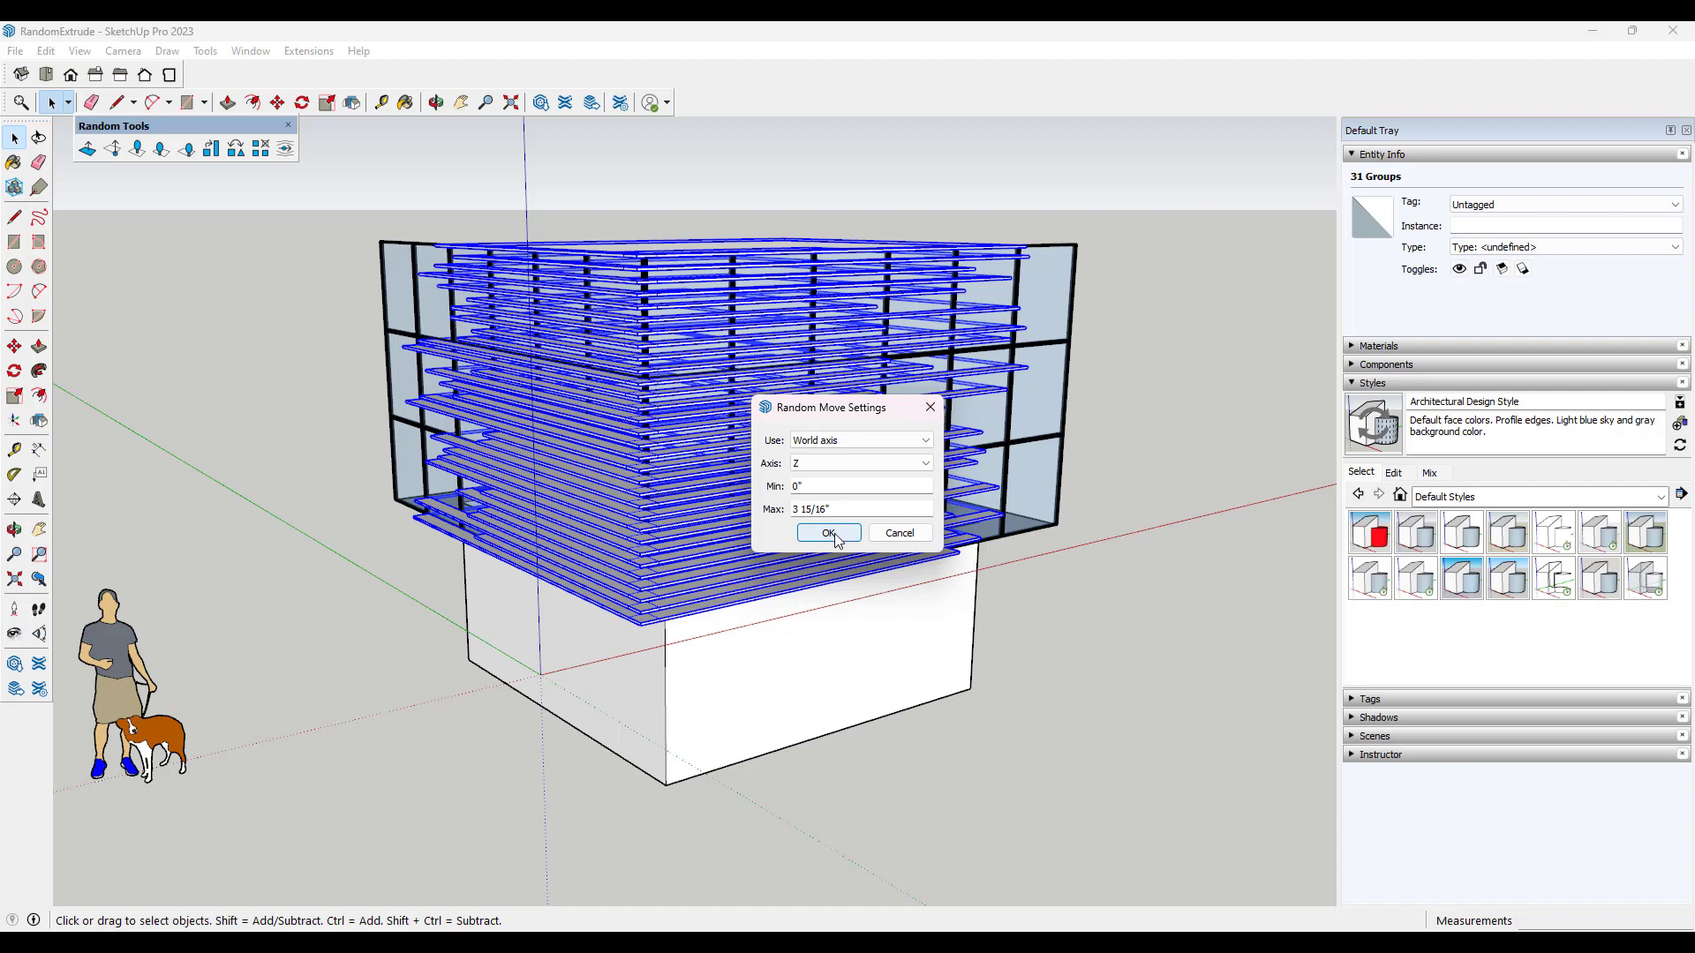
{"action": "left_click", "coordinate": [828, 533]}
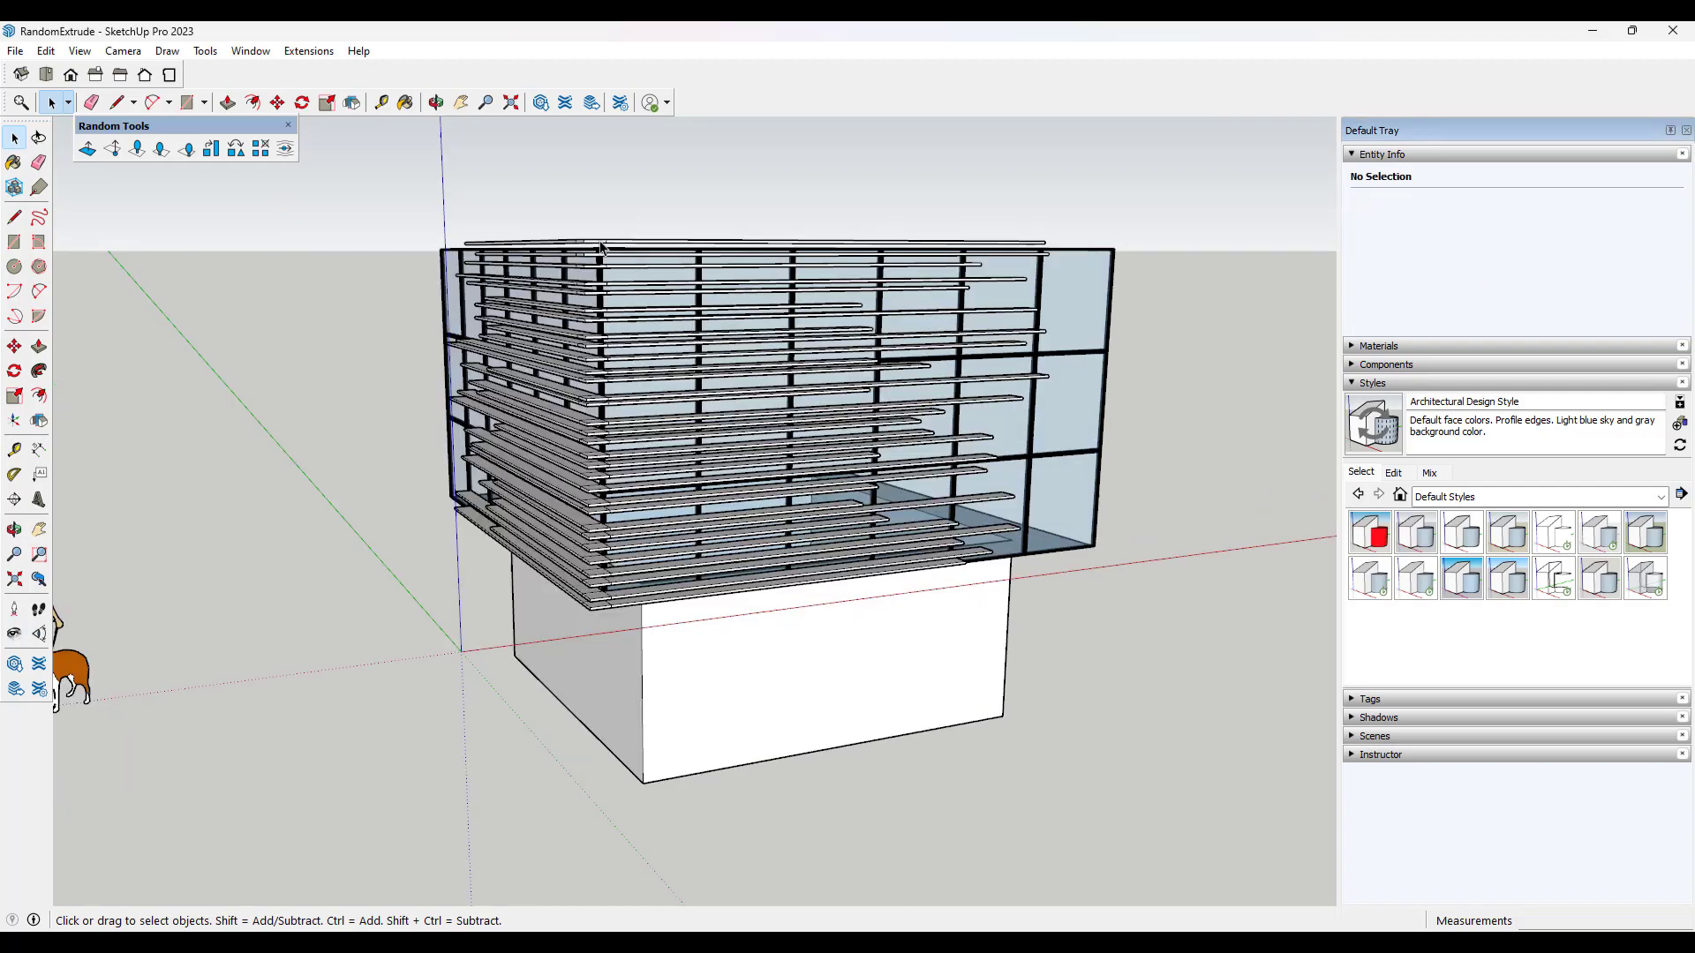